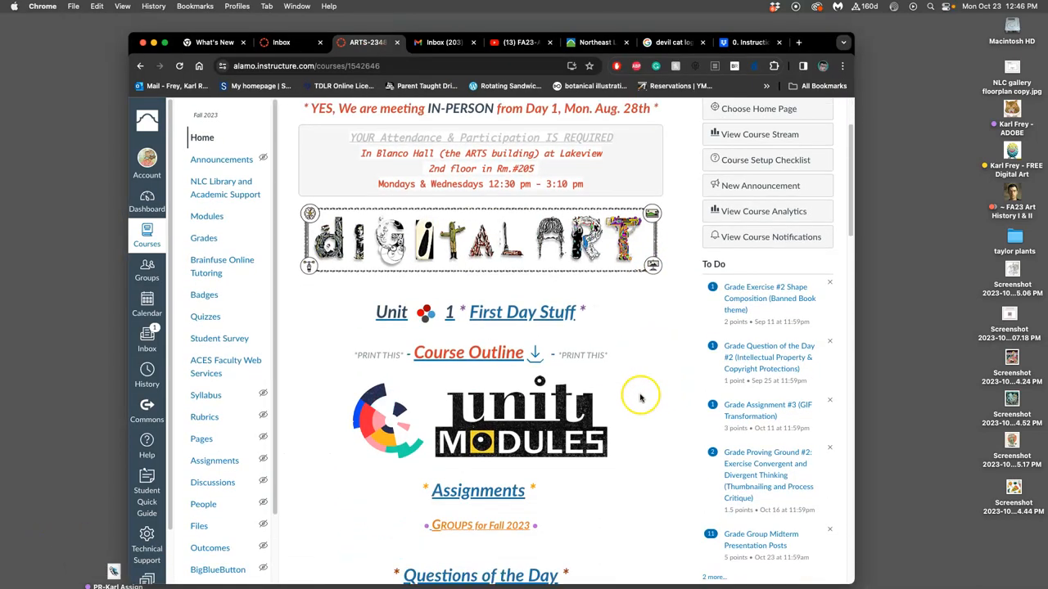
# Go to the course units page and enter the Unit 9 Vector Imaging overview.
pyautogui.click(521, 417)
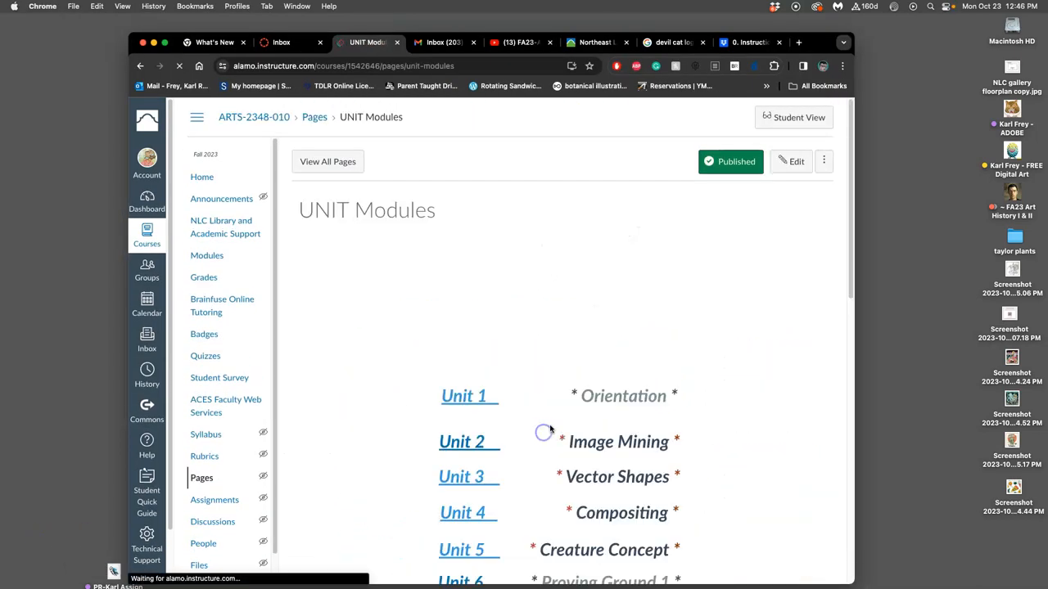
pyautogui.scroll(-3)
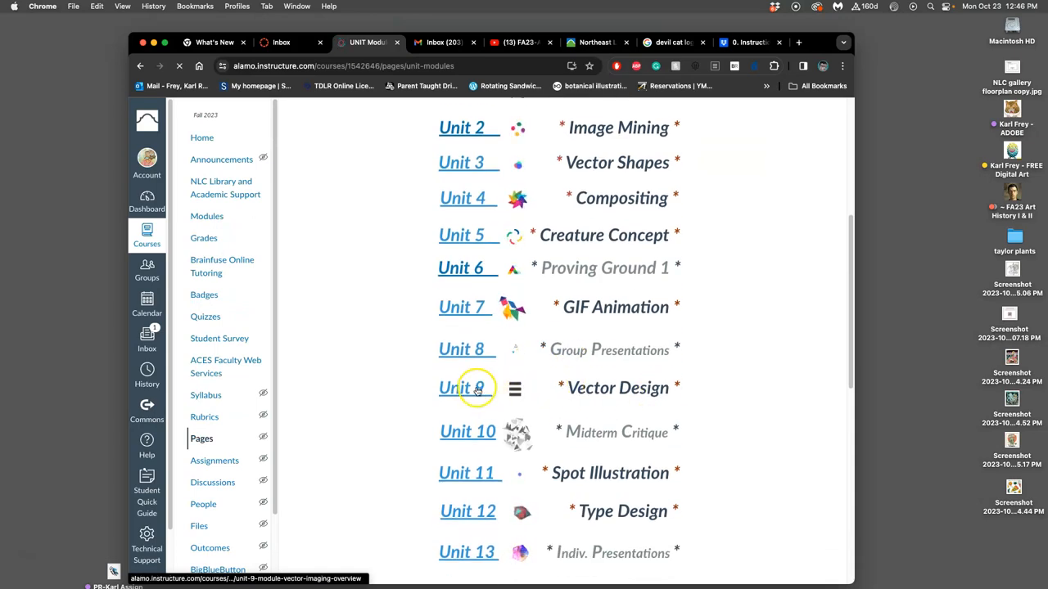
pyautogui.click(461, 386)
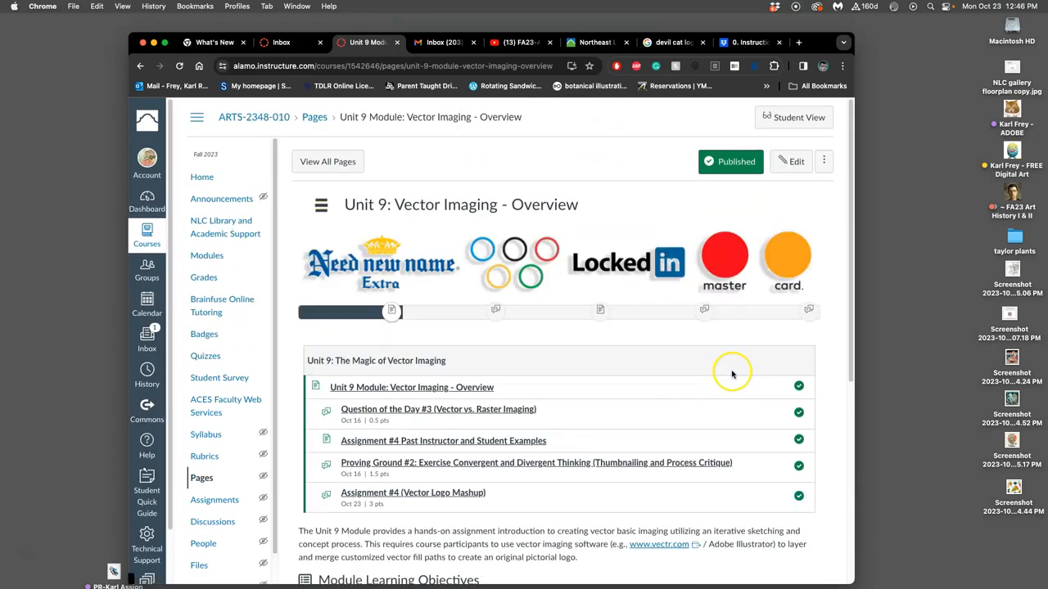
pyautogui.scroll(-3)
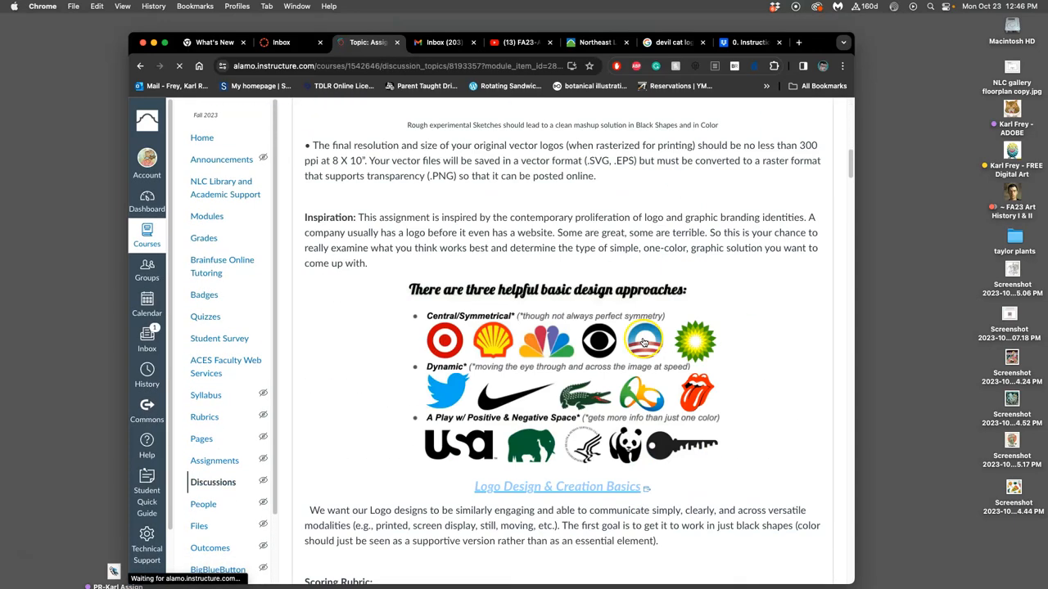
# Scroll down the Unit 9 page to the Black Vector Logo example.
pyautogui.scroll(-3)
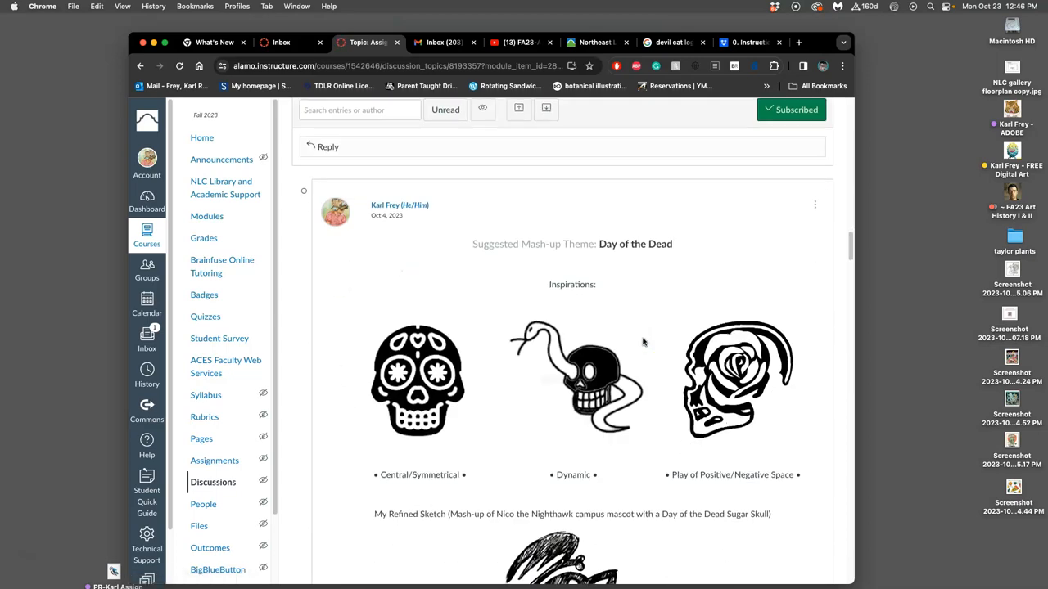
pyautogui.scroll(-3)
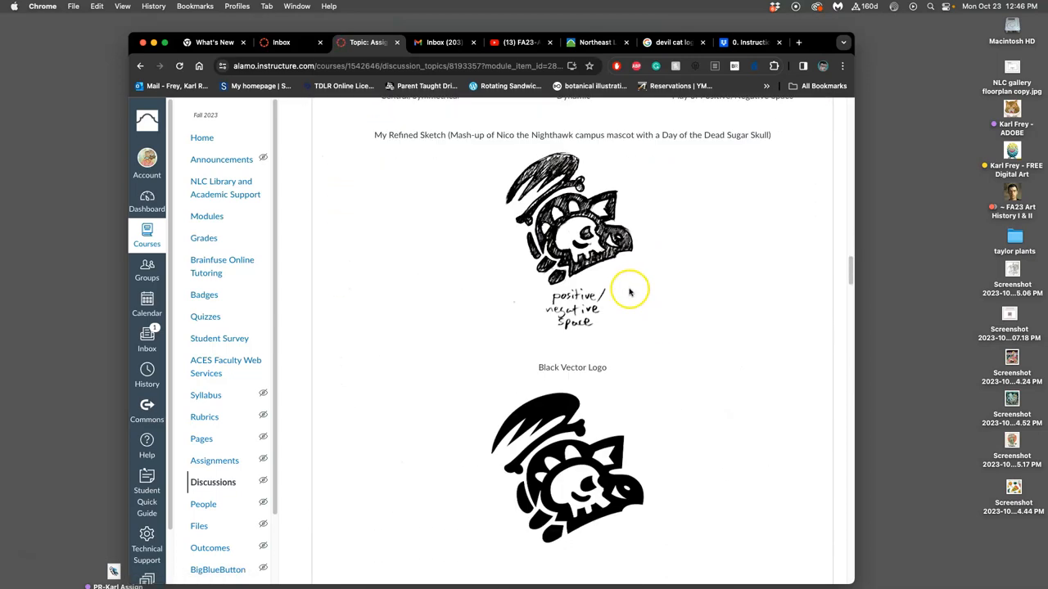
pyautogui.scroll(-3)
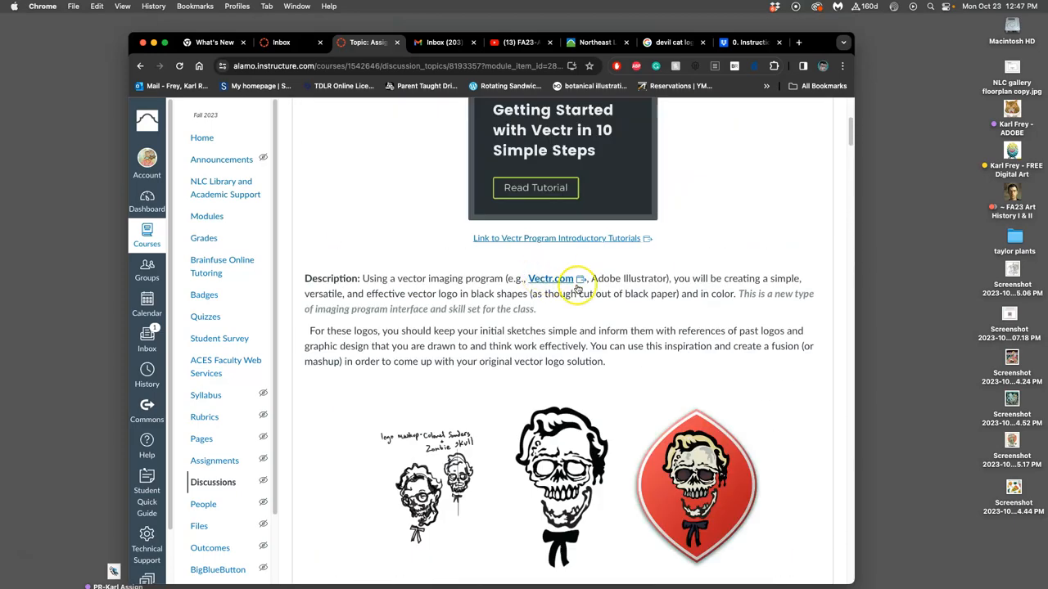
pyautogui.scroll(-3)
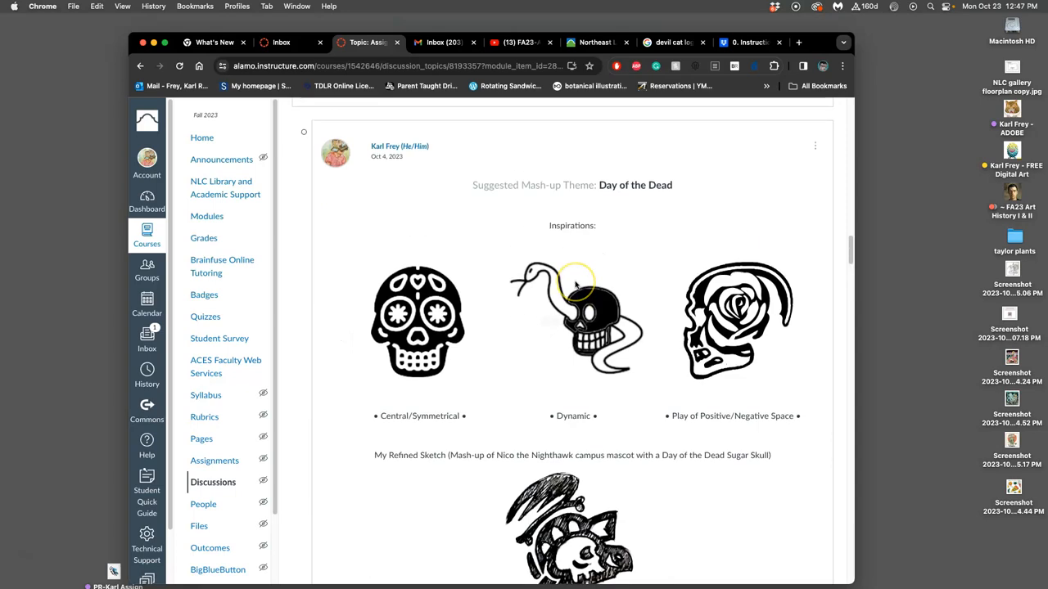
pyautogui.scroll(-3)
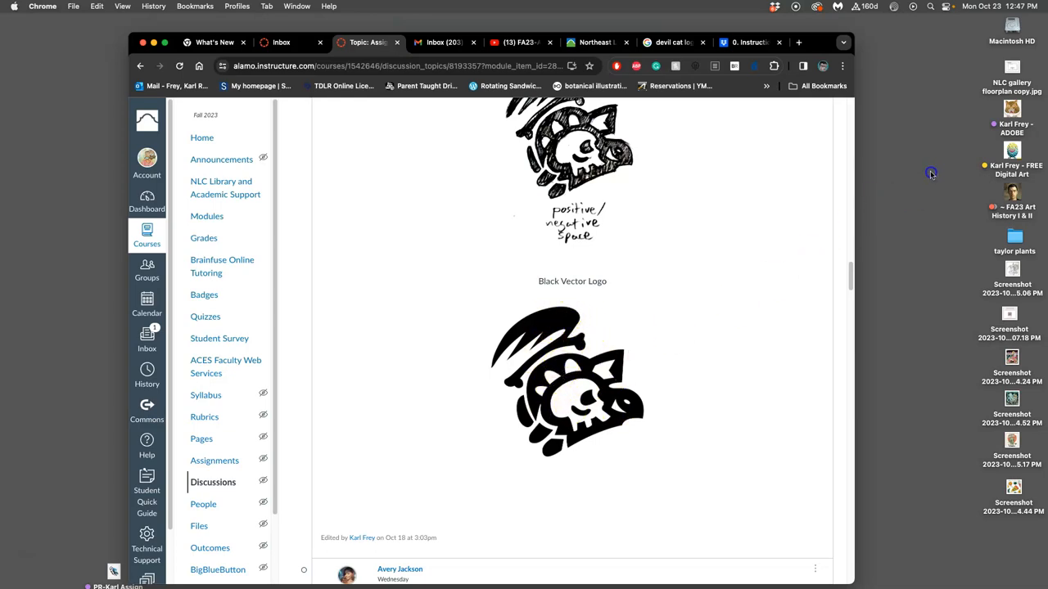
pyautogui.moveTo(889, 282)
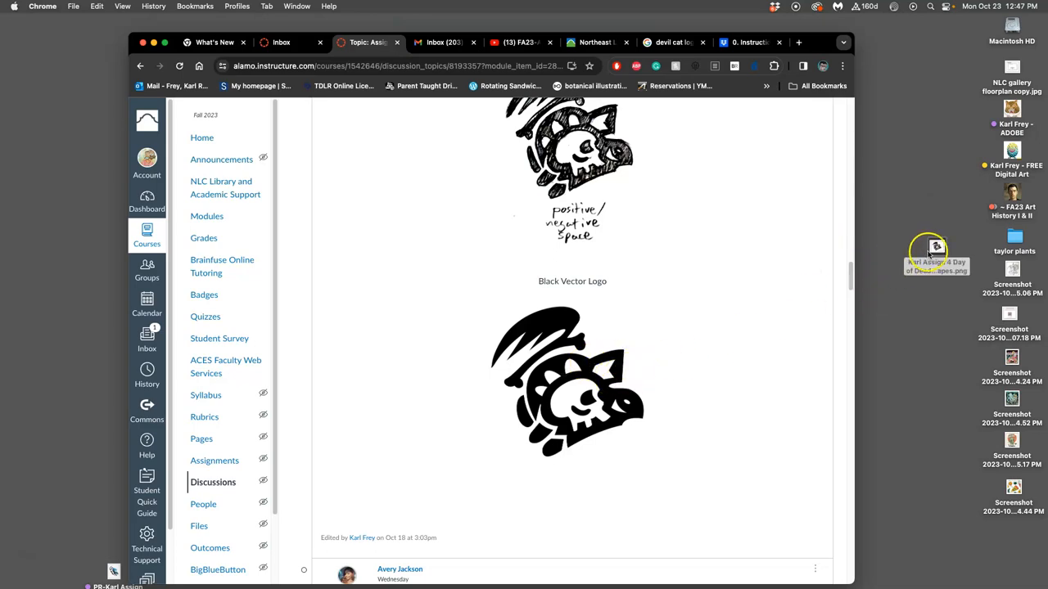
pyautogui.doubleClick(937, 245)
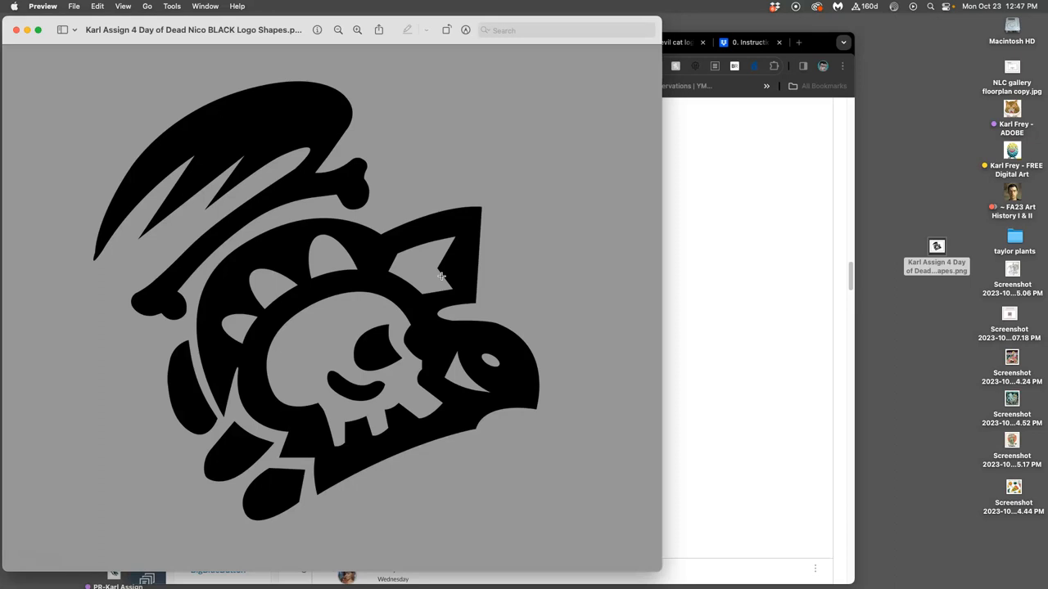
pyautogui.moveTo(304, 280)
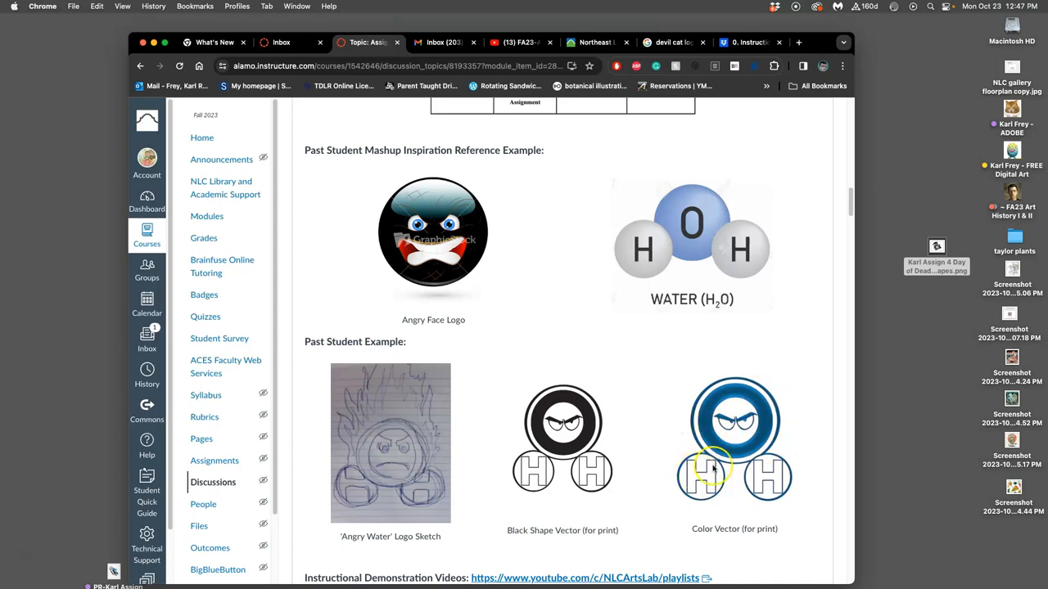
pyautogui.scroll(-3)
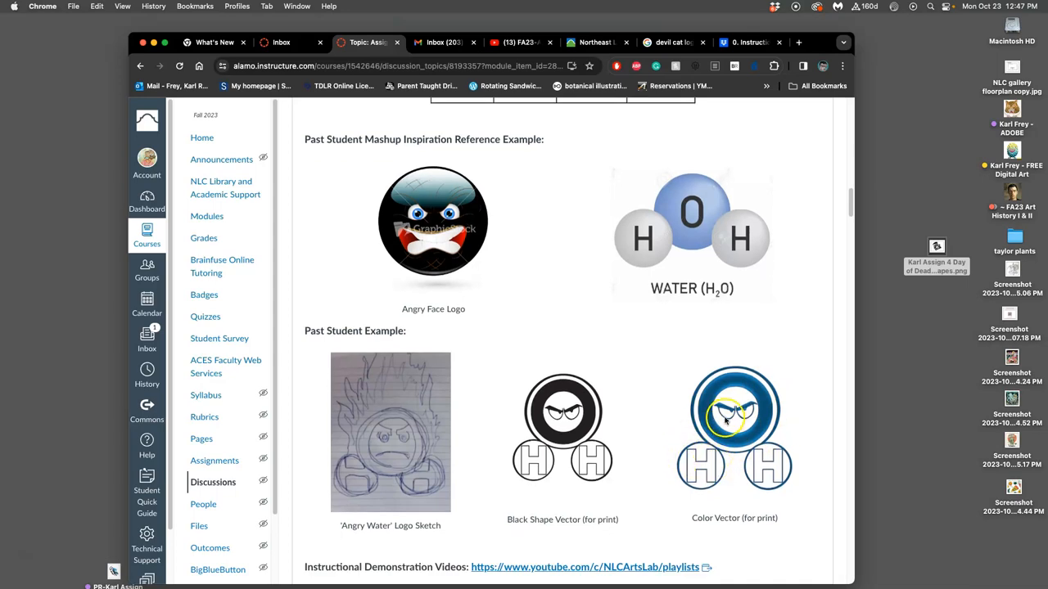
pyautogui.scroll(-3)
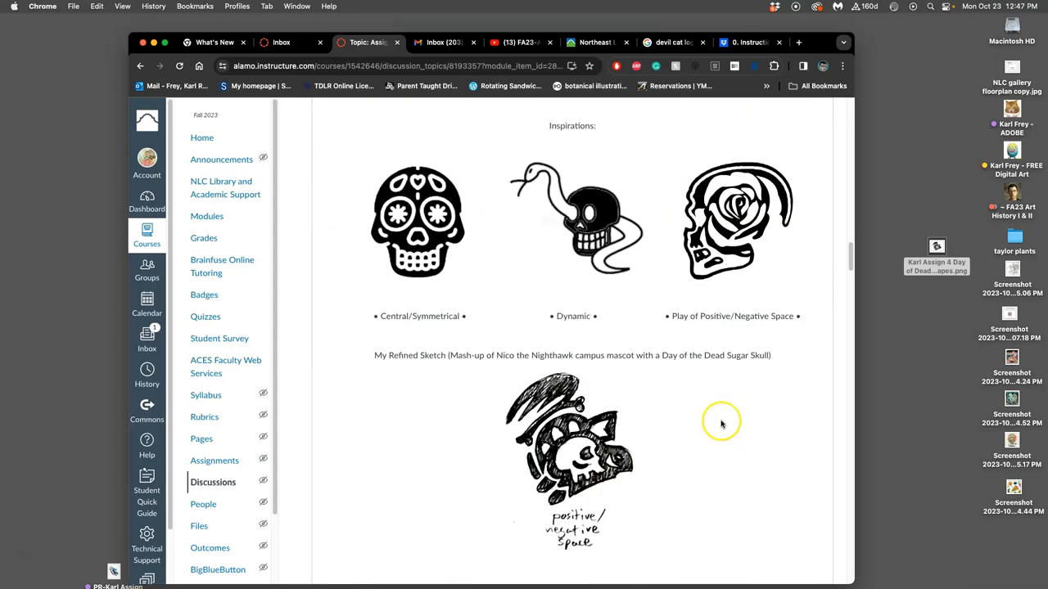
# Browse into the course folder's Assignment #4 and pick out the logo's EPS file.
pyautogui.doubleClick(1012, 156)
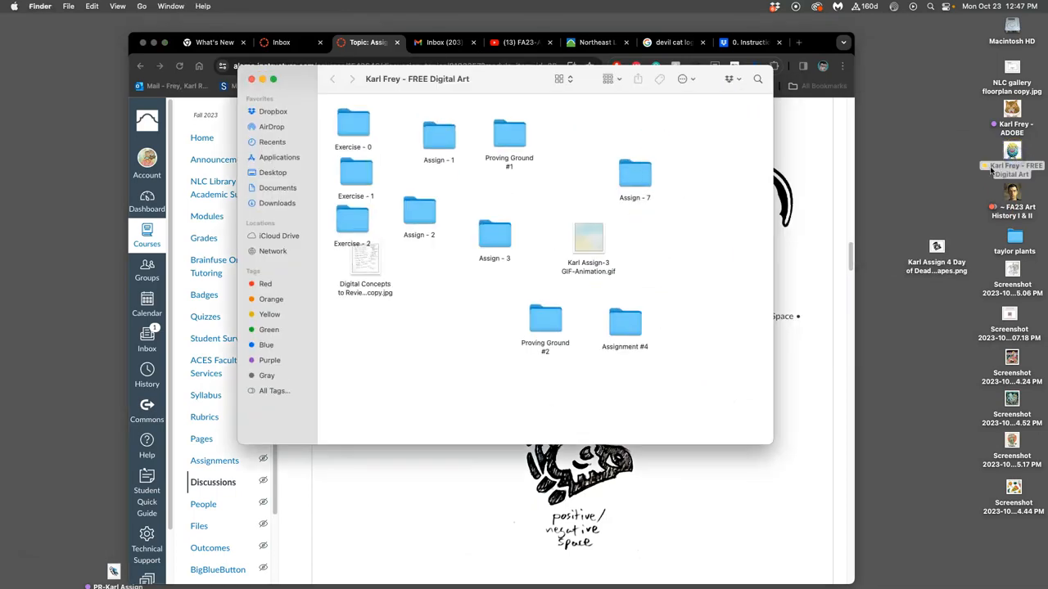
pyautogui.doubleClick(626, 322)
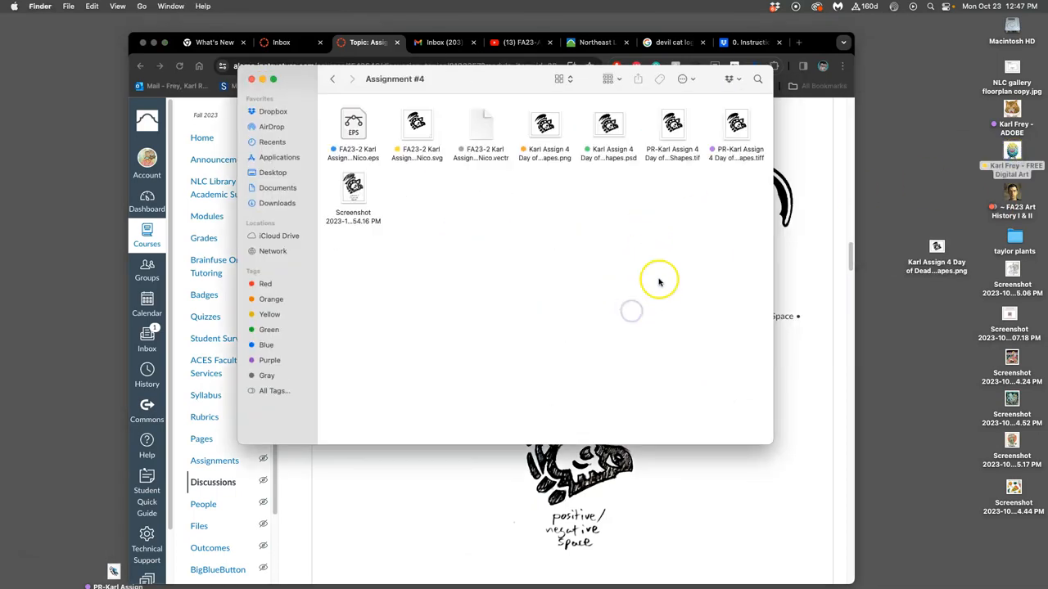
pyautogui.moveTo(773, 226)
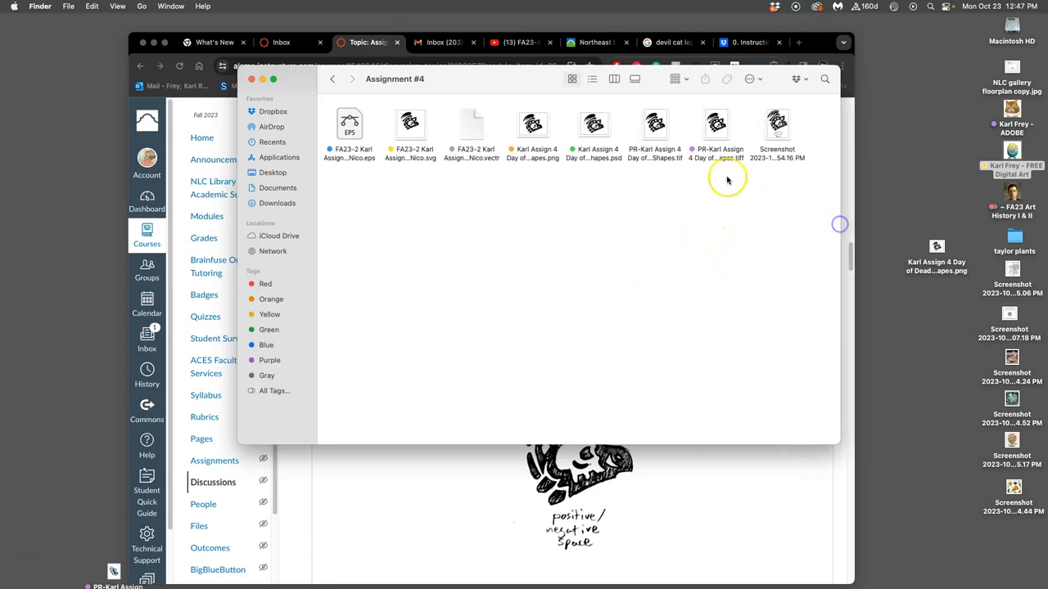
pyautogui.moveTo(439, 87)
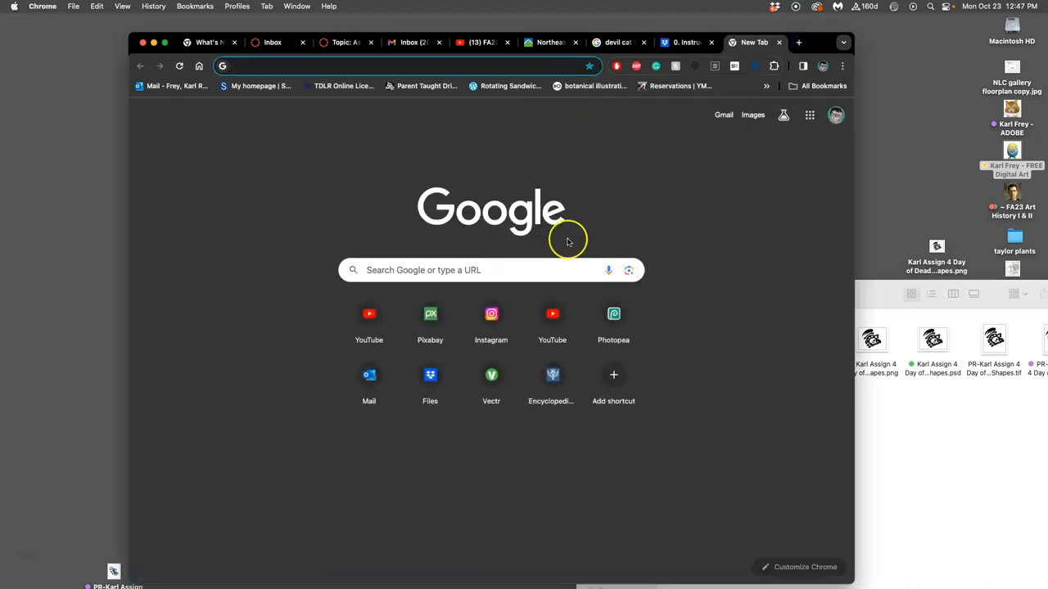
pyautogui.moveTo(889, 291)
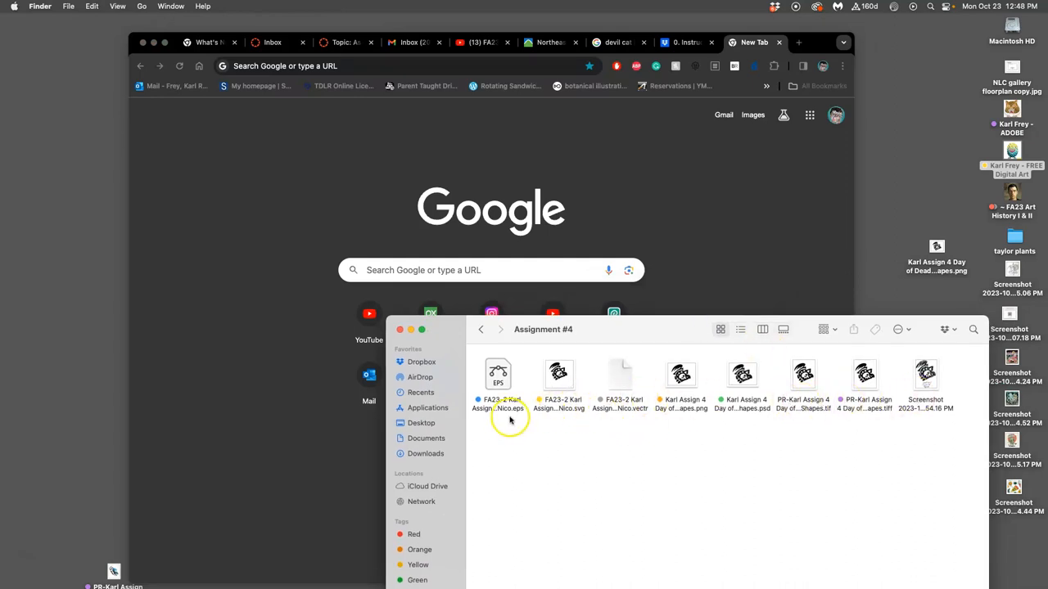
pyautogui.click(560, 374)
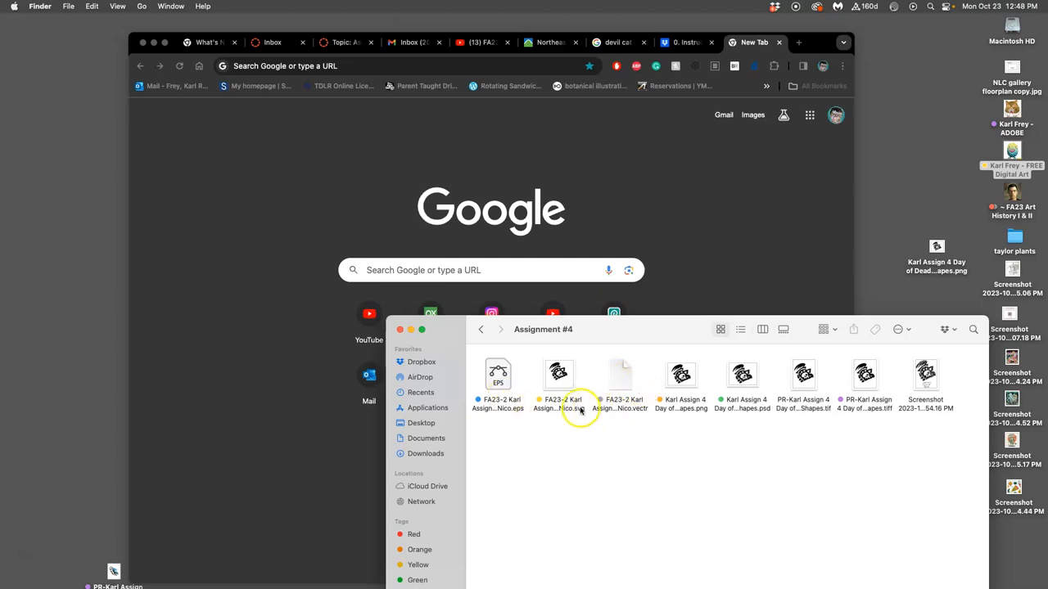
pyautogui.moveTo(581, 409)
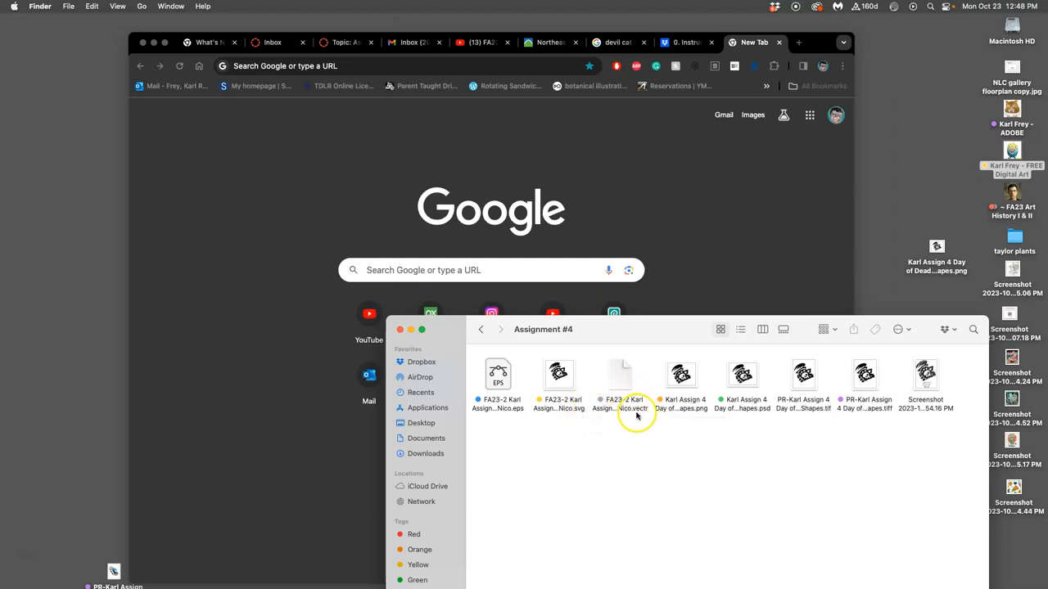
pyautogui.moveTo(623, 390)
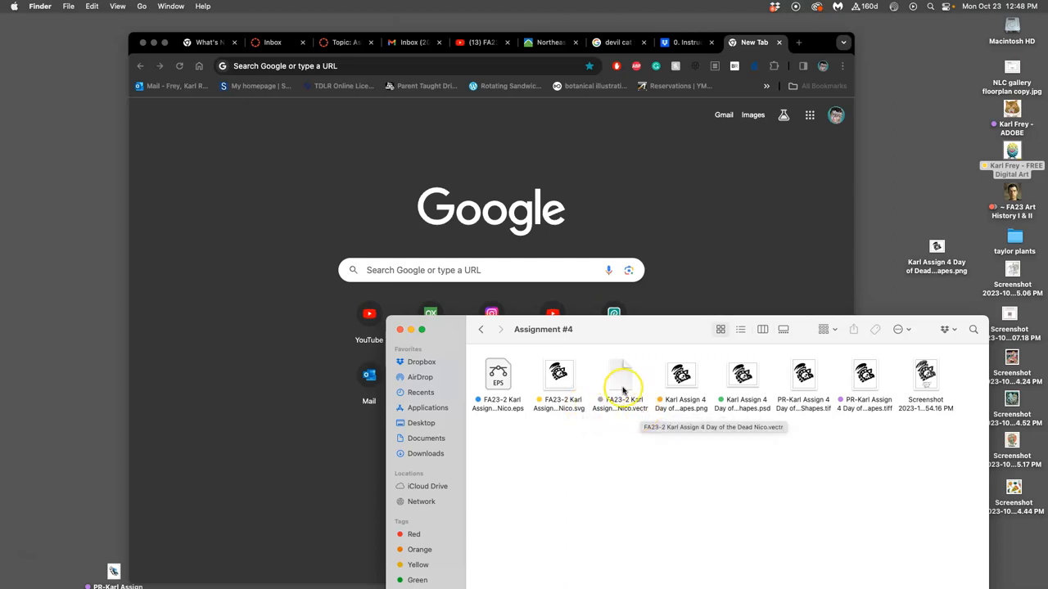
pyautogui.moveTo(619, 379)
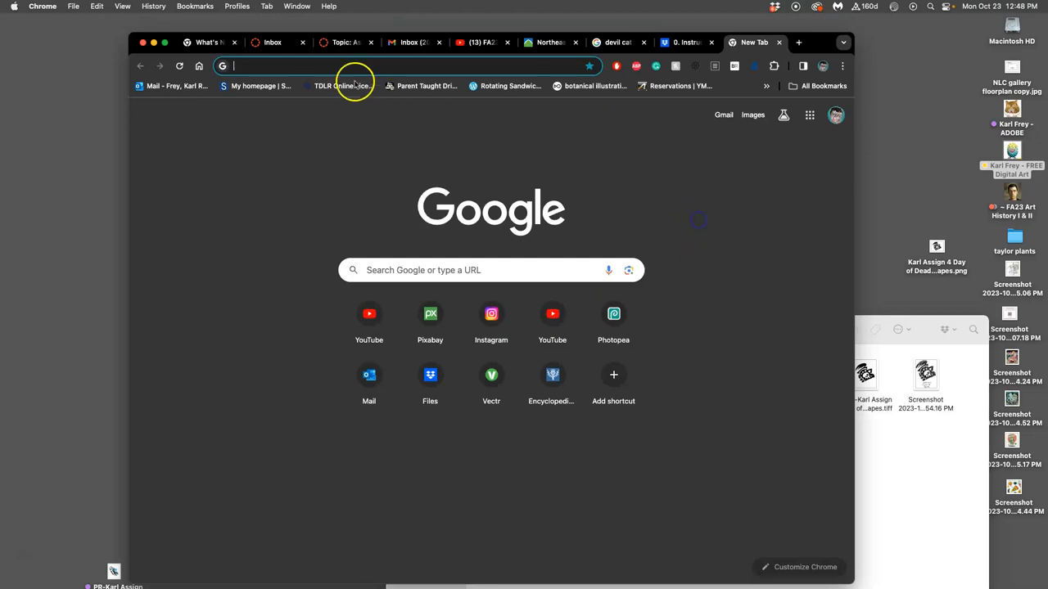
# Visit the Vectr design site and load the untitled black Nico logo artwork.
pyautogui.write('vectr.')
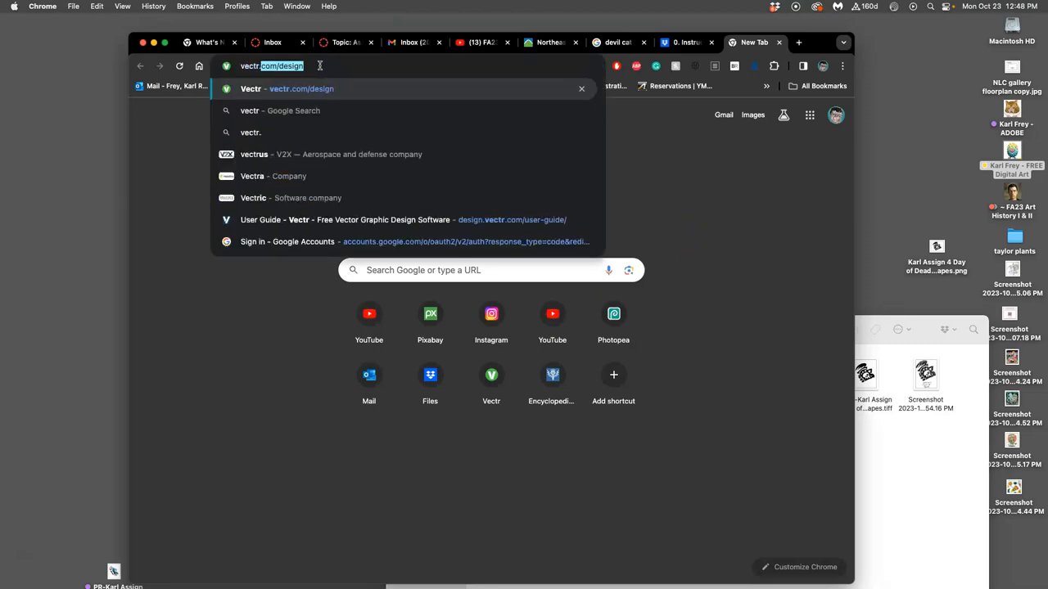
pyautogui.press('Enter')
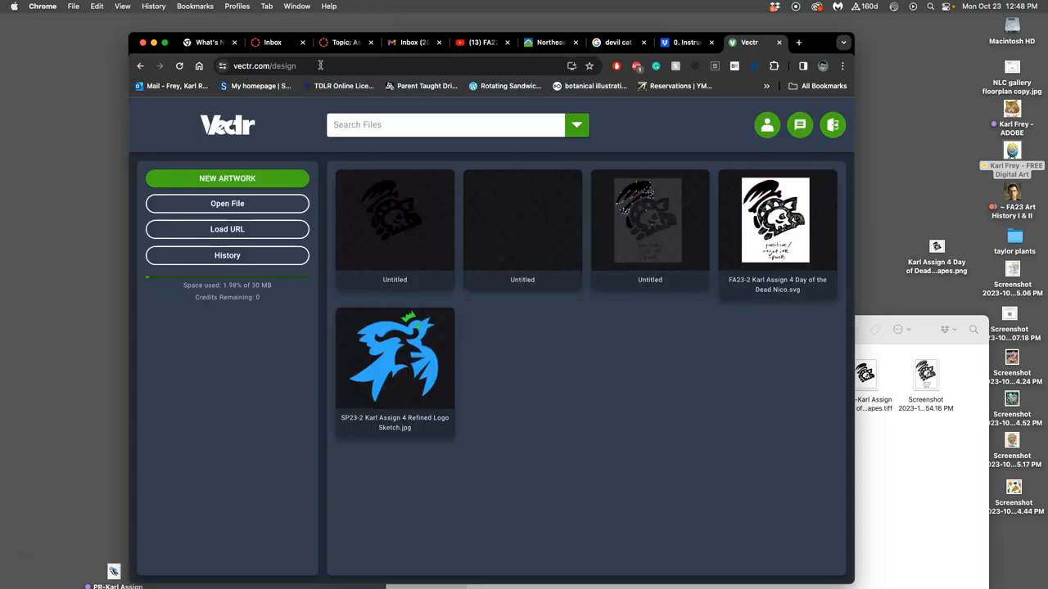
pyautogui.moveTo(394, 211)
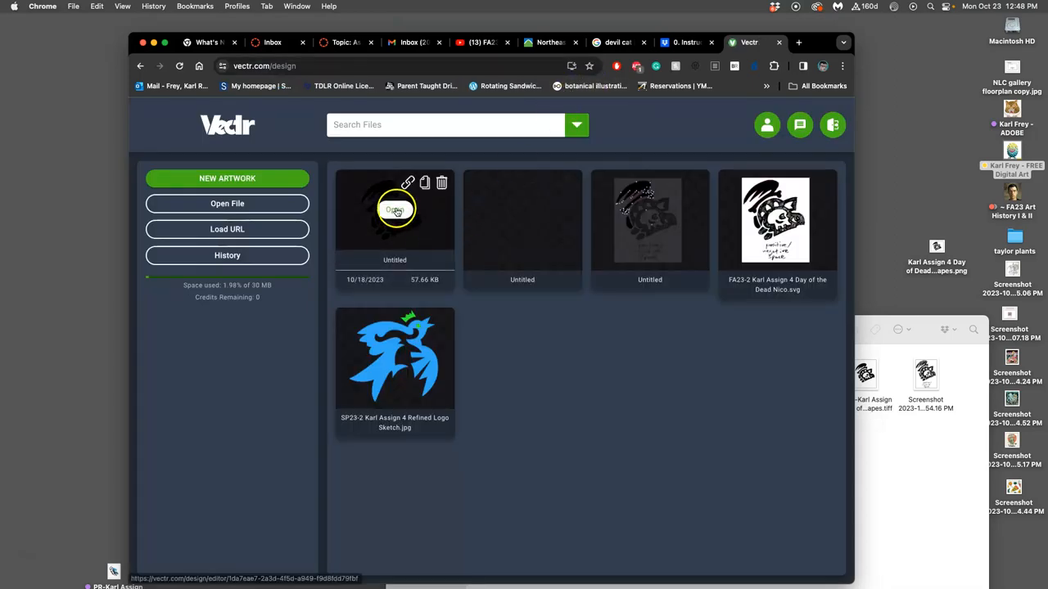
pyautogui.click(394, 210)
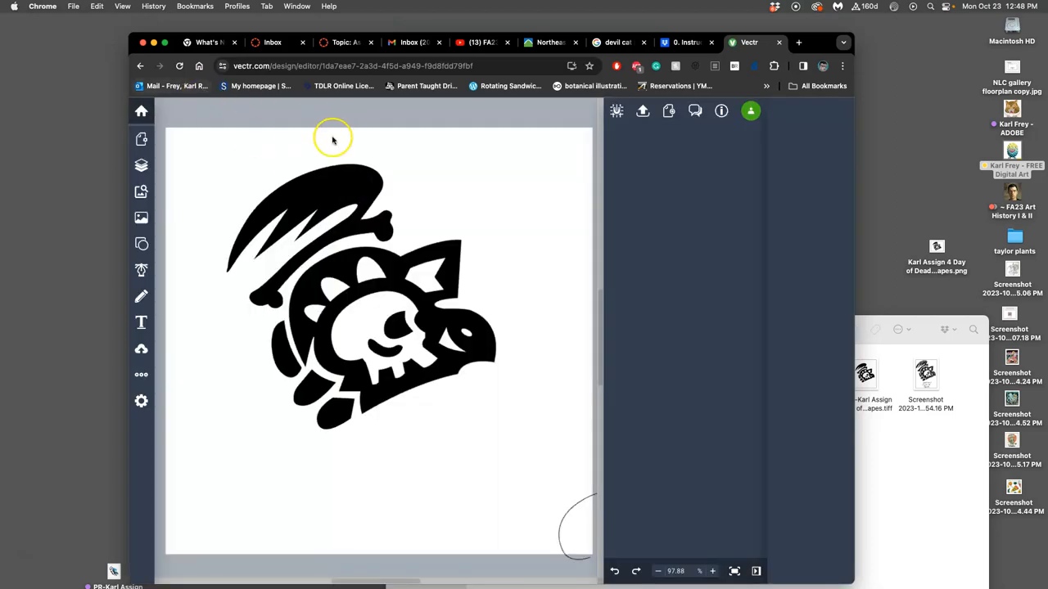
pyautogui.moveTo(616, 111)
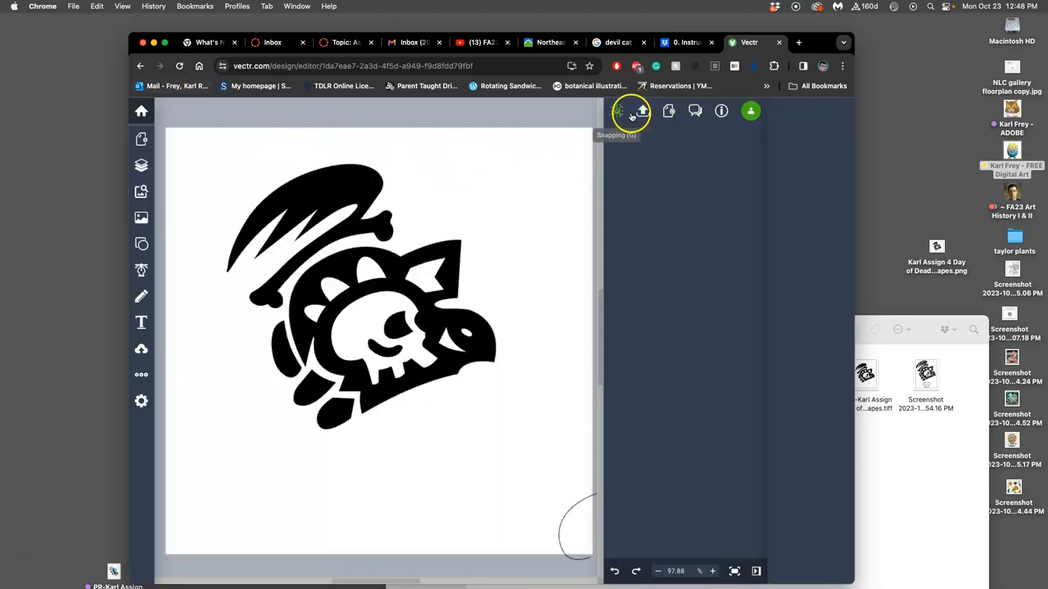
pyautogui.click(641, 112)
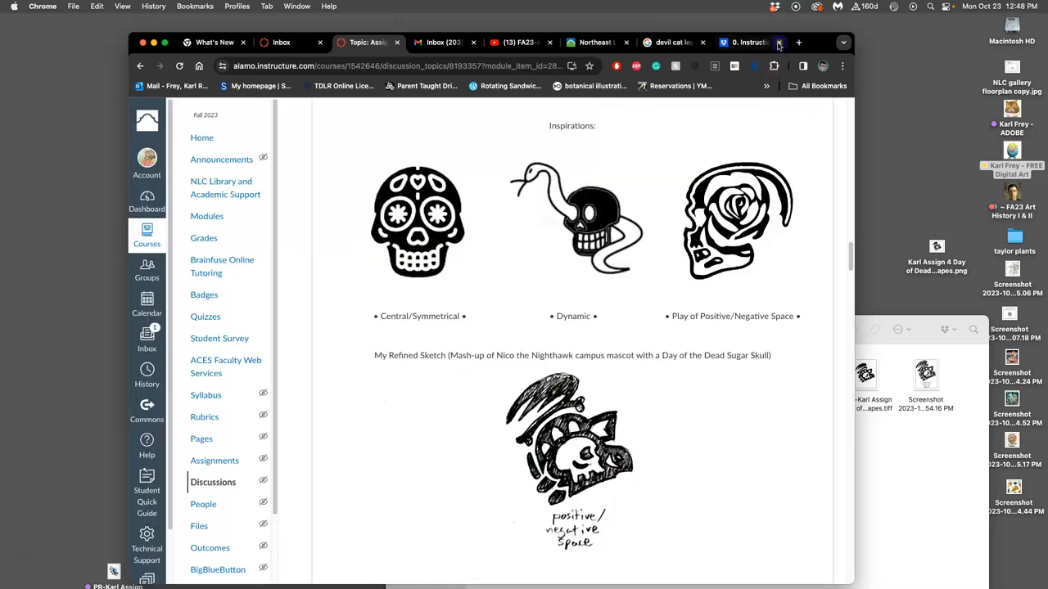
# In a new tab at vectr.com/design, open the Day of the Dead Nico .vectr file.
pyautogui.click(799, 42)
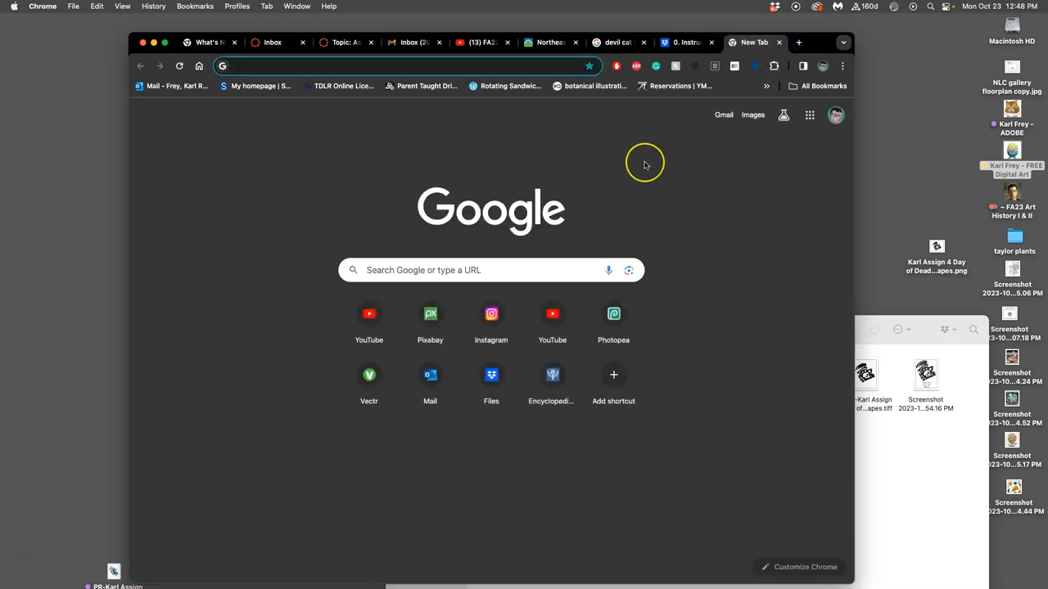
pyautogui.write('vectr.com/design')
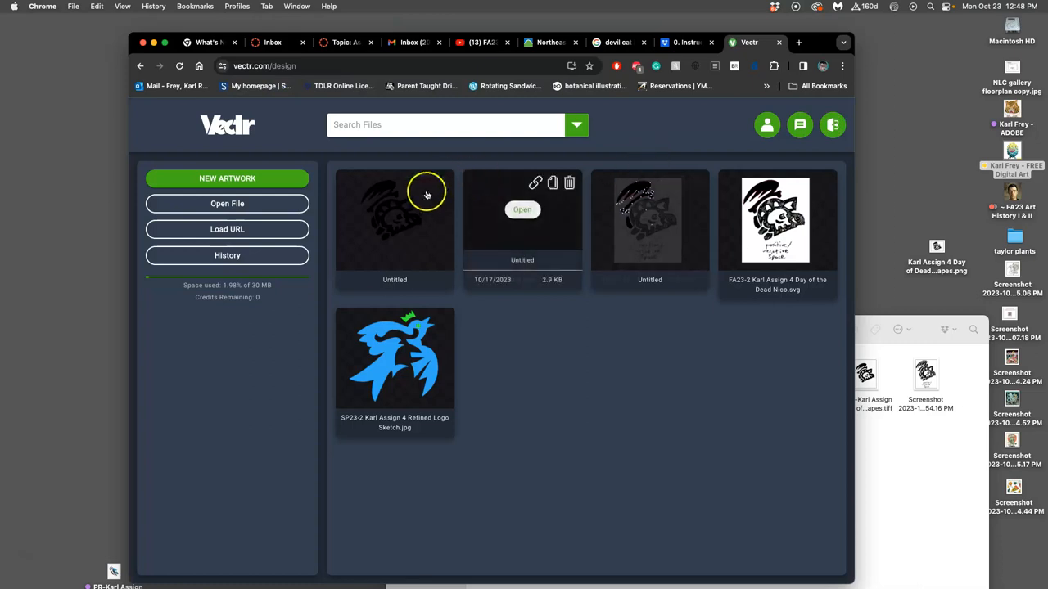
pyautogui.click(226, 203)
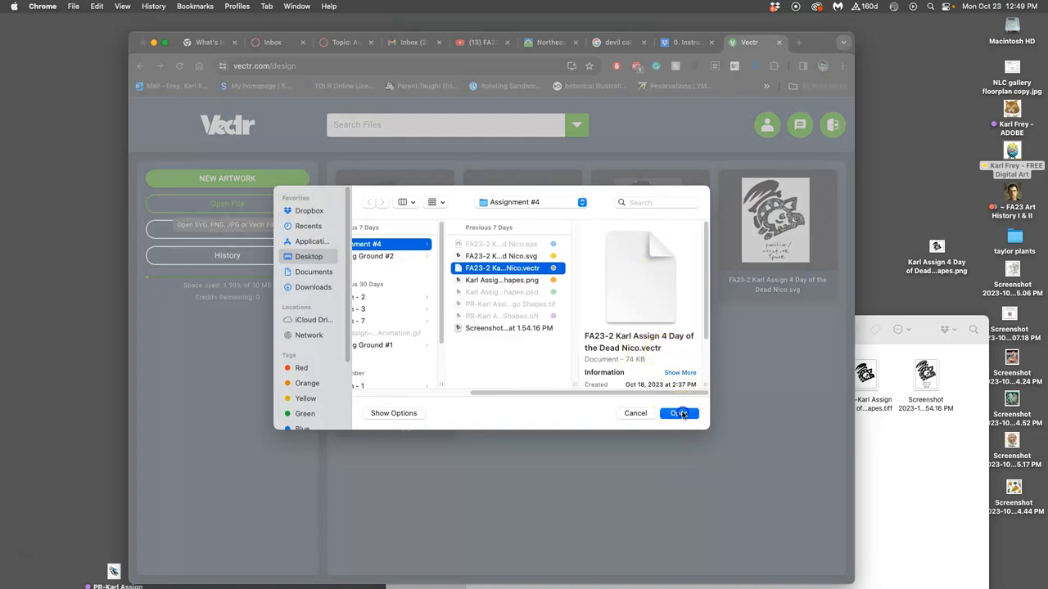
pyautogui.click(678, 413)
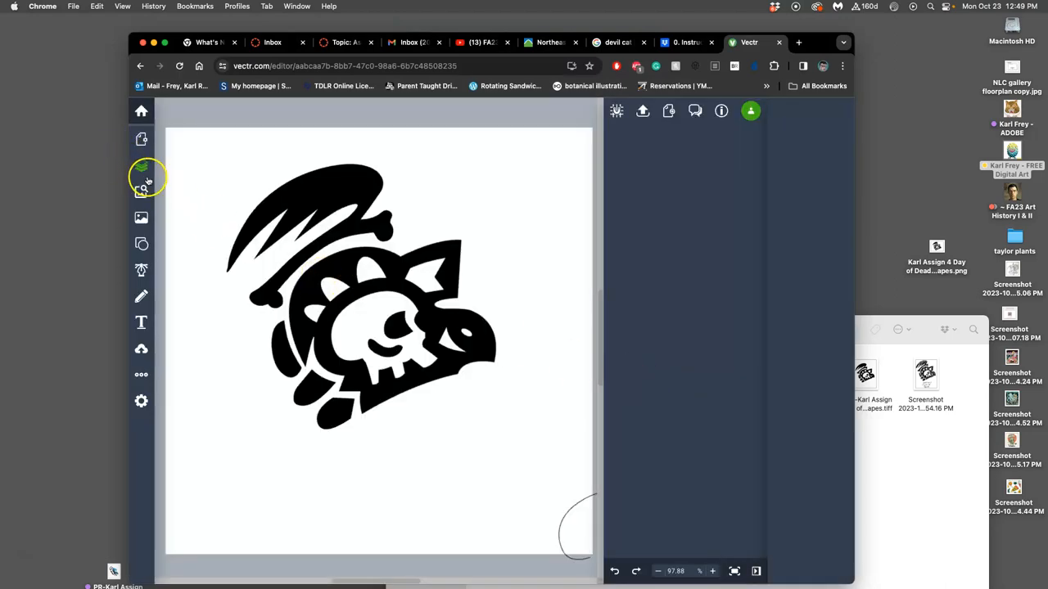
pyautogui.click(140, 165)
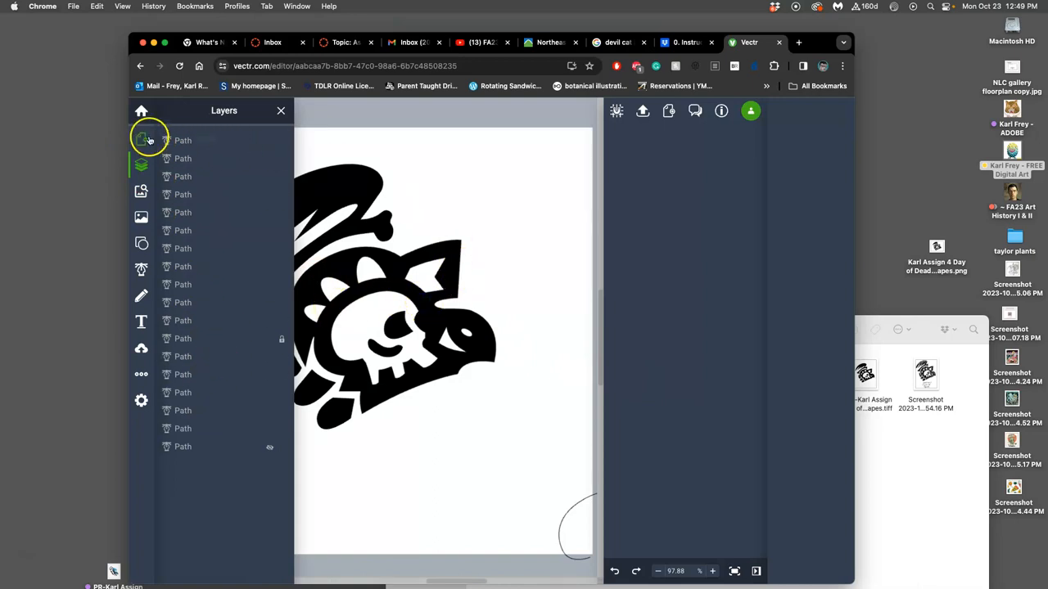
pyautogui.click(141, 141)
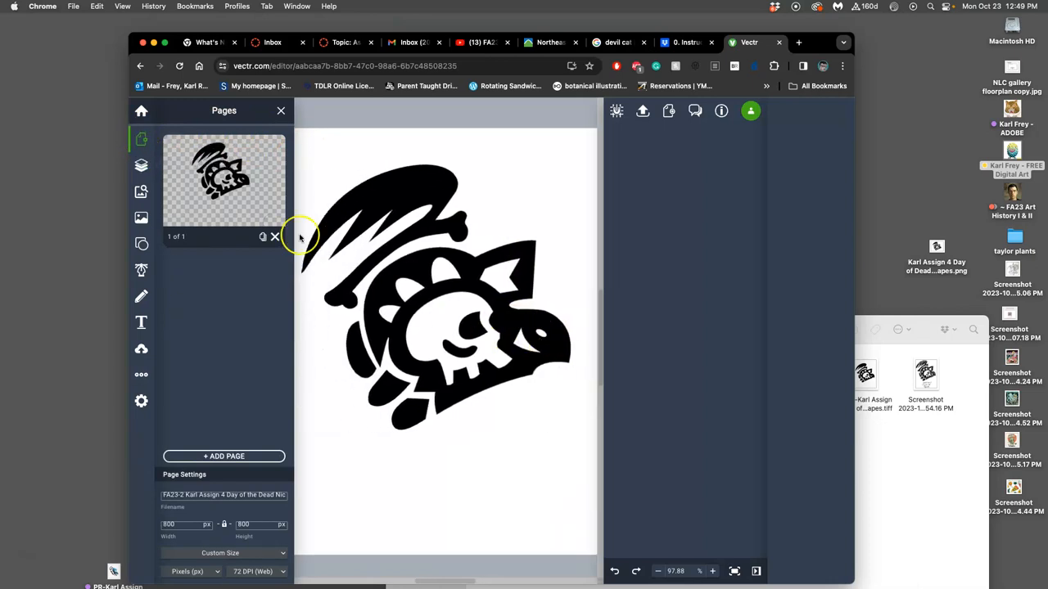
pyautogui.click(281, 111)
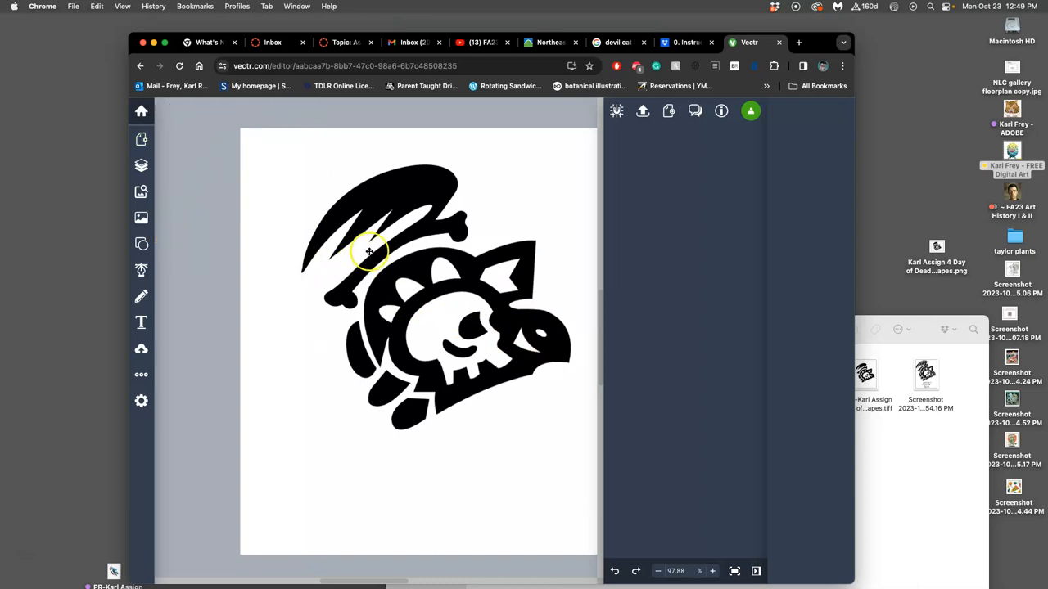
pyautogui.click(368, 252)
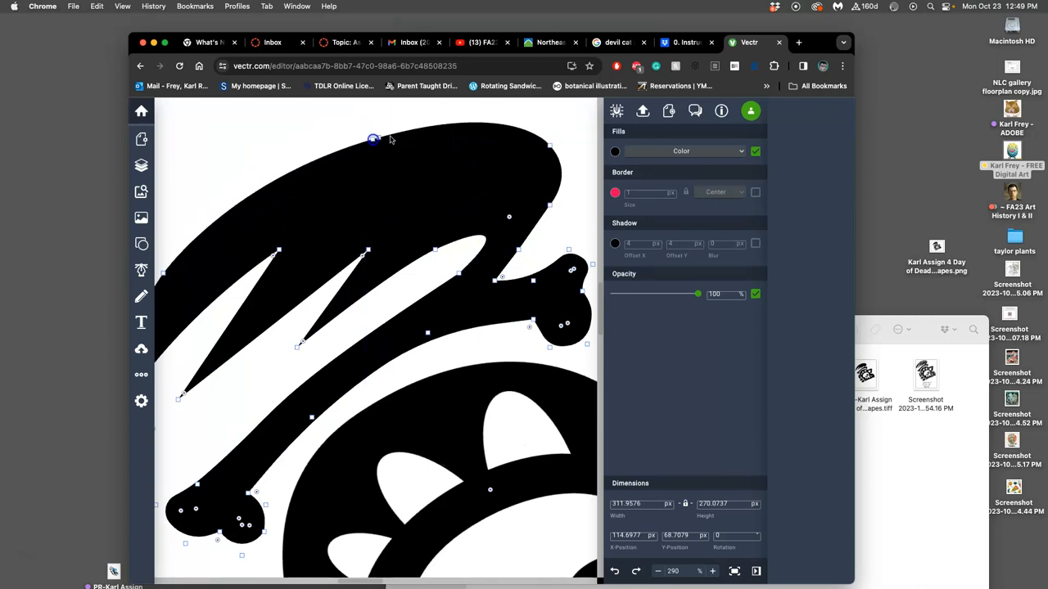
pyautogui.moveTo(373, 137); pyautogui.dragTo(530, 121)
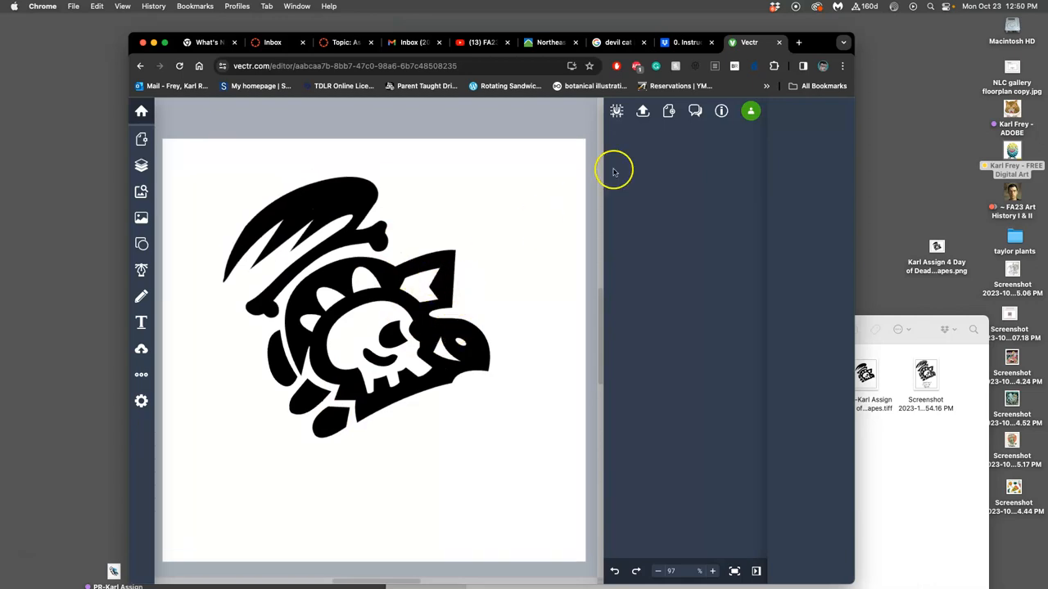
pyautogui.moveTo(642, 111)
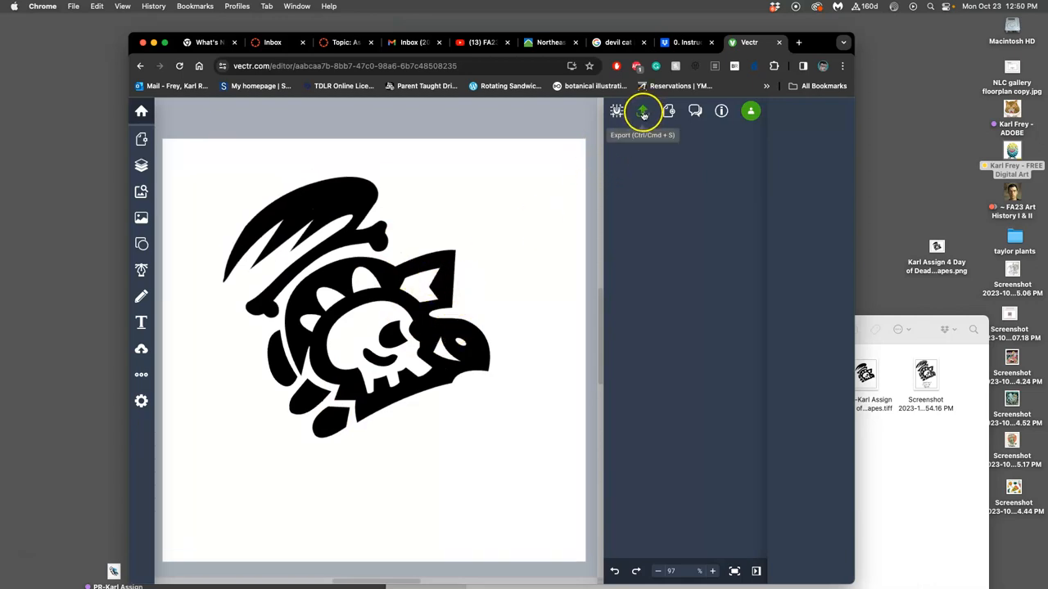
# Export the Nico drawing with SVG chosen as the format and download it.
pyautogui.click(641, 111)
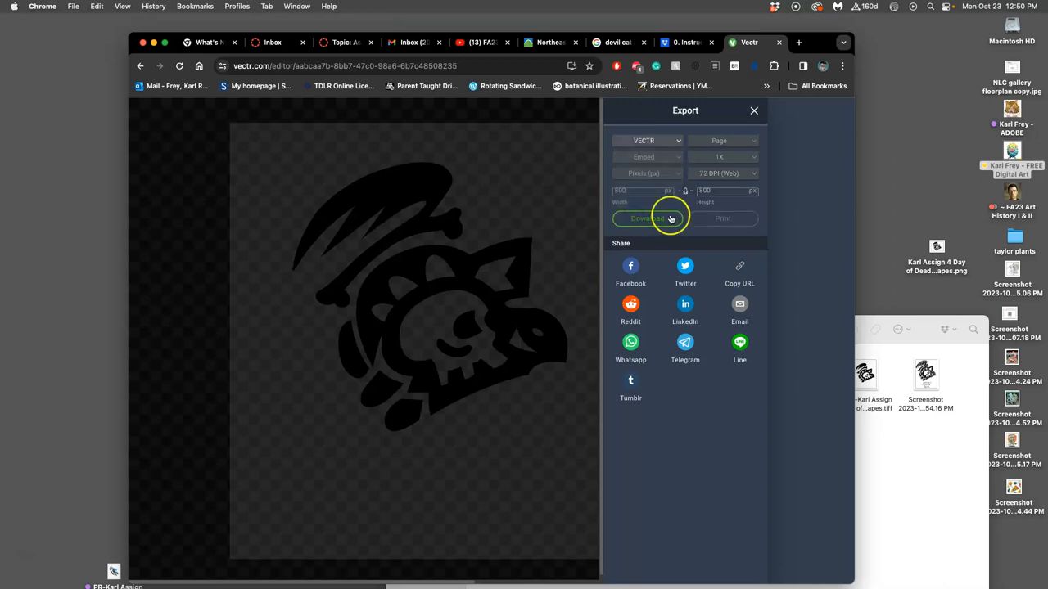
pyautogui.click(647, 219)
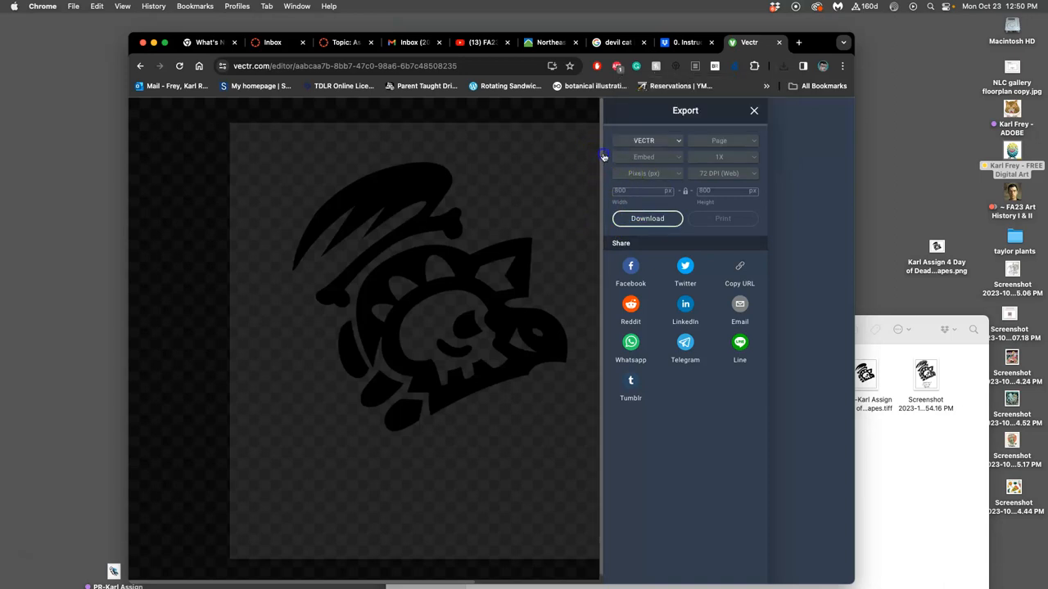
pyautogui.click(647, 140)
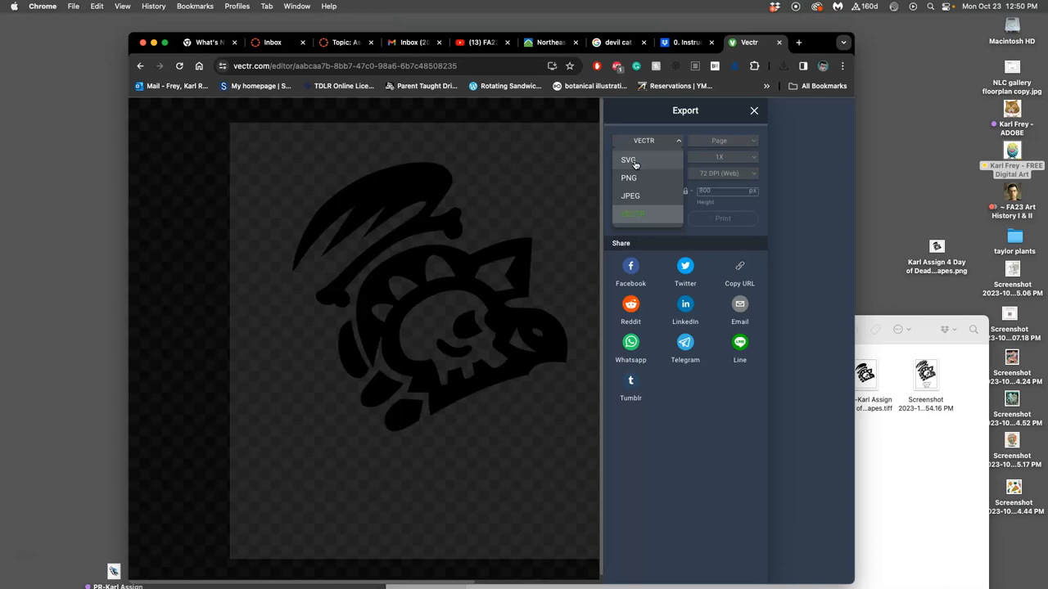
pyautogui.click(628, 160)
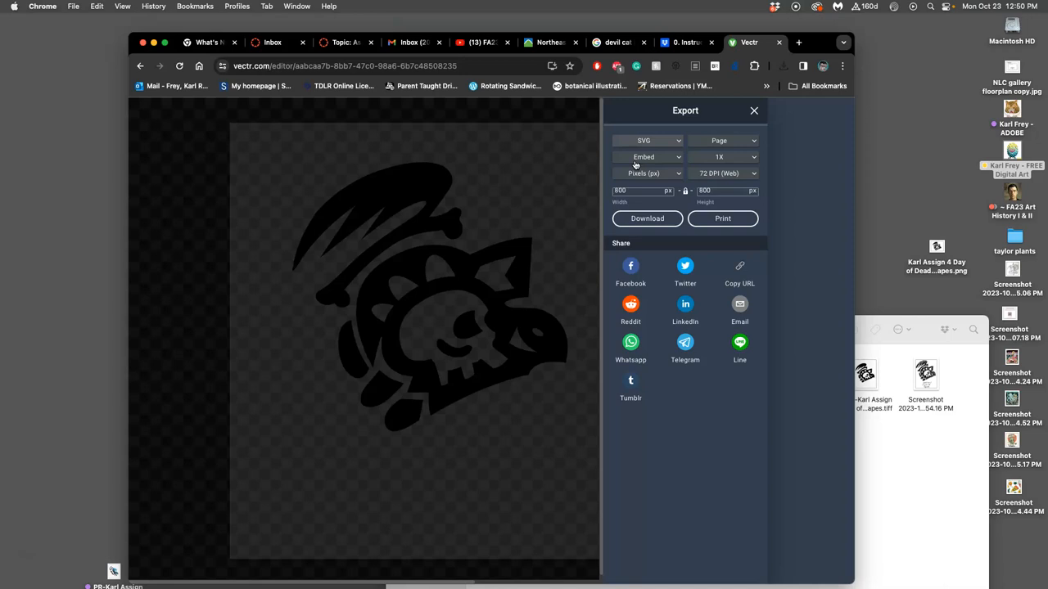
pyautogui.click(647, 141)
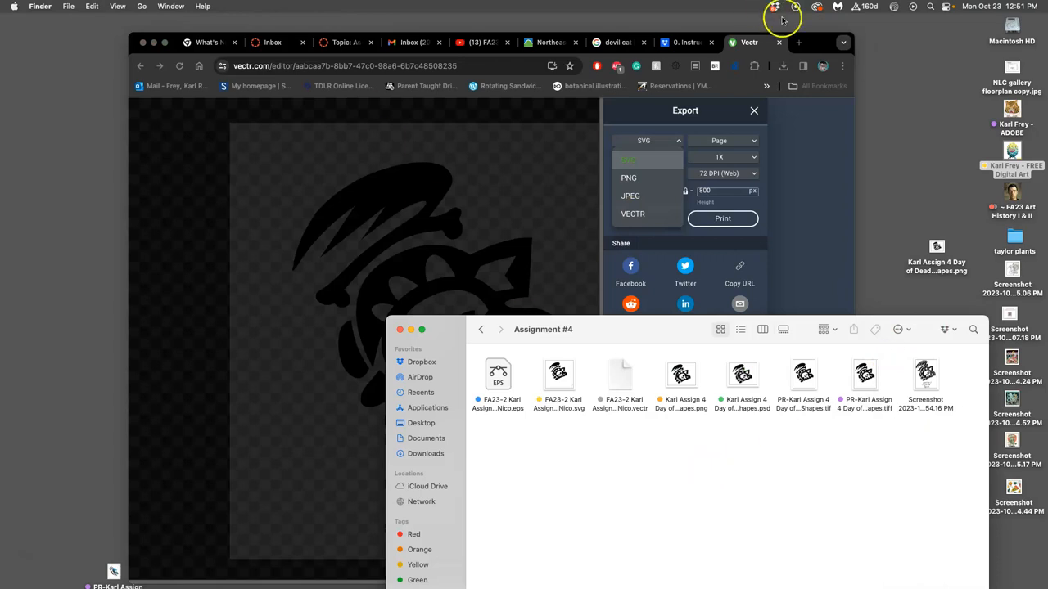
# Load photopea.com in a new browser tab.
pyautogui.click(799, 43)
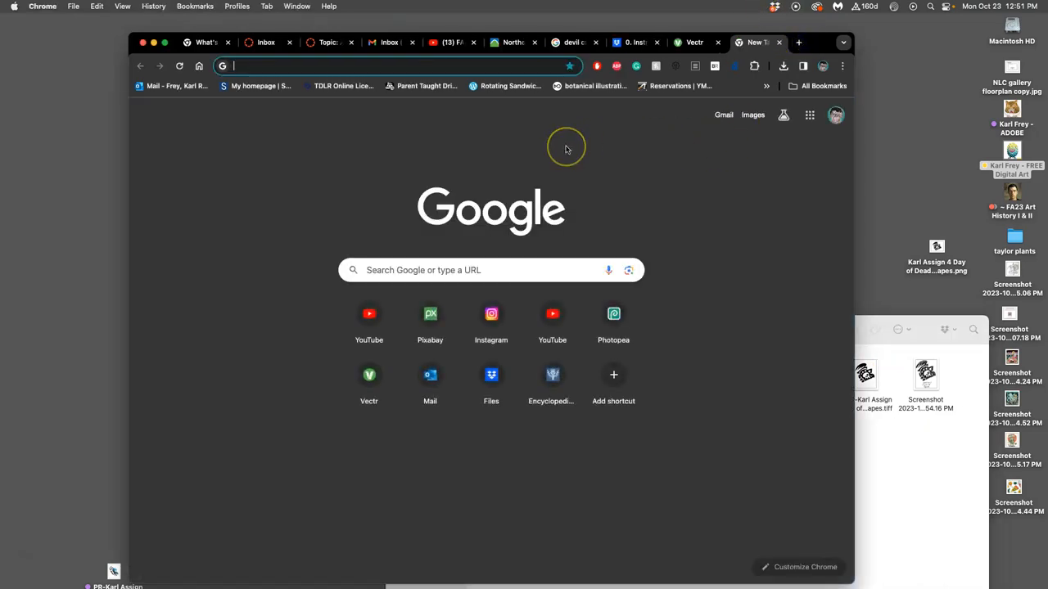
pyautogui.write('photopea.com')
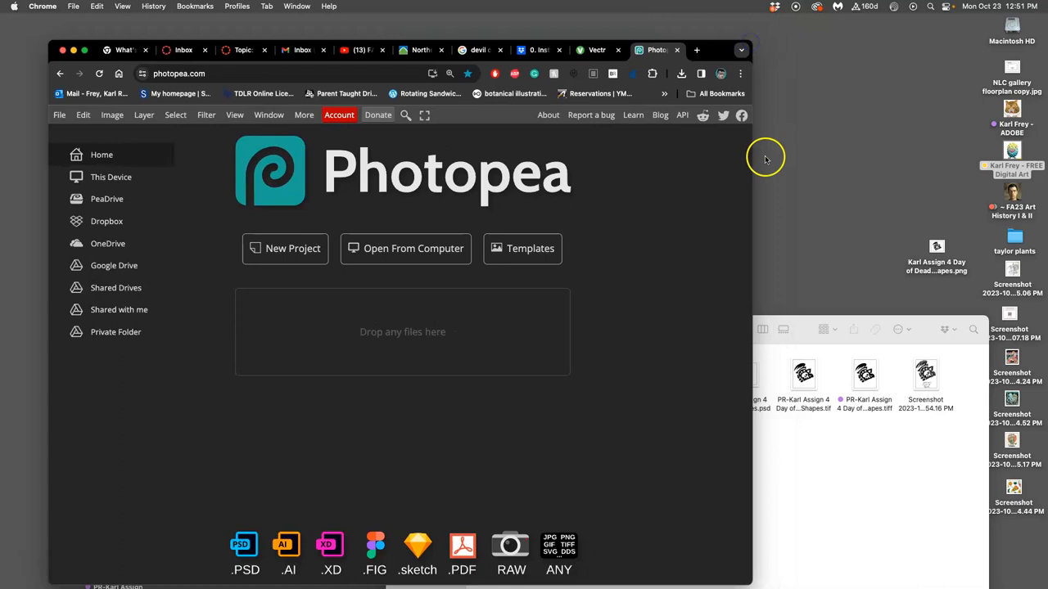
pyautogui.moveTo(402, 334)
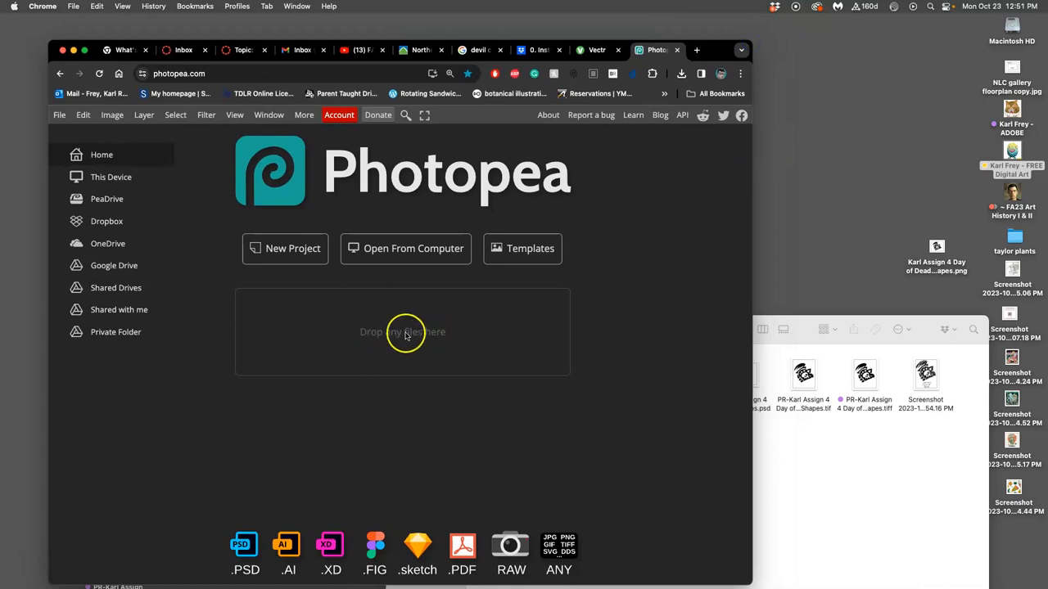
pyautogui.moveTo(426, 331)
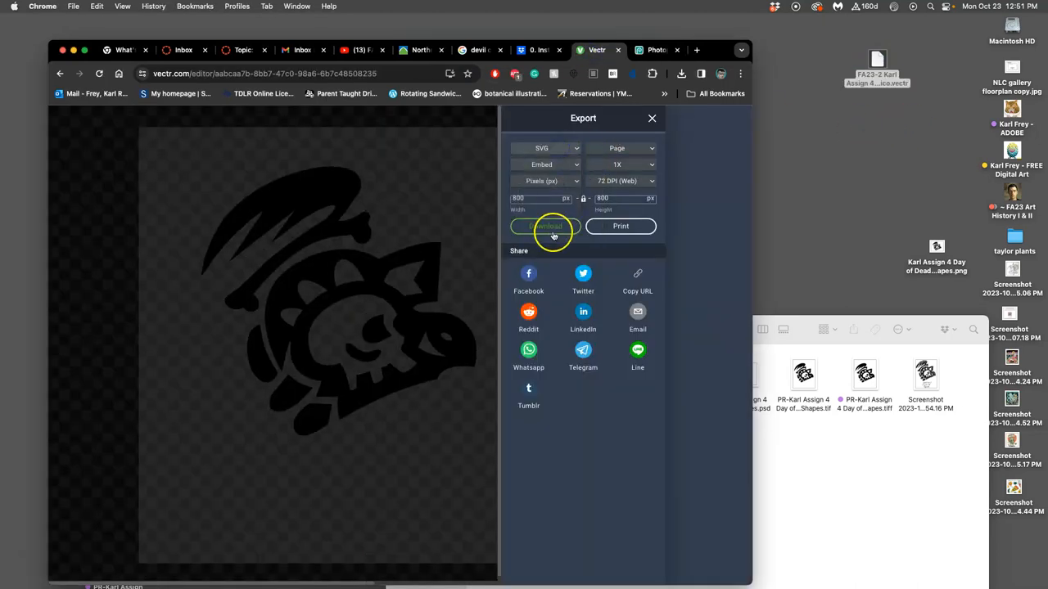
# Download the exported logo from Vectr and switch to the Photopea tab.
pyautogui.click(544, 226)
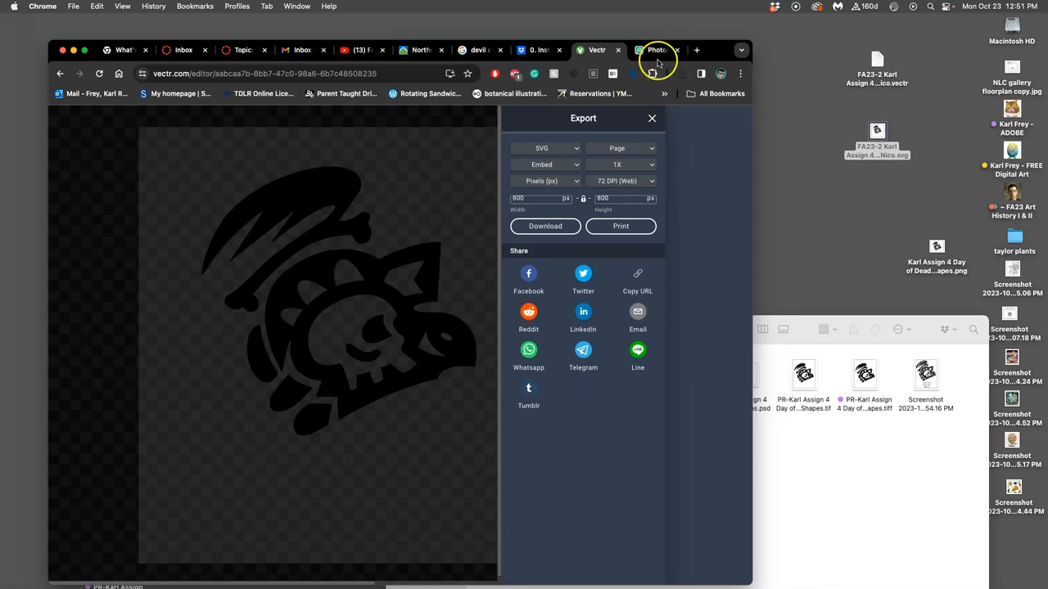
pyautogui.click(655, 49)
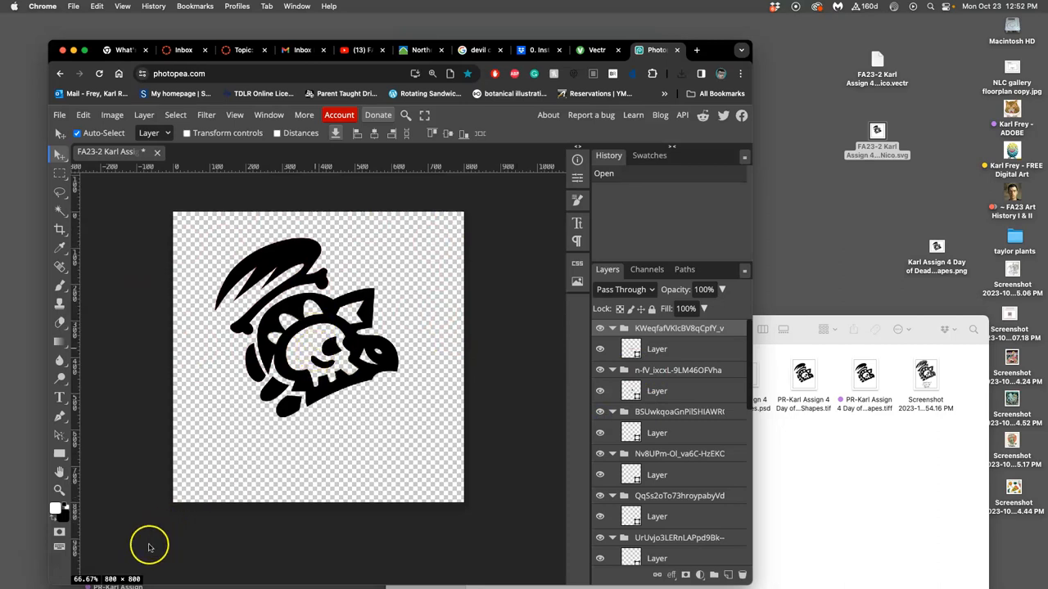
pyautogui.moveTo(216, 506)
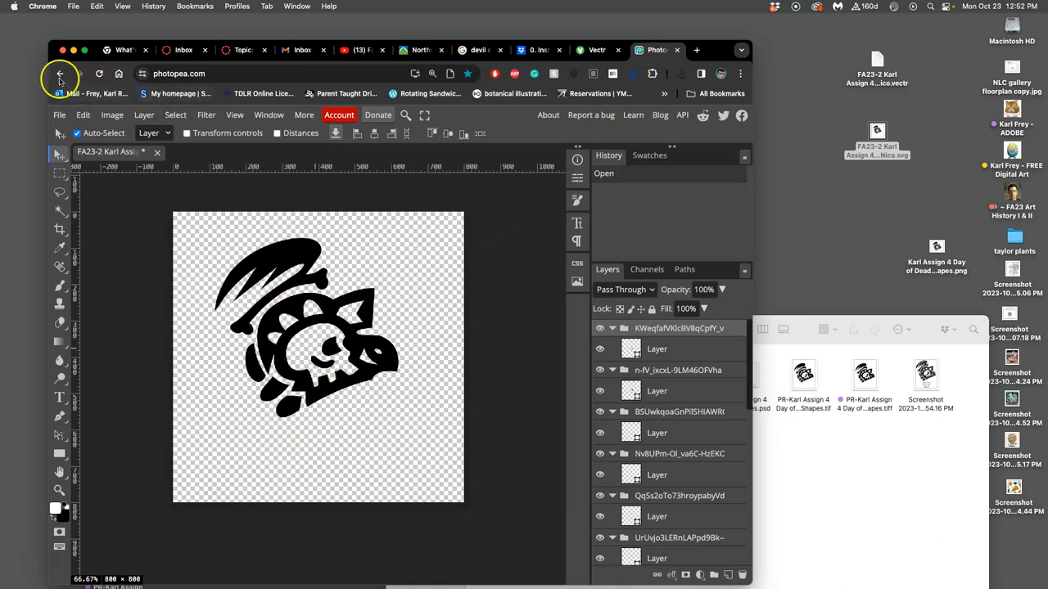
# Reload Photopea, leave the SVG document unsaved and start a new project.
pyautogui.click(59, 74)
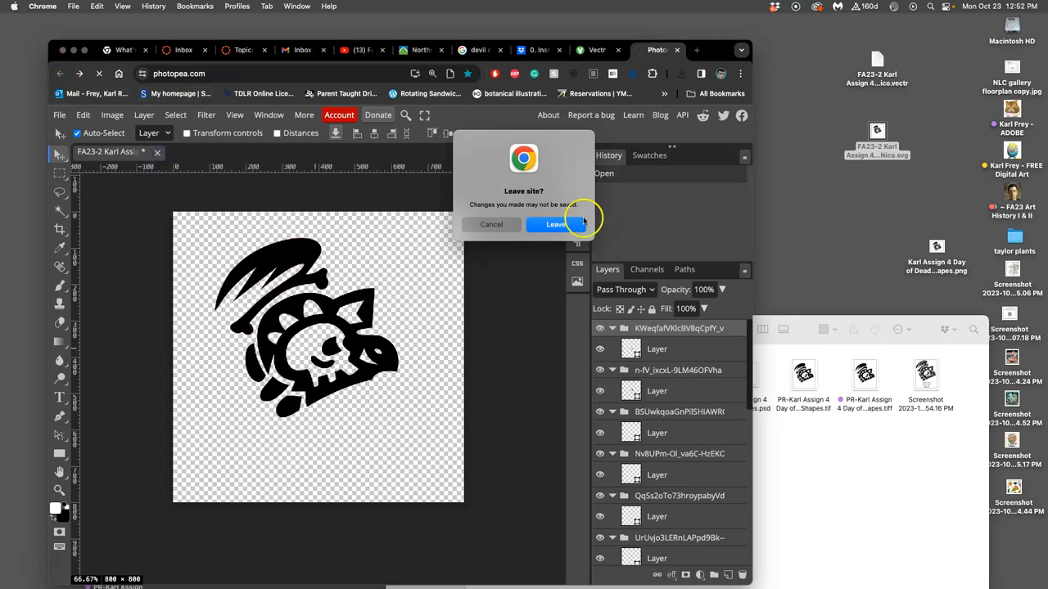
pyautogui.click(555, 224)
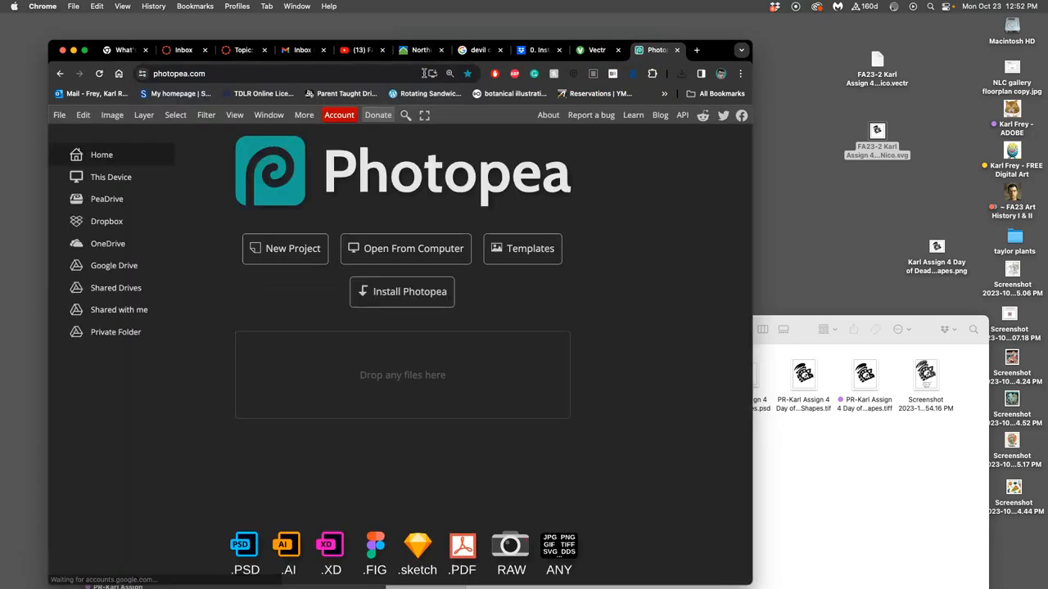
pyautogui.click(285, 249)
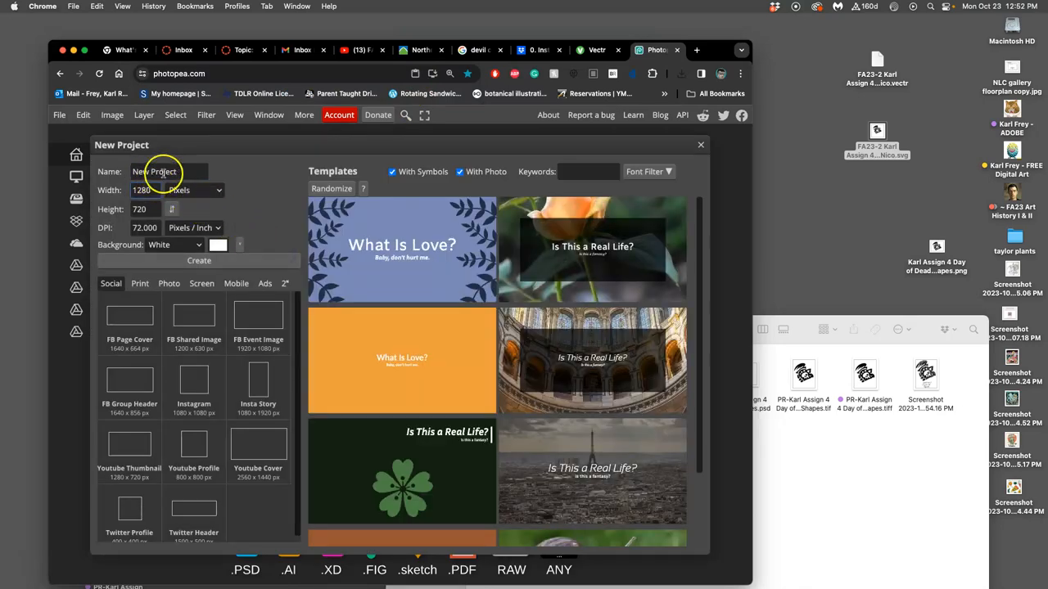
# Name the project 'Karl 4 Black' and set its size in inches, 8 × 10 at 350 DPI.
pyautogui.write('Karl Assign')
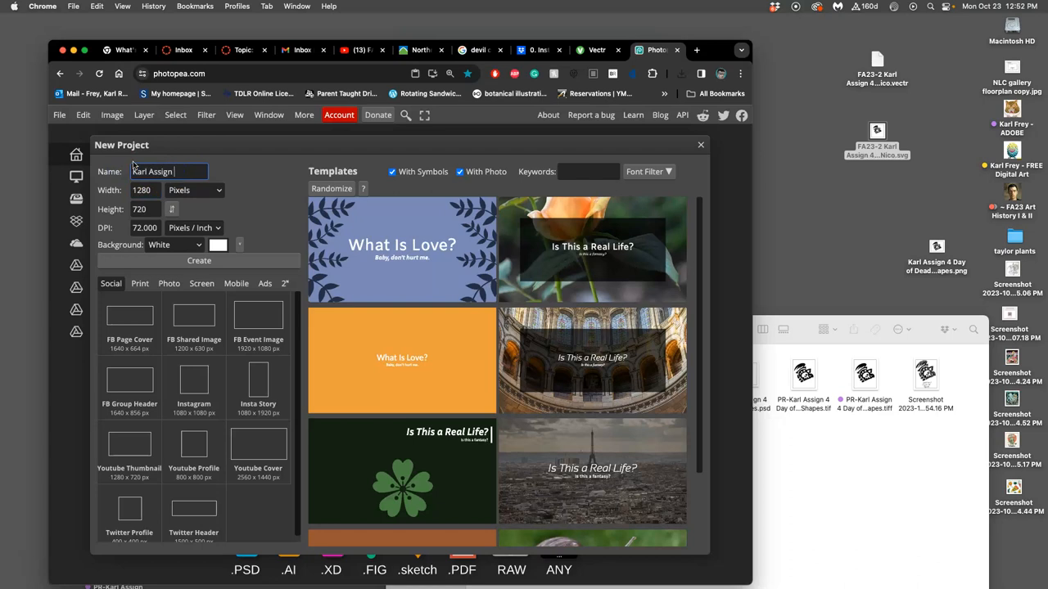
pyautogui.write('4 Black')
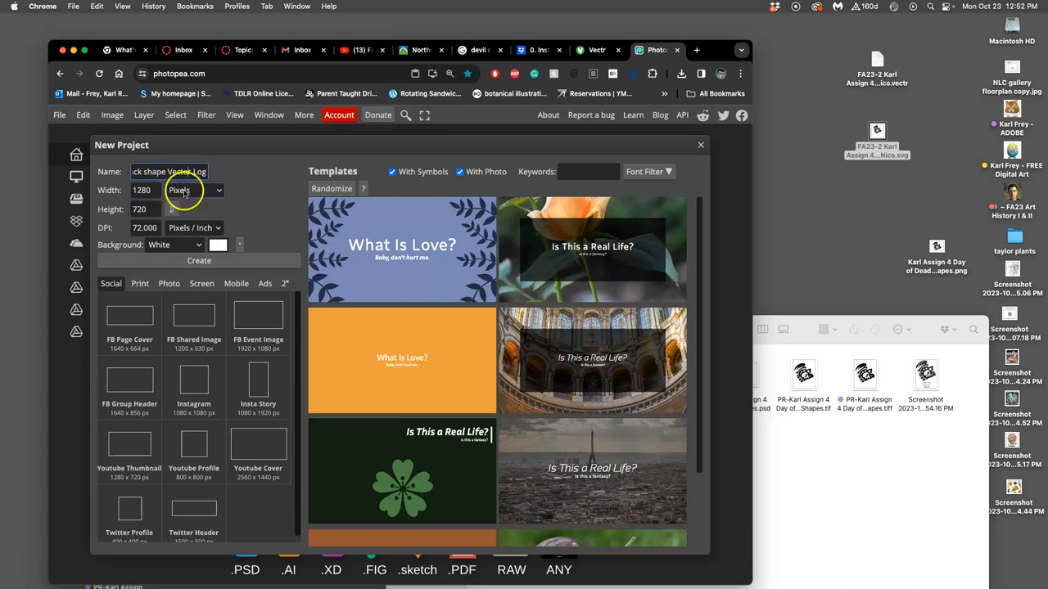
pyautogui.click(197, 190)
pyautogui.write('350')
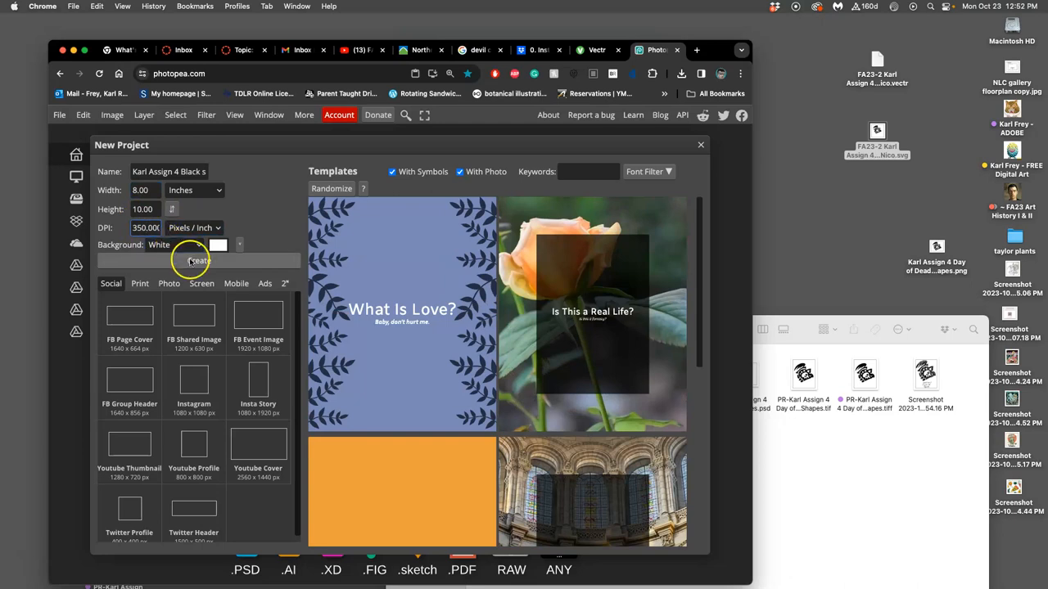
pyautogui.click(196, 260)
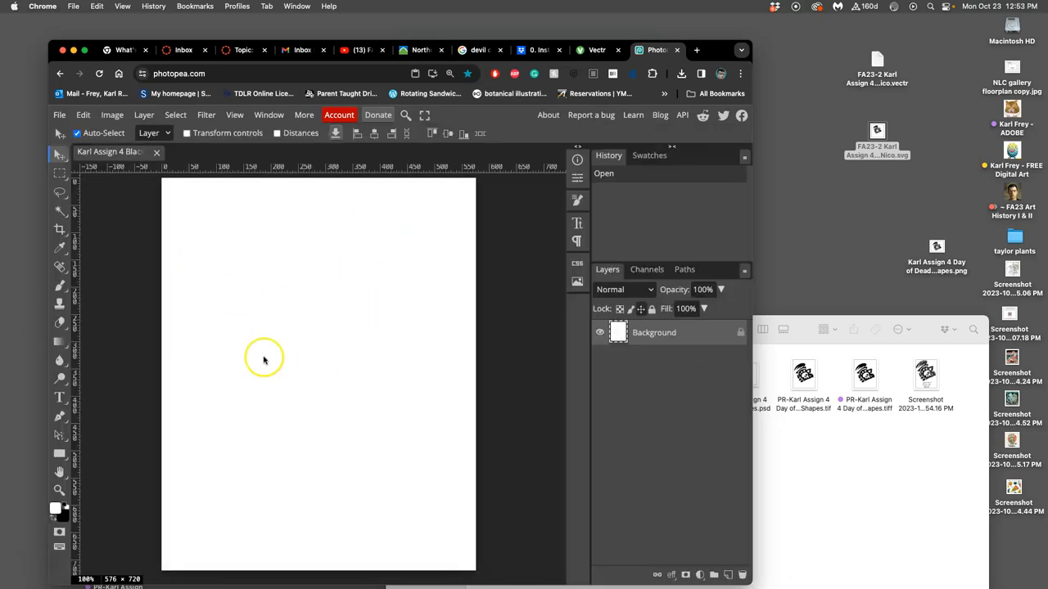
pyautogui.moveTo(905, 236)
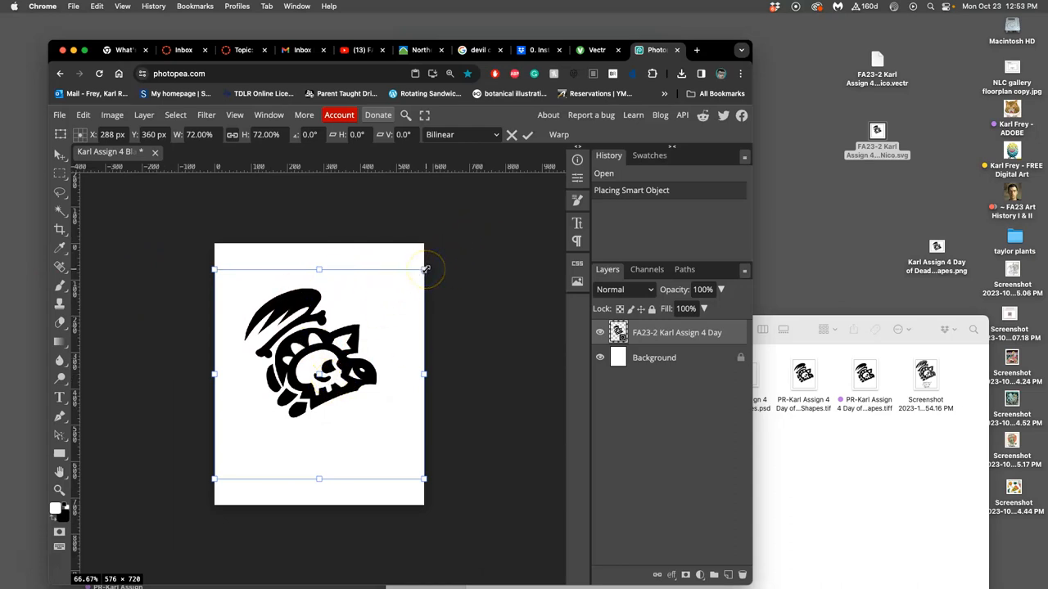
# Scale the placed black Nico logo layer up to fill the white page.
pyautogui.moveTo(424, 268); pyautogui.dragTo(456, 238)
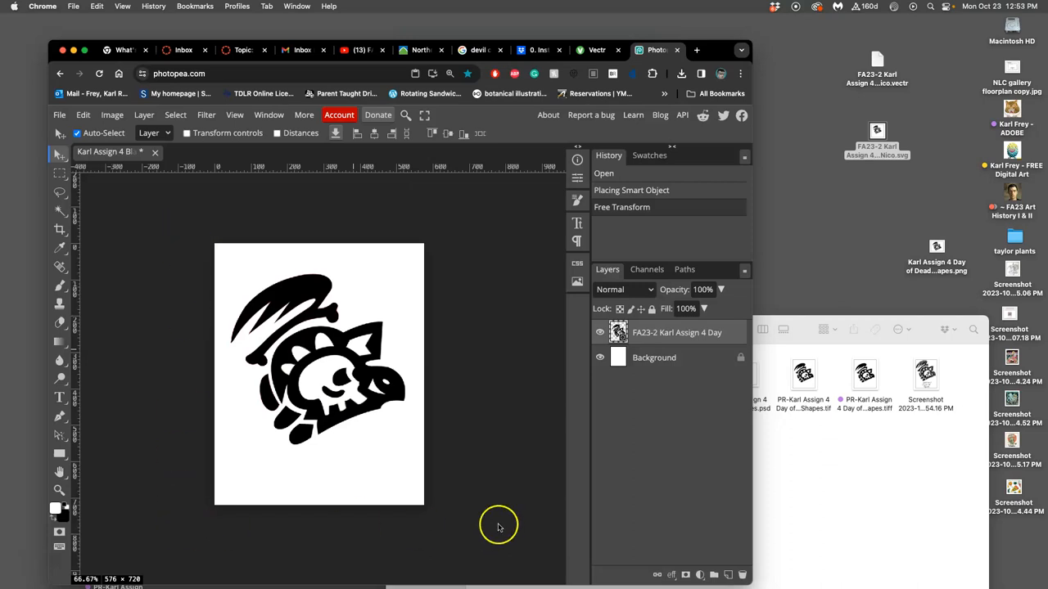
pyautogui.moveTo(370, 288)
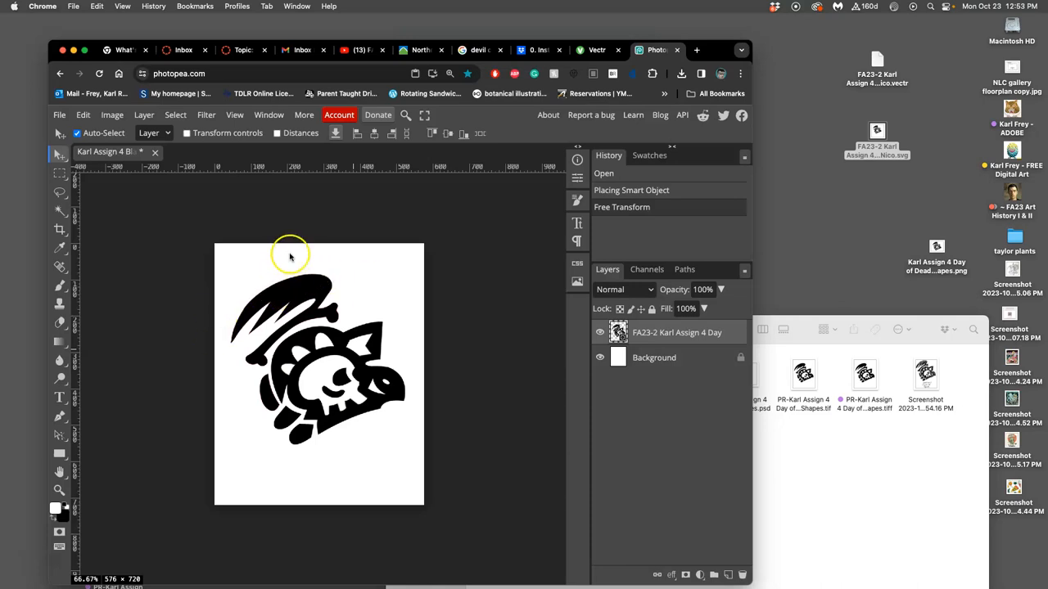
pyautogui.moveTo(435, 303)
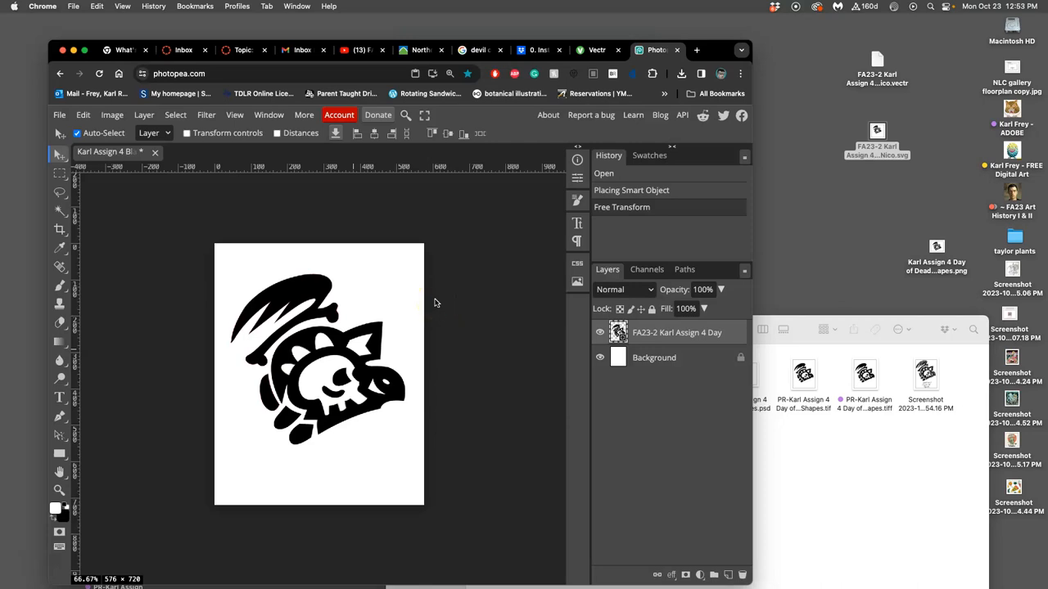
pyautogui.moveTo(406, 317)
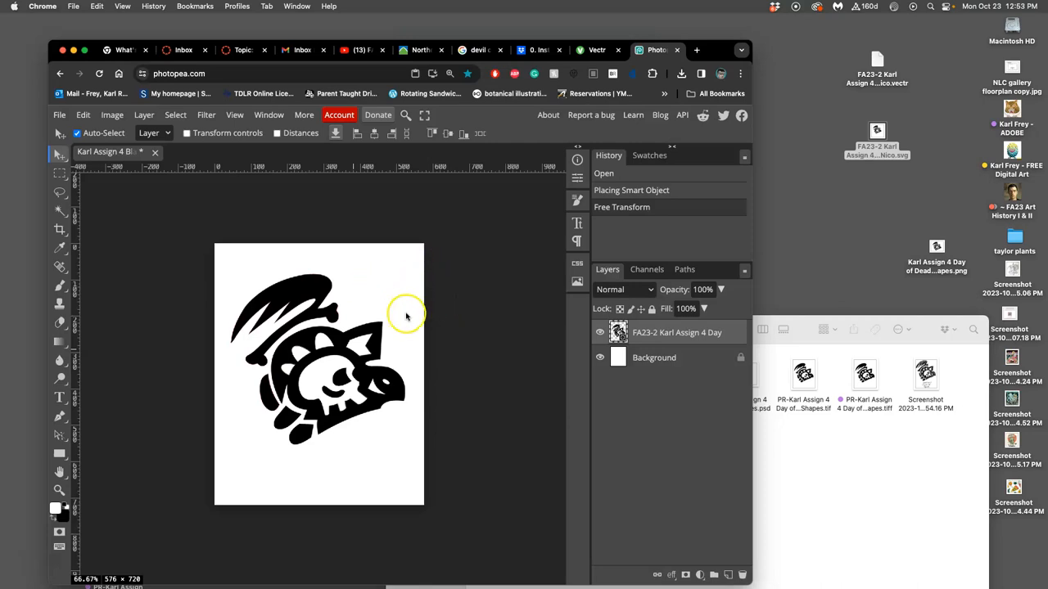
pyautogui.moveTo(129, 121)
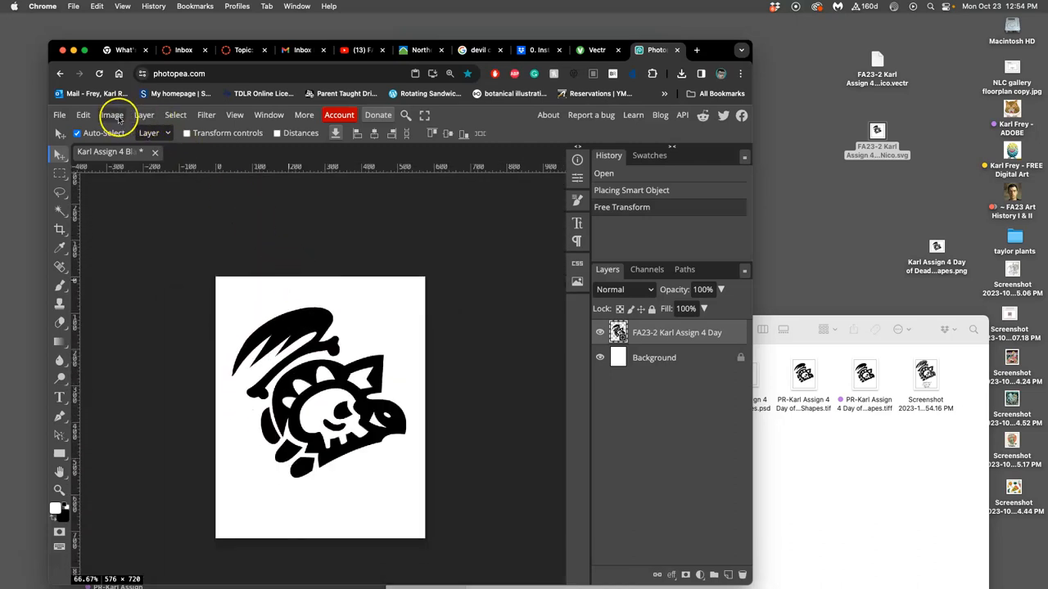
# Set Image Size to 8 × 10 inches at 350 DPI (2800 × 3500 px) and apply it.
pyautogui.click(111, 115)
pyautogui.write('8')
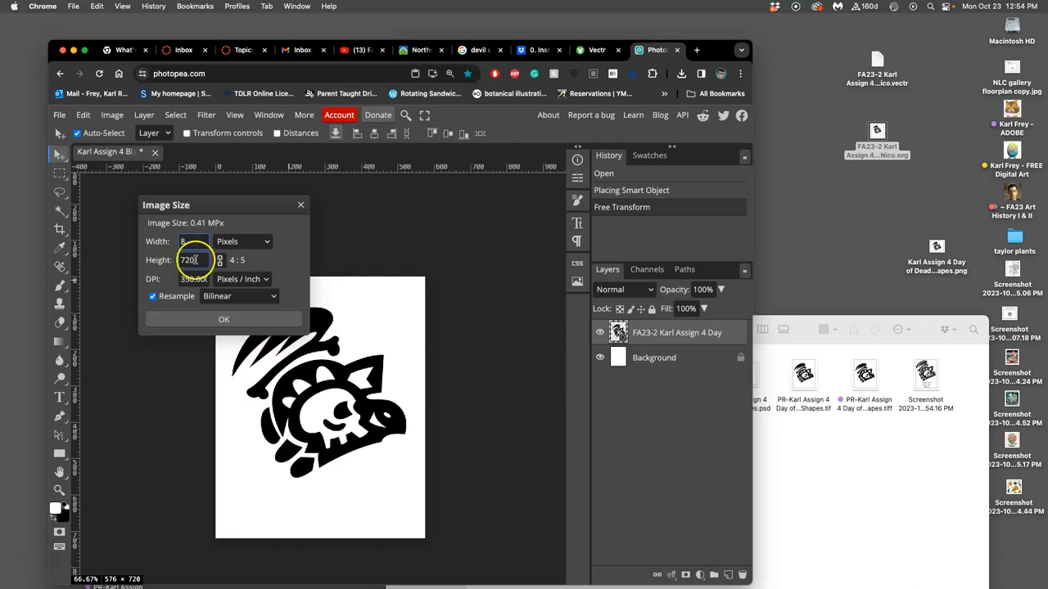
pyautogui.click(243, 241)
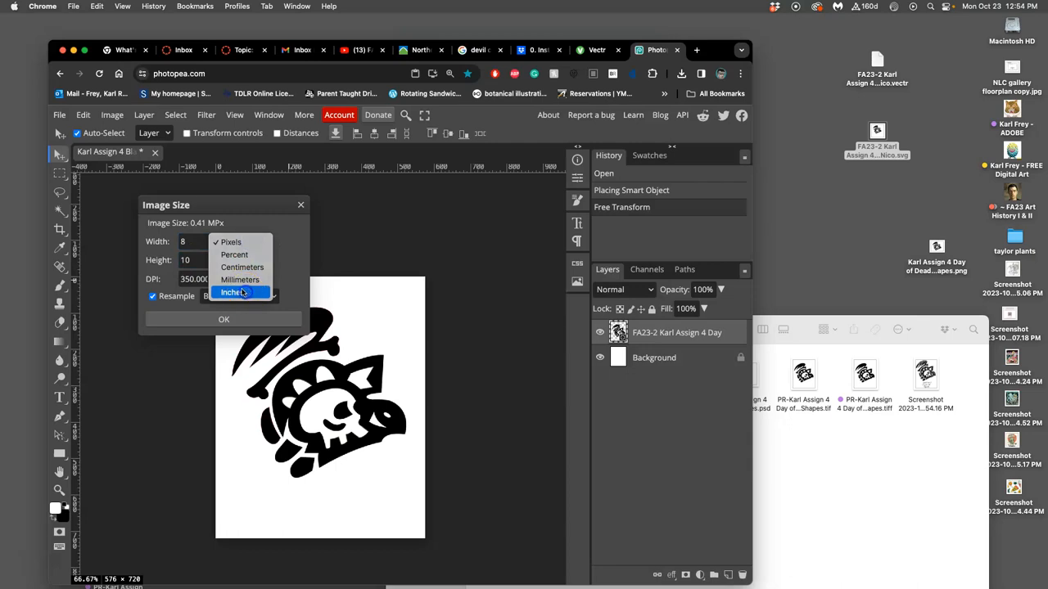
pyautogui.click(233, 291)
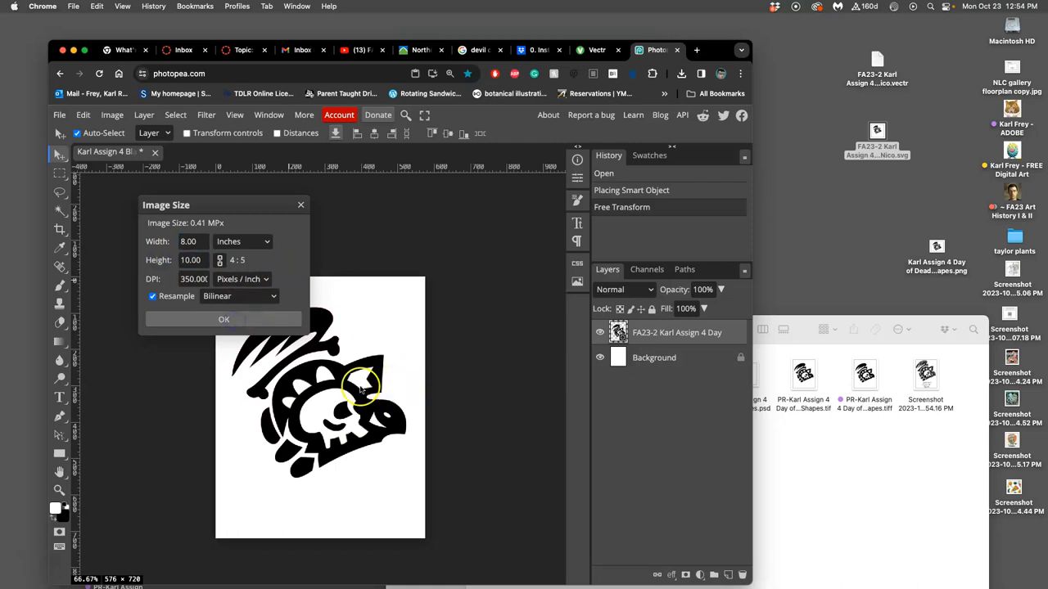
pyautogui.click(222, 319)
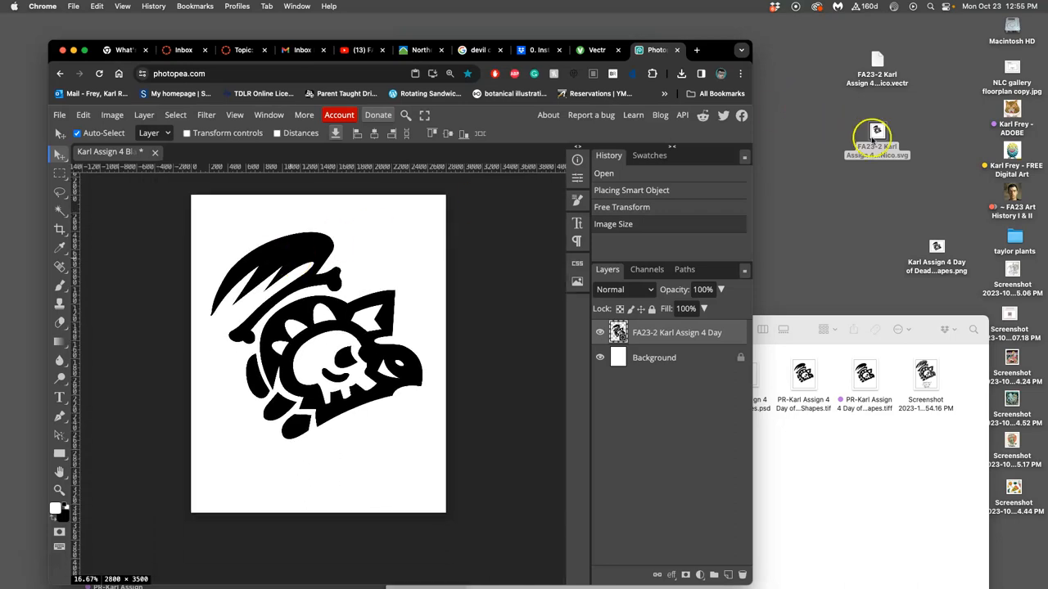
pyautogui.moveTo(876, 140); pyautogui.dragTo(799, 123)
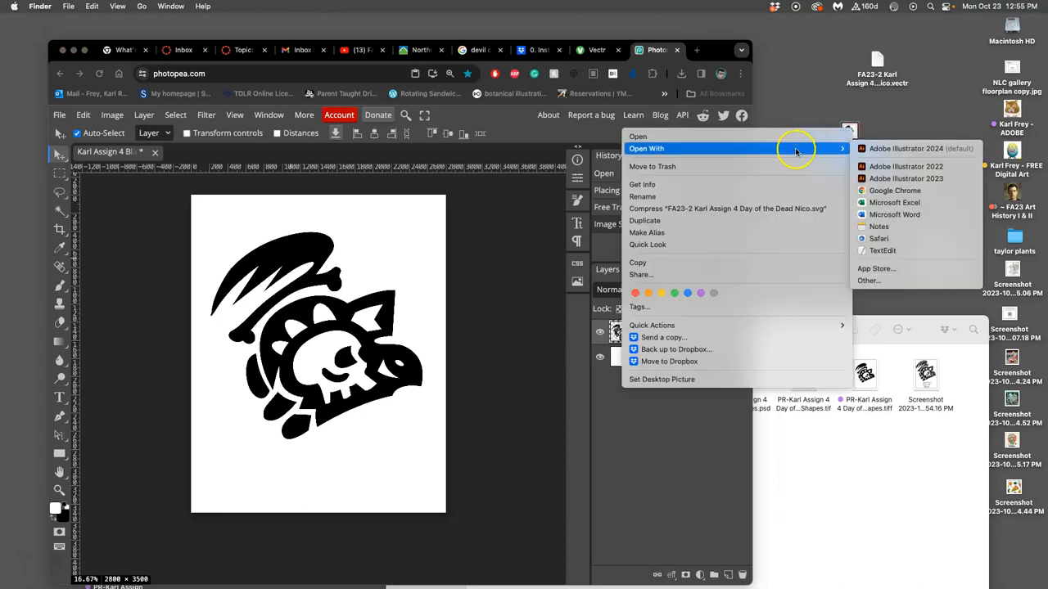
pyautogui.moveTo(917, 147)
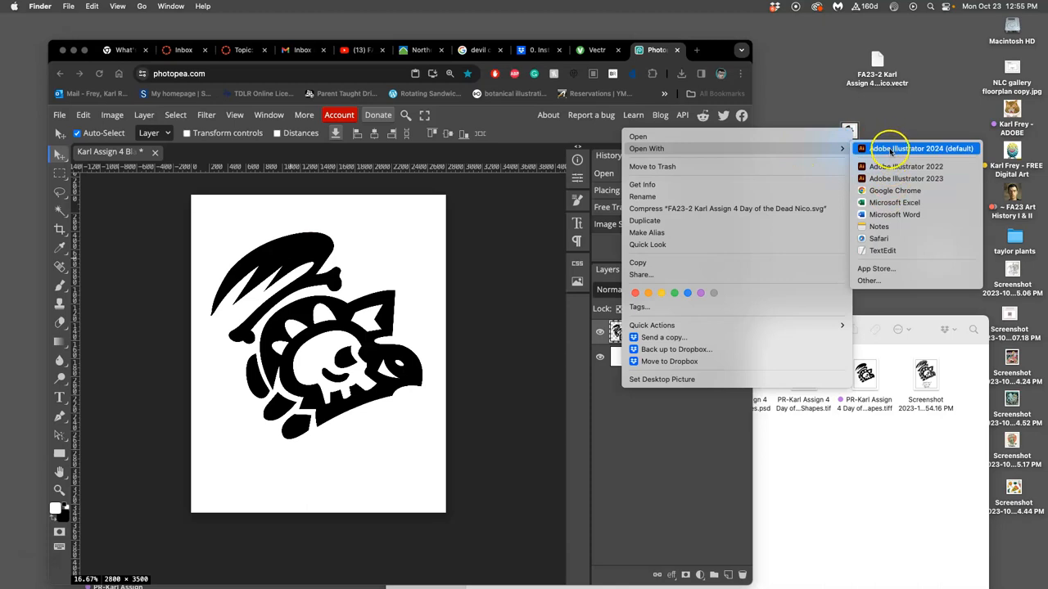
# Open the Day of the Dead Nico SVG in Adobe Illustrator 2024 via Finder's Open With.
pyautogui.click(924, 148)
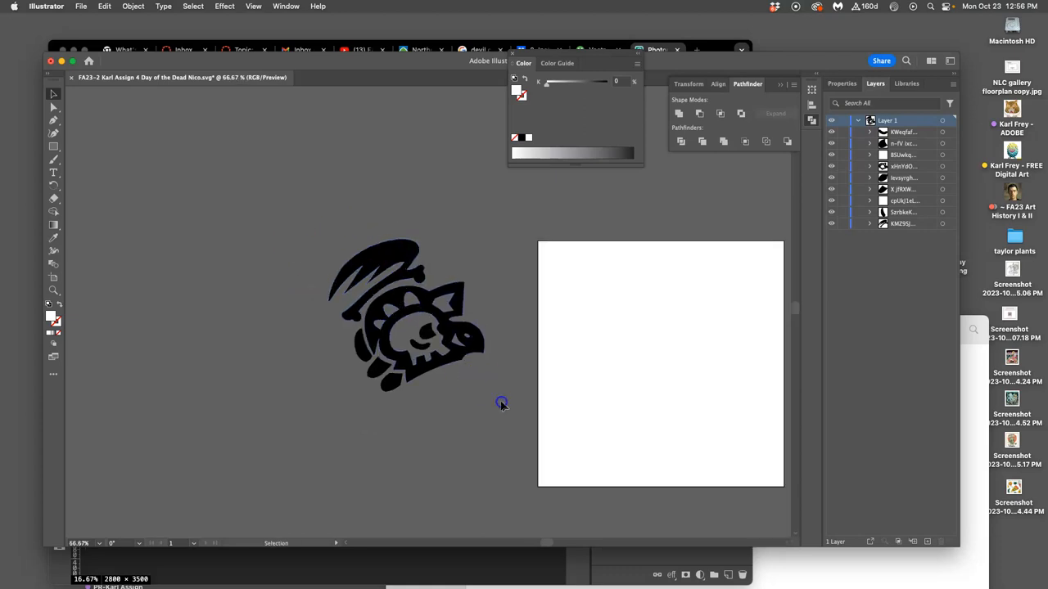
# Drag the black Nico logo onto the centre of the artboard, dismissing the Move dialog.
pyautogui.moveTo(401, 314); pyautogui.dragTo(687, 364)
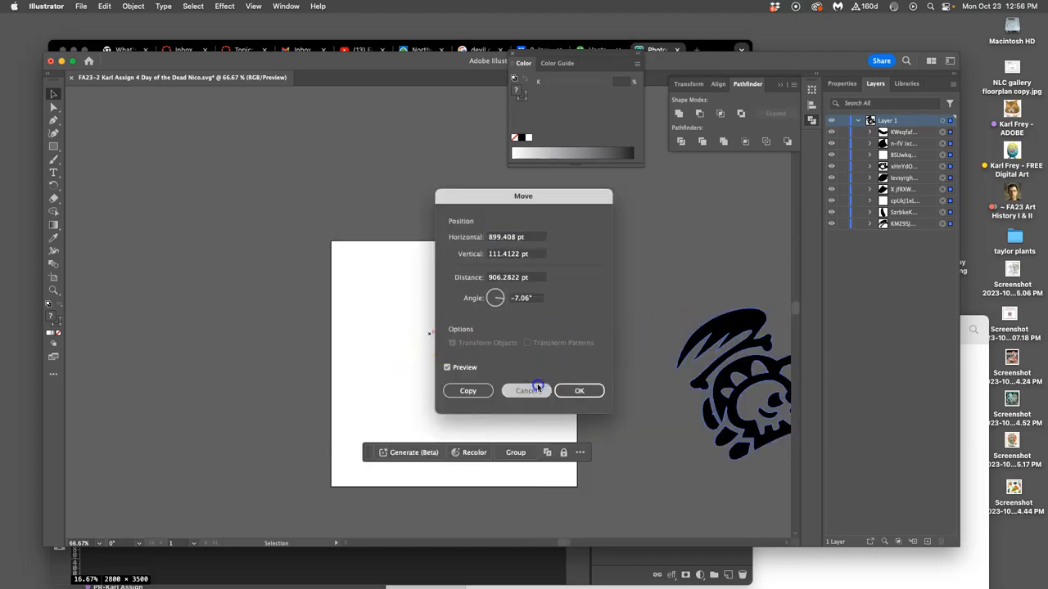
pyautogui.click(580, 389)
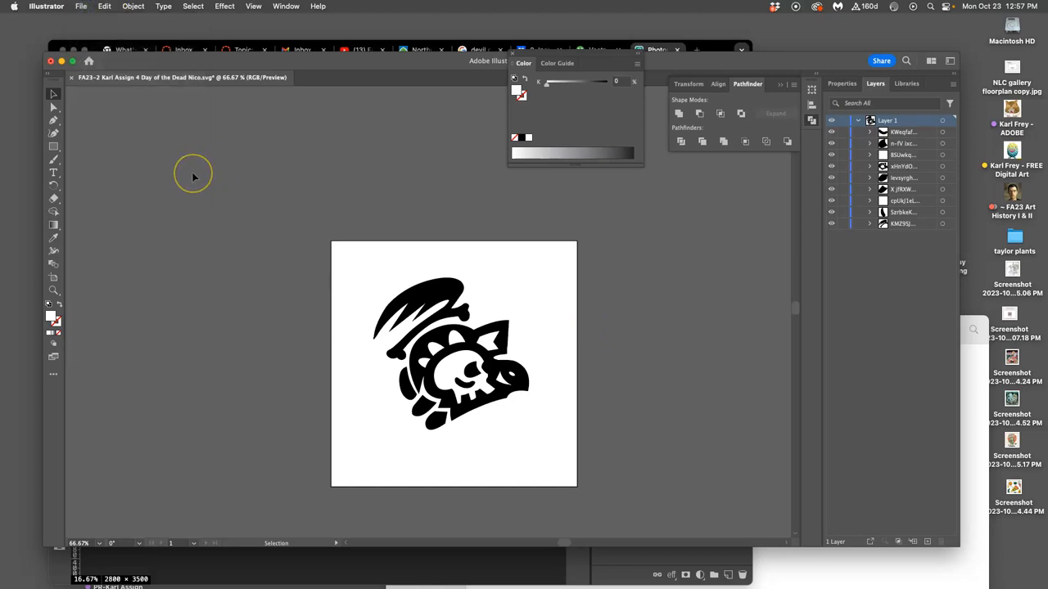
pyautogui.moveTo(185, 64)
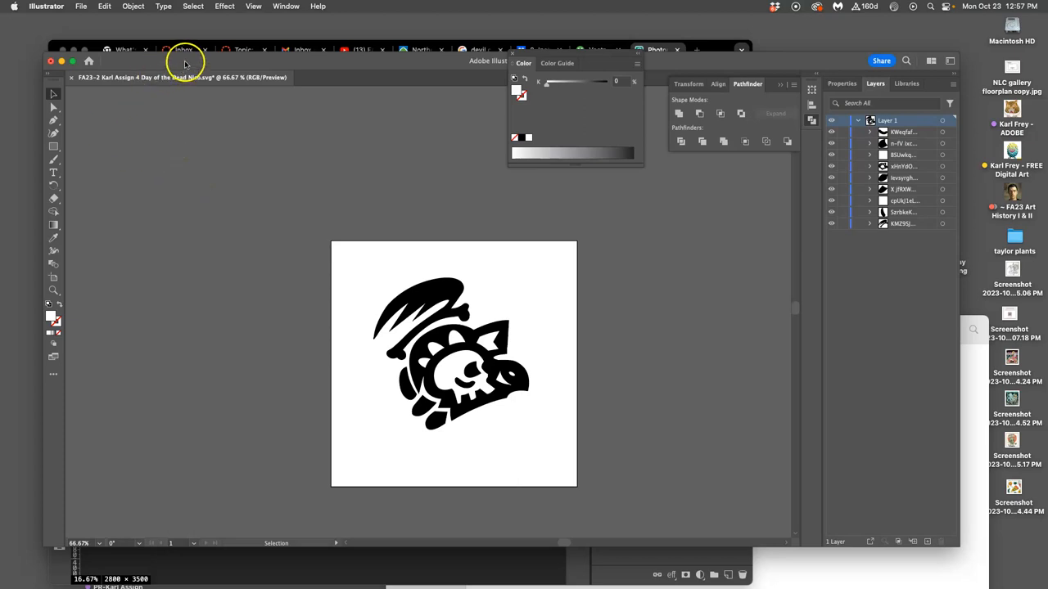
# Save the logo on this computer to the Desktop in Illustrator EPS format.
pyautogui.click(82, 6)
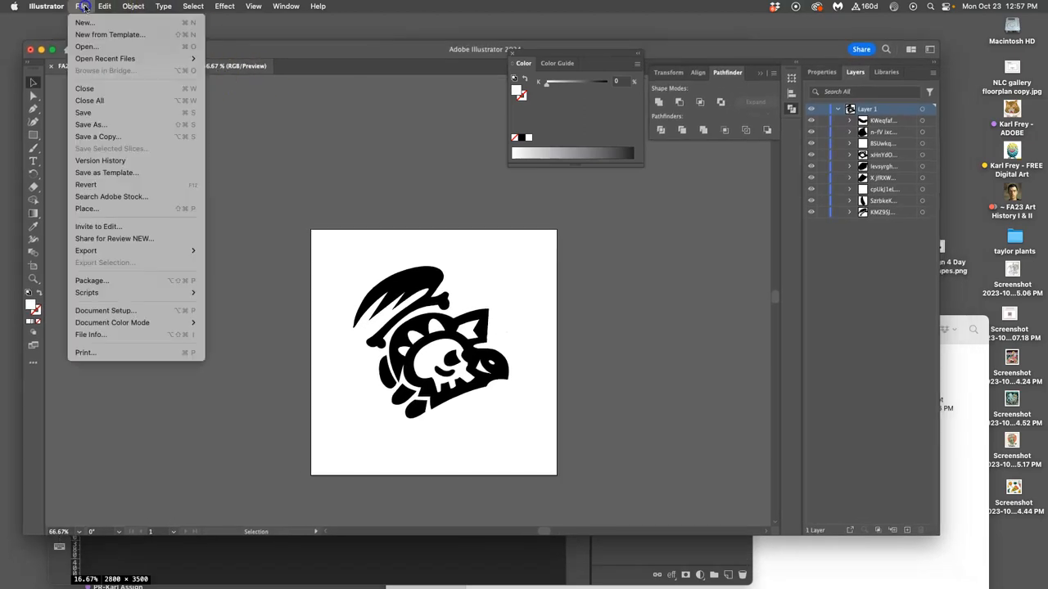
pyautogui.click(82, 111)
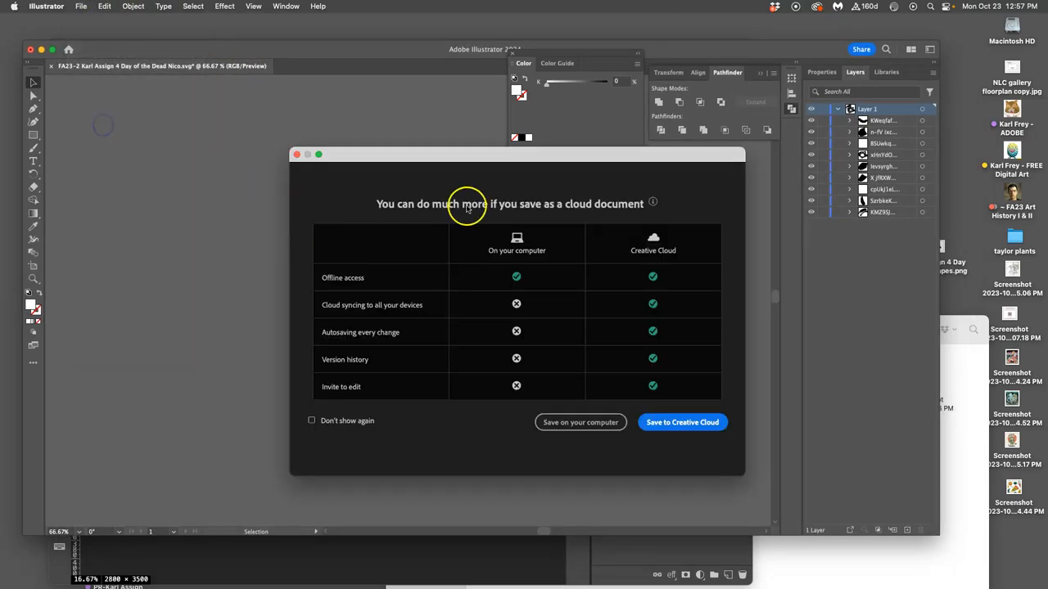
pyautogui.click(579, 423)
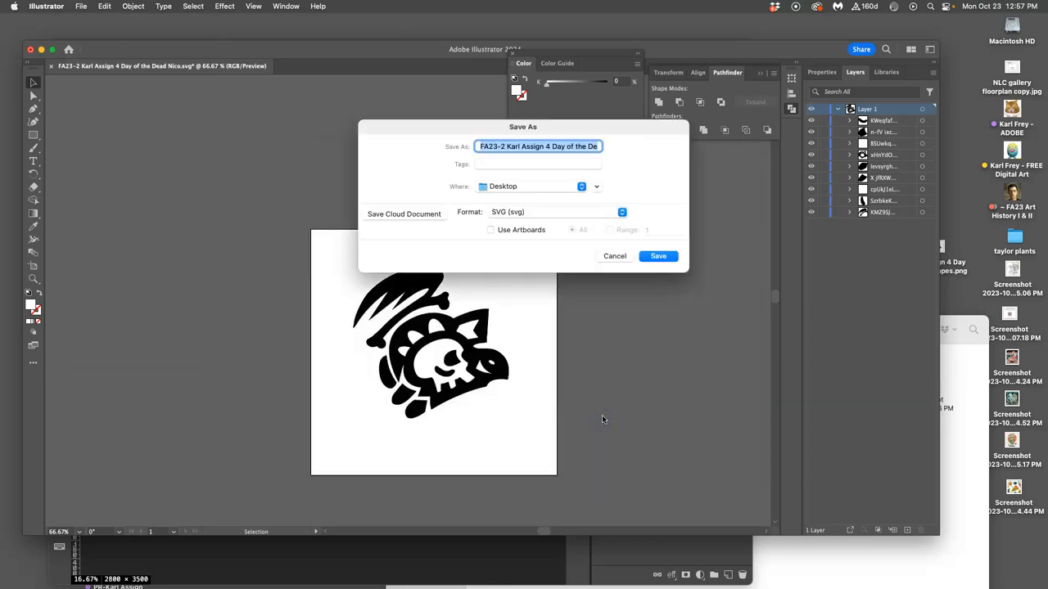
pyautogui.click(560, 213)
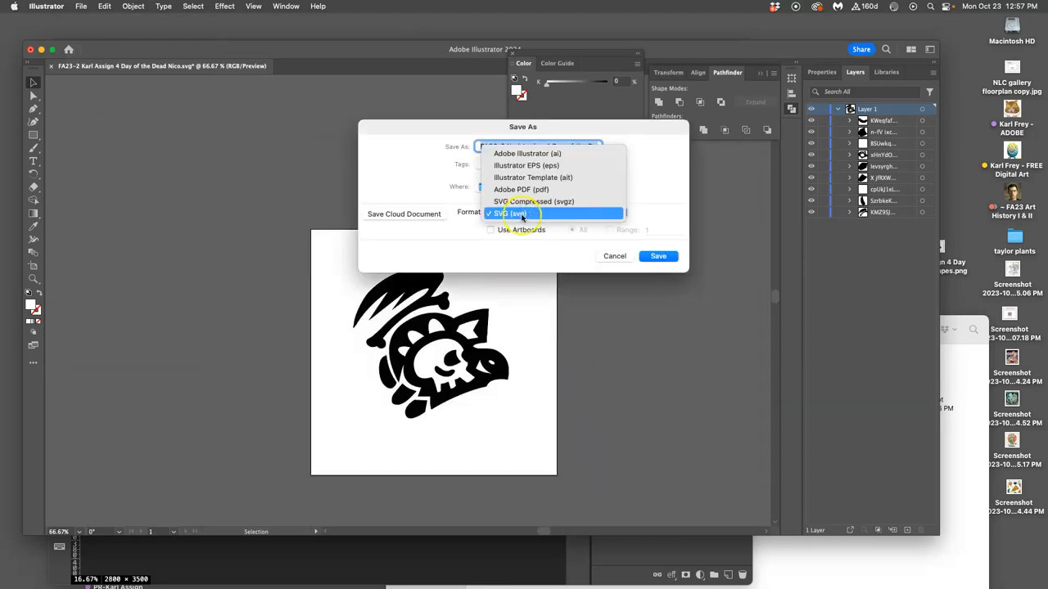
pyautogui.moveTo(526, 165)
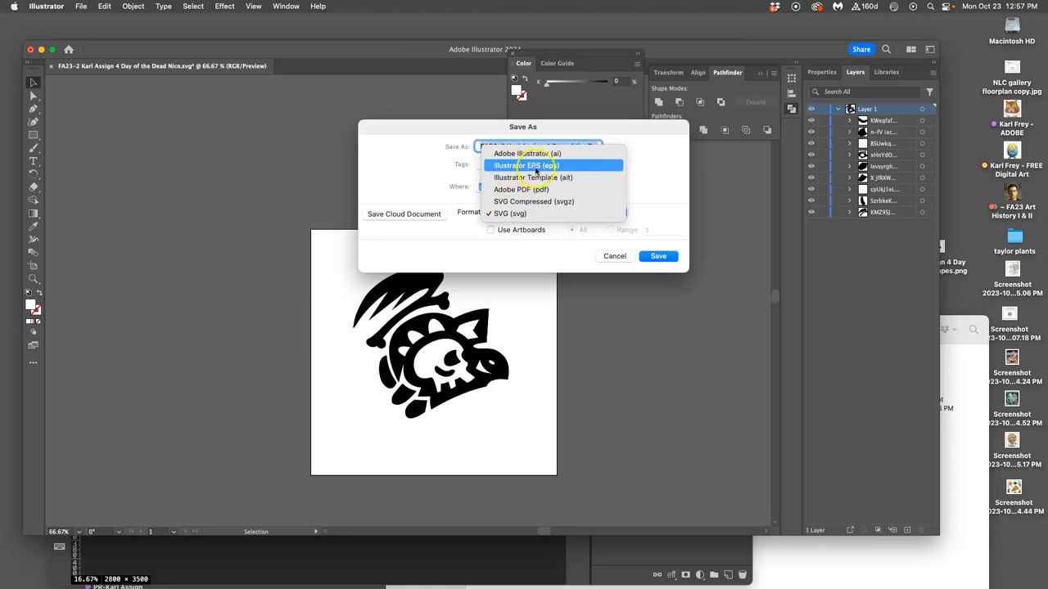
pyautogui.click(524, 165)
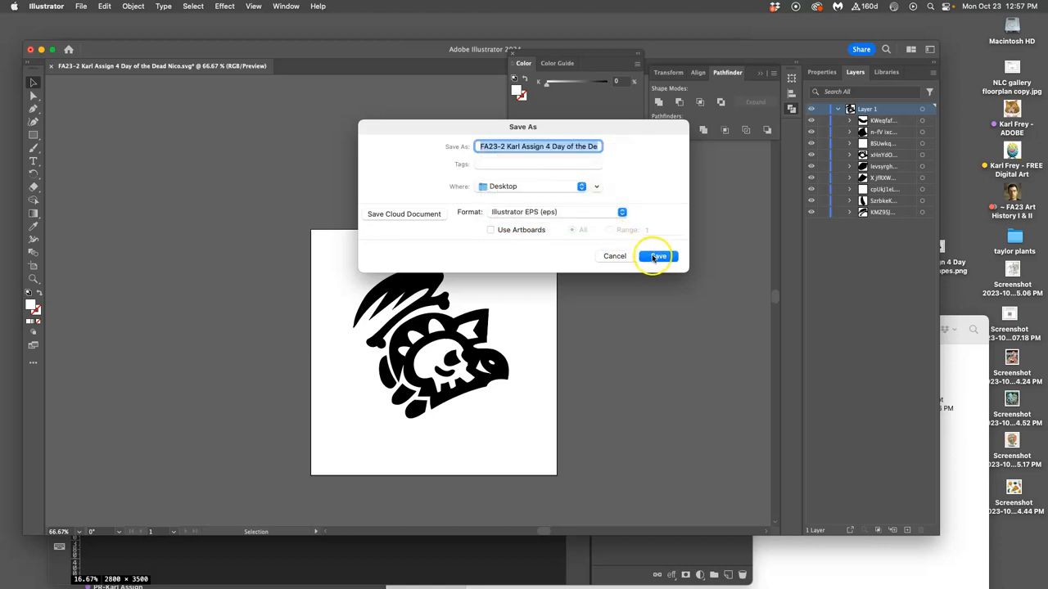
pyautogui.click(658, 255)
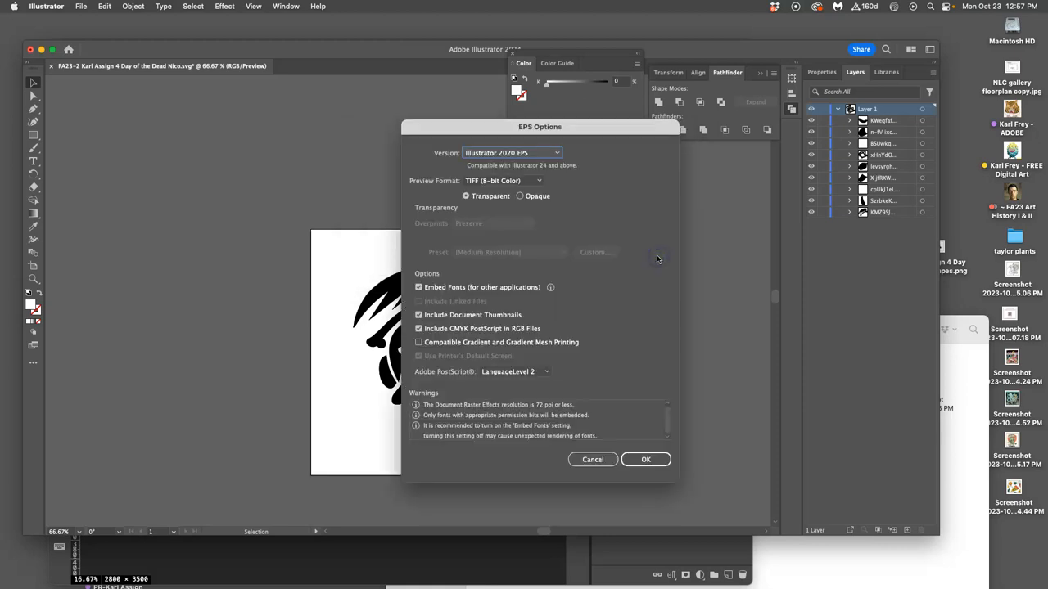
pyautogui.moveTo(455, 182)
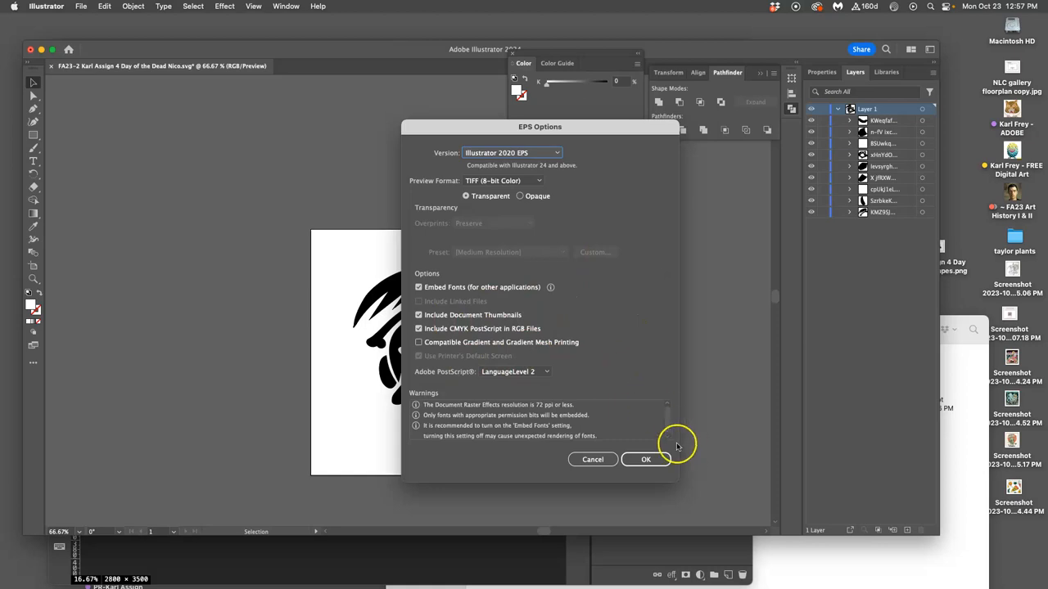
pyautogui.moveTo(671, 443)
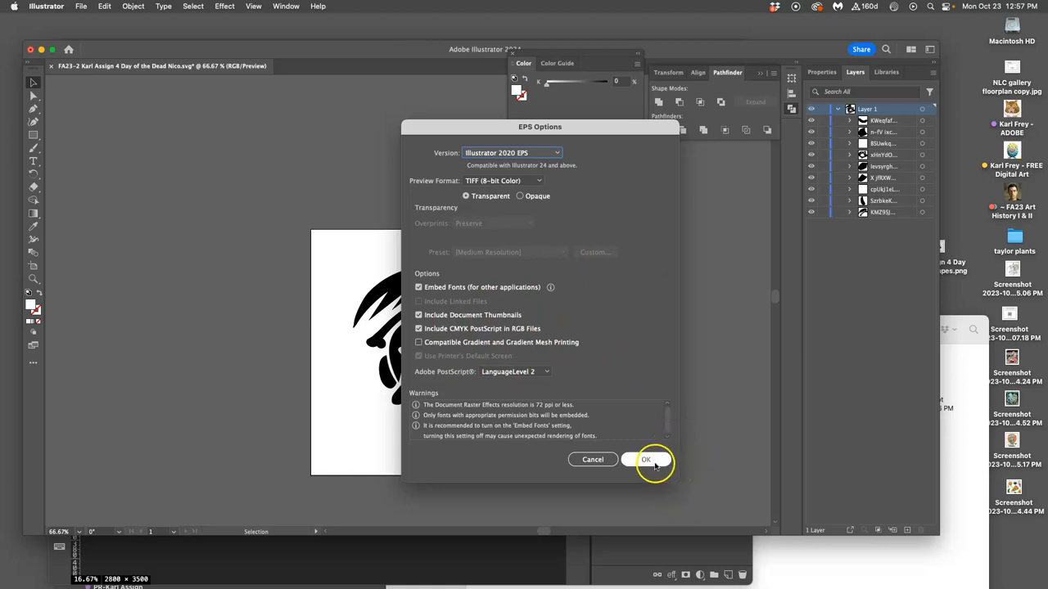
pyautogui.moveTo(555, 282)
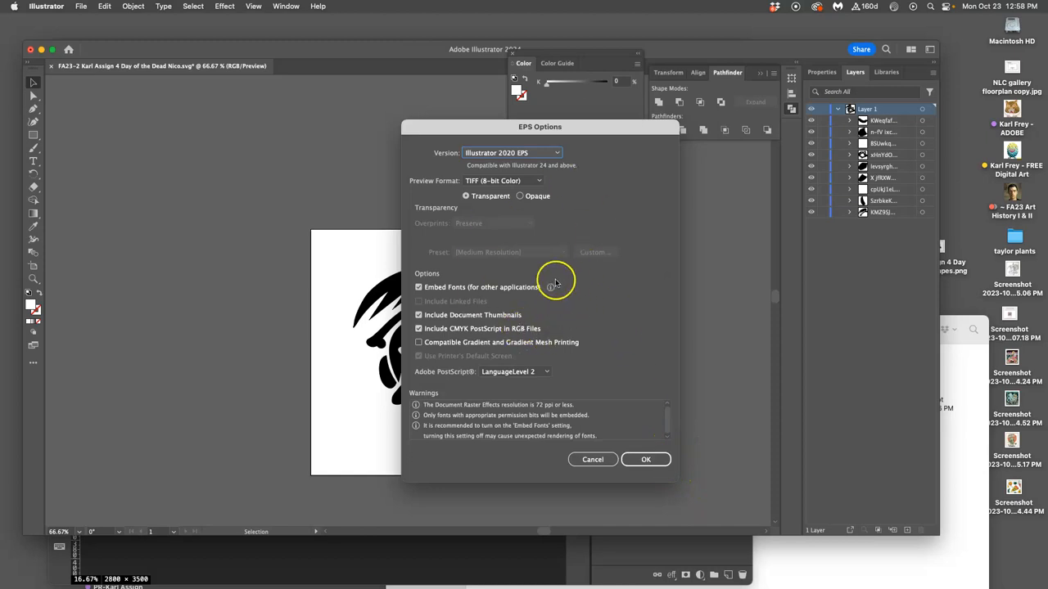
pyautogui.moveTo(632, 386)
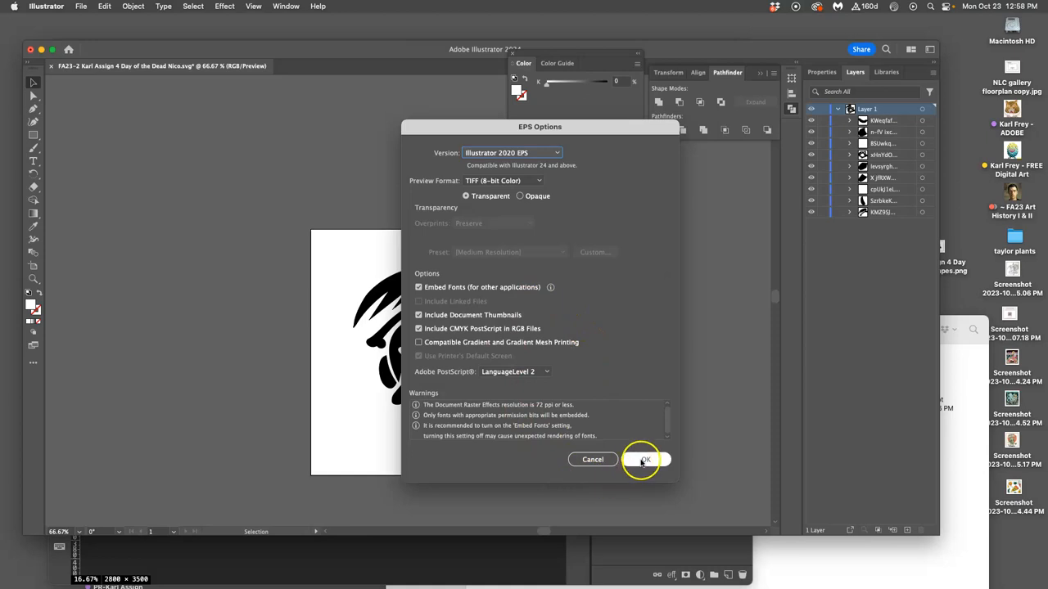
# Accept the EPS options, then enlarge the placed logo layer to fill more of the Photopea page.
pyautogui.click(645, 459)
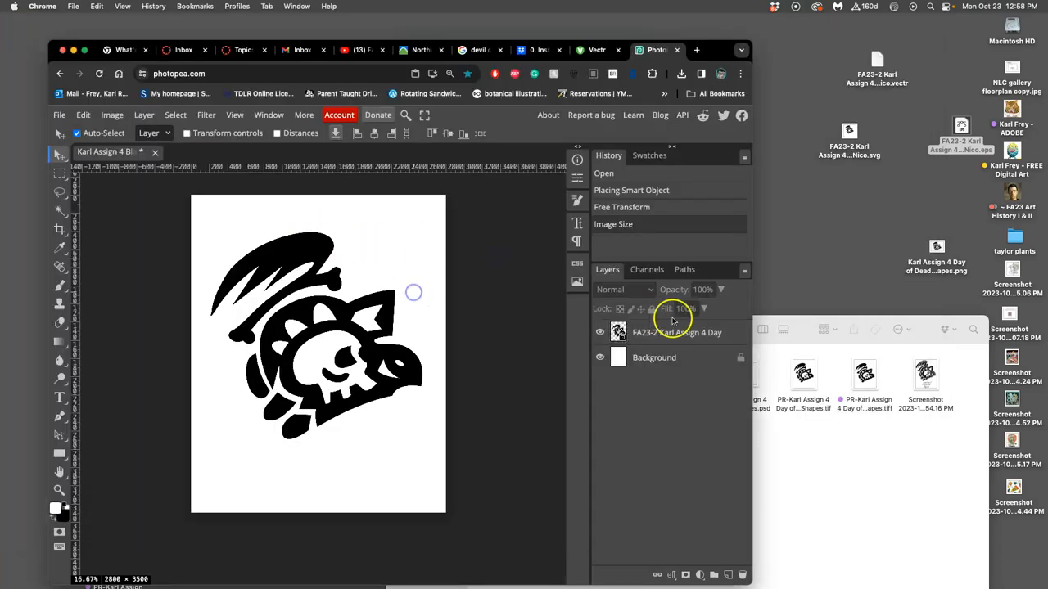
pyautogui.moveTo(883, 125)
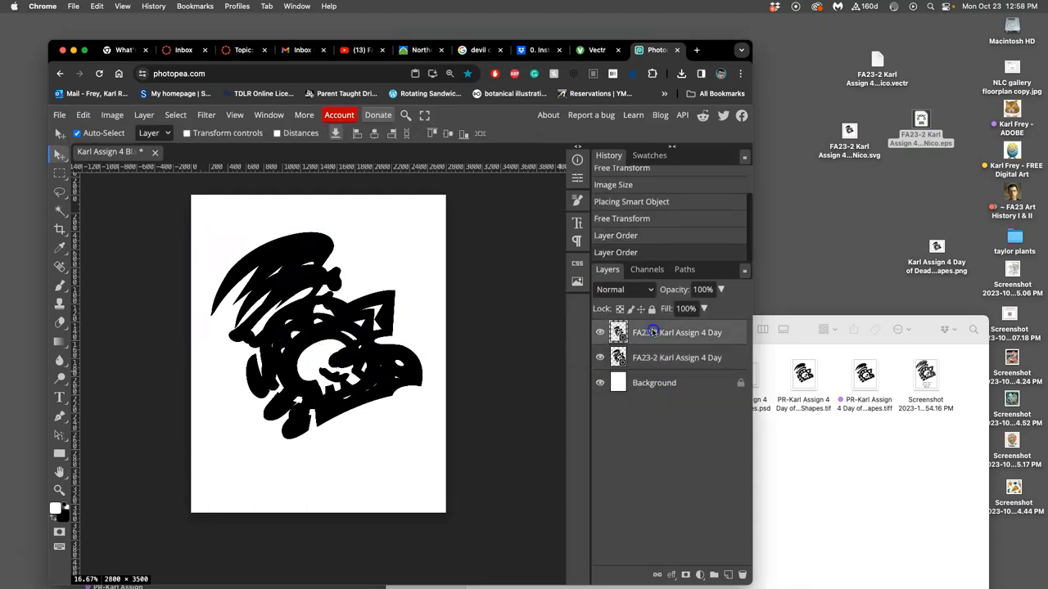
pyautogui.click(600, 357)
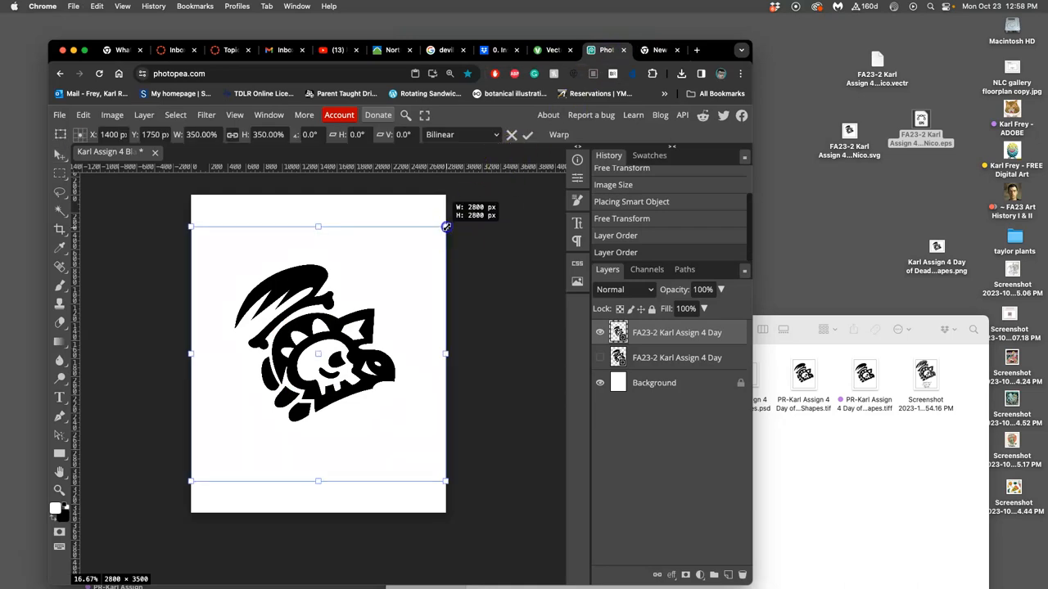
pyautogui.moveTo(445, 226); pyautogui.dragTo(486, 195)
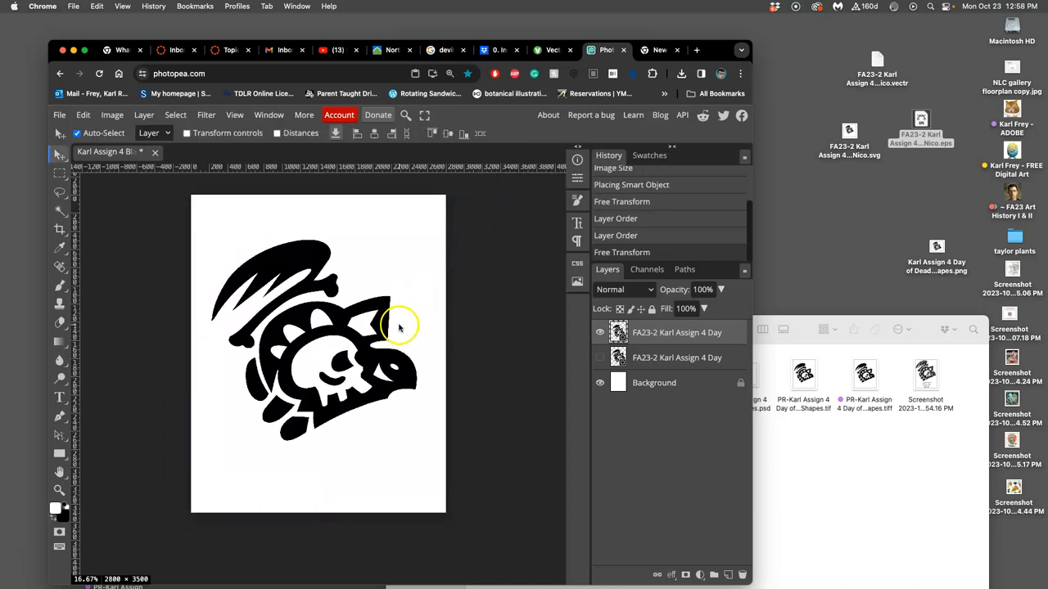
pyautogui.moveTo(436, 321)
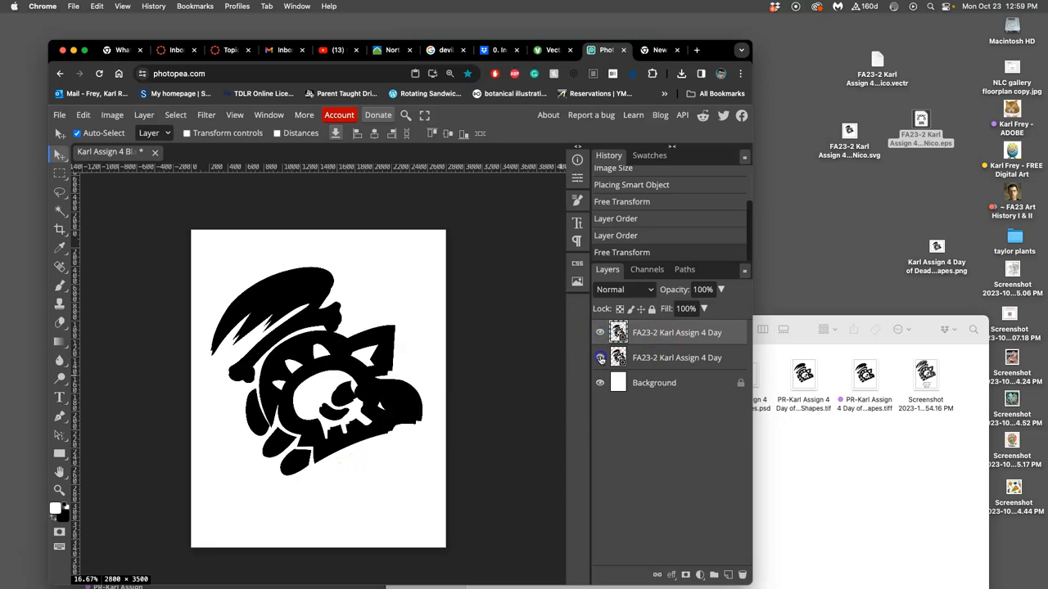
# Compare the two logo layers by toggling their visibility, keeping one logo above the background.
pyautogui.click(599, 357)
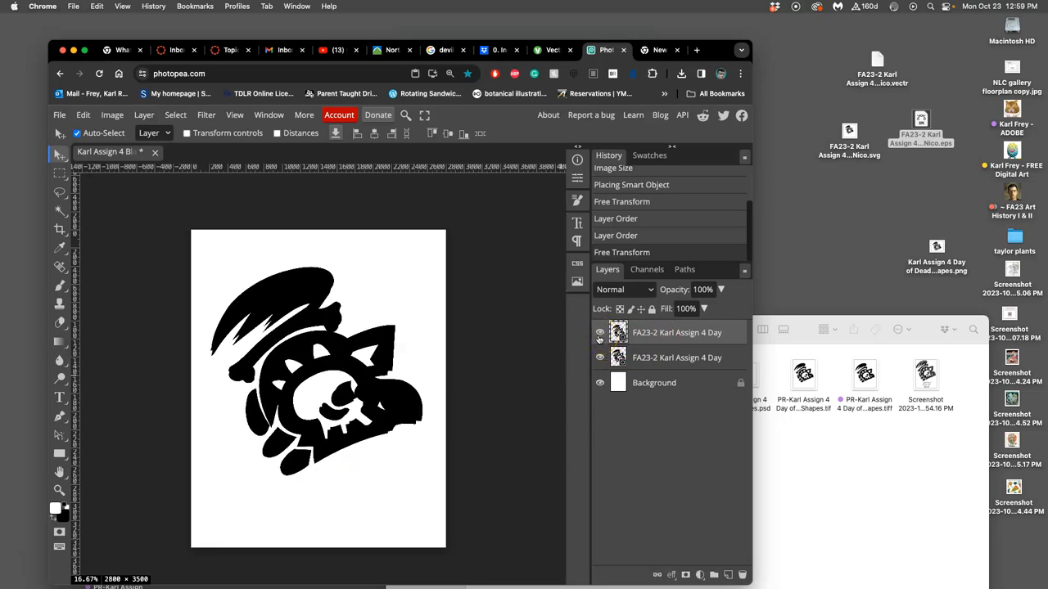
pyautogui.click(600, 332)
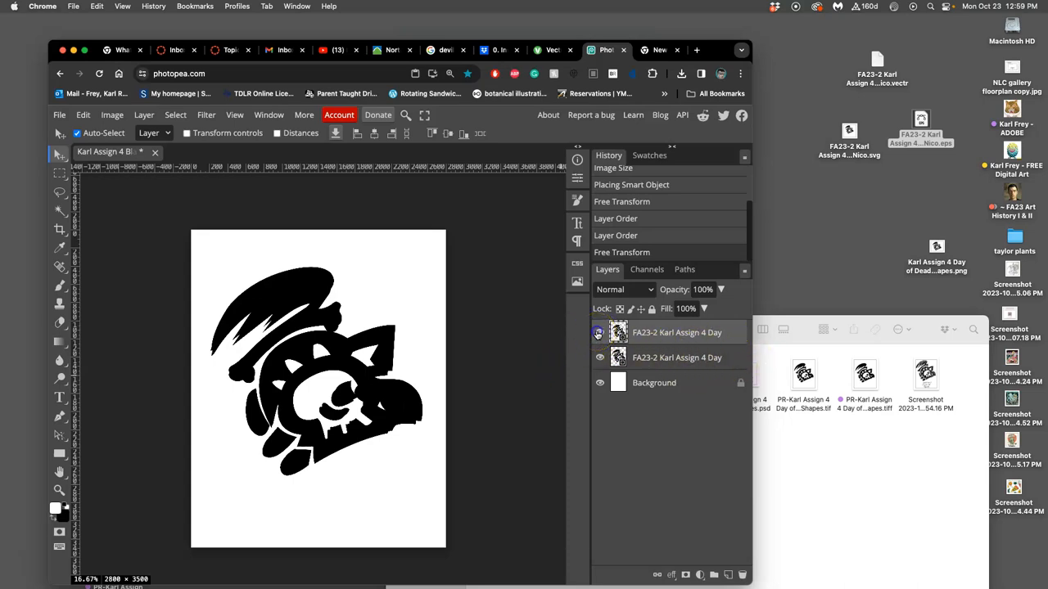
pyautogui.click(599, 332)
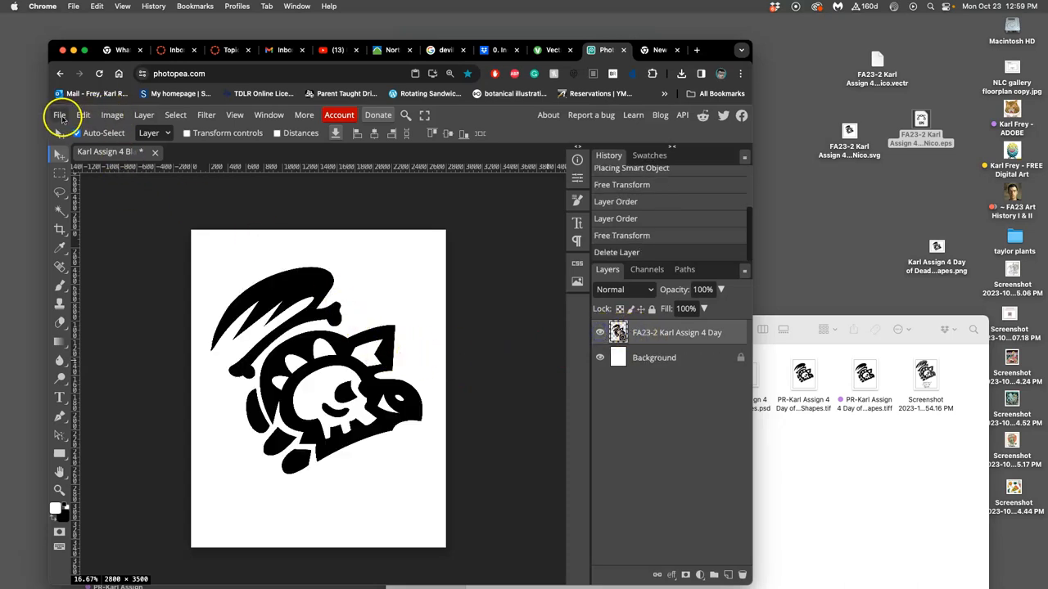
# Save the document as a PSD to the Desktop and check the file in Finder.
pyautogui.click(59, 115)
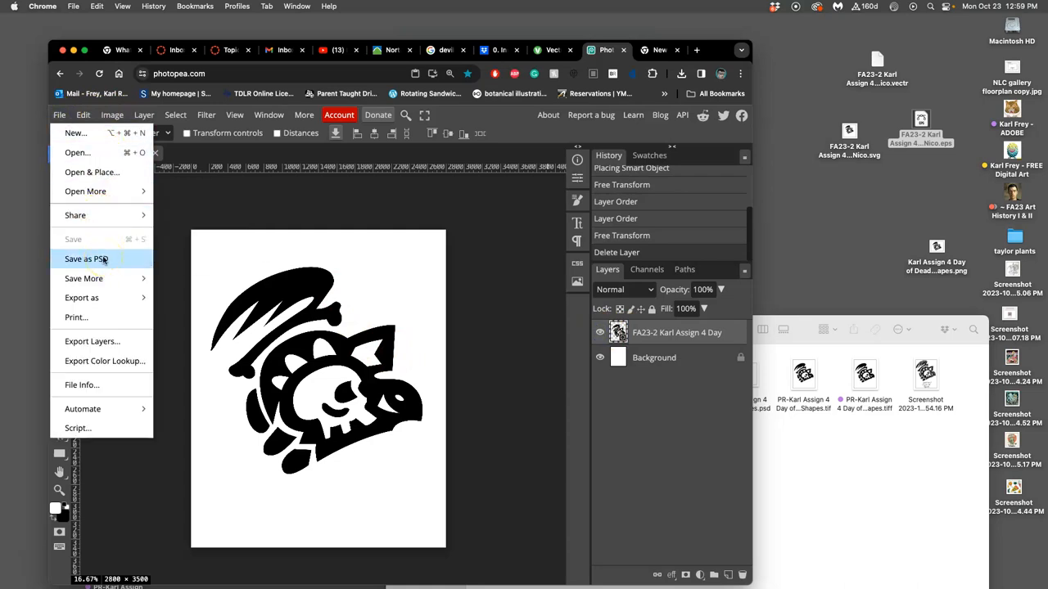
pyautogui.click(85, 259)
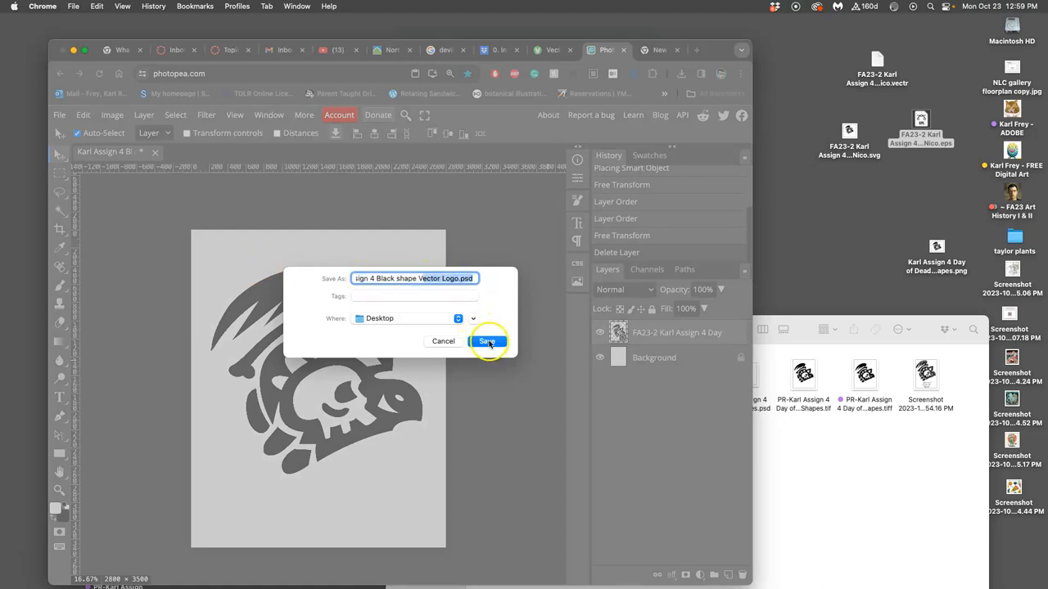
pyautogui.click(486, 342)
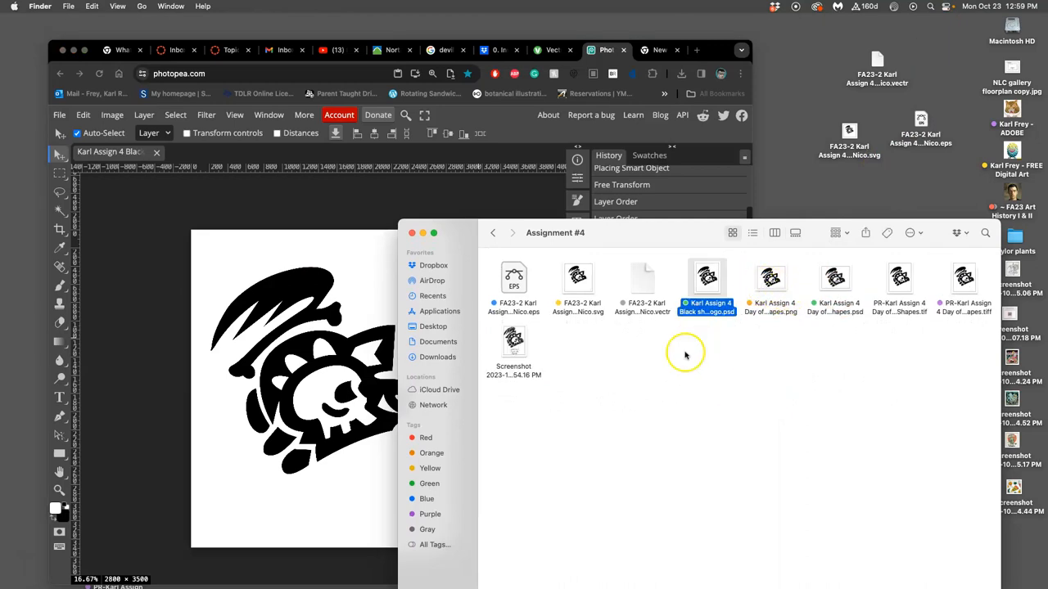
pyautogui.rightClick(835, 278)
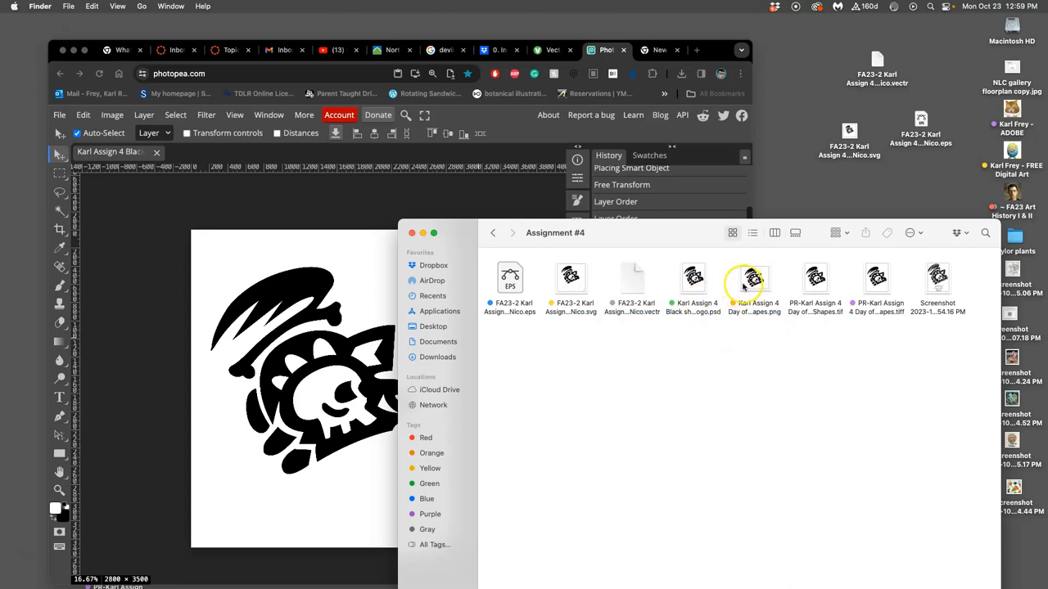
pyautogui.click(692, 281)
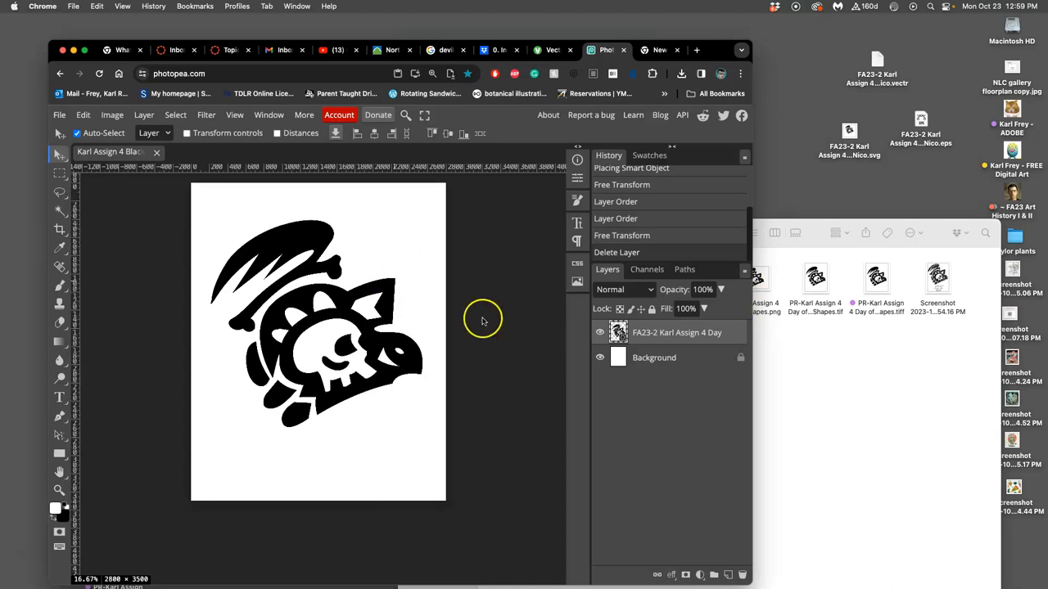
pyautogui.moveTo(534, 356)
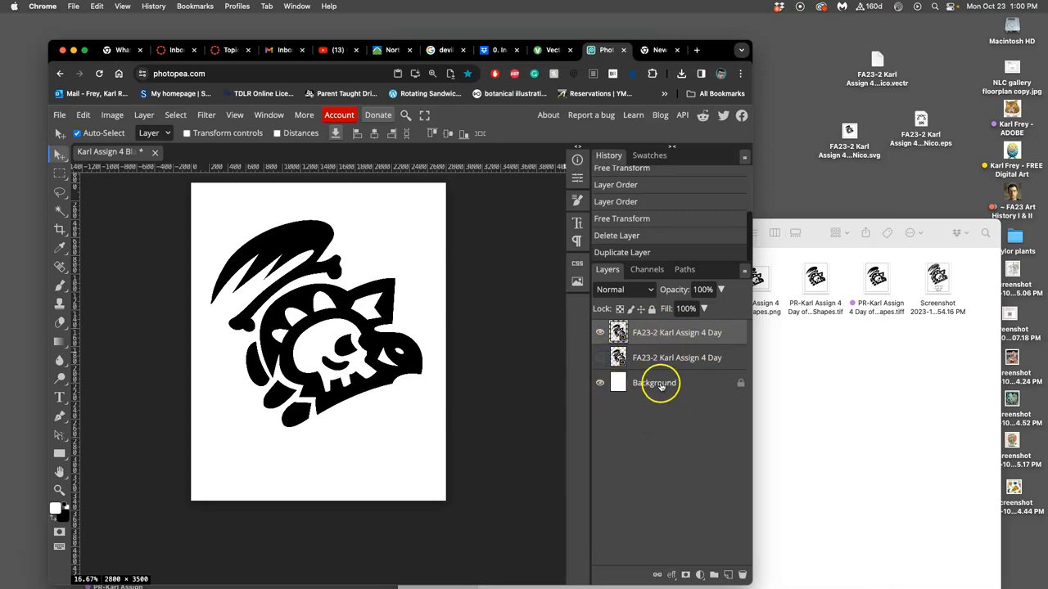
# Fill the upper background copy with solid black via Edit > Fill.
pyautogui.doubleClick(655, 384)
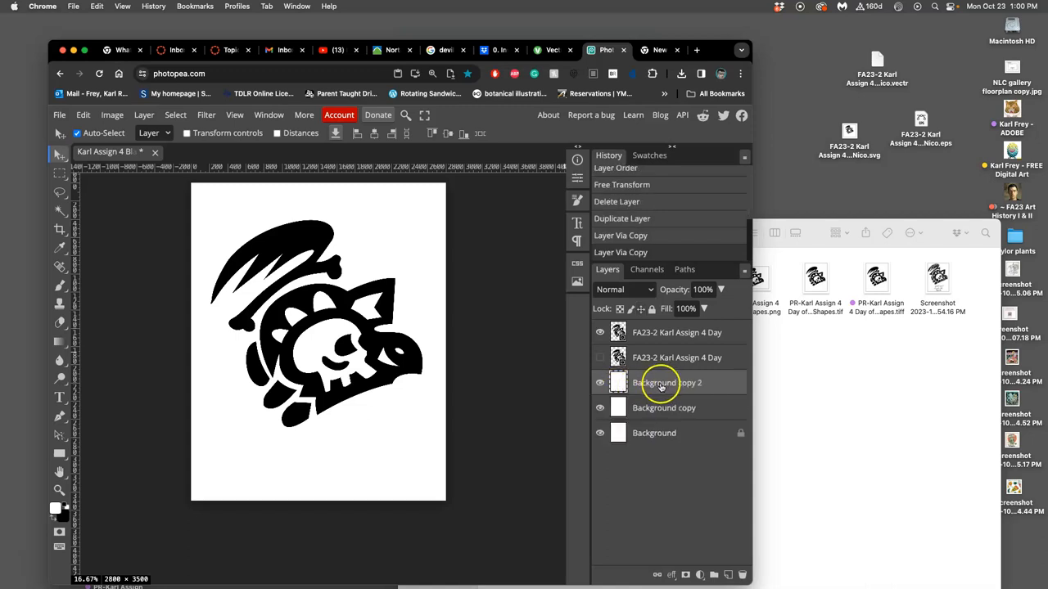
pyautogui.click(82, 114)
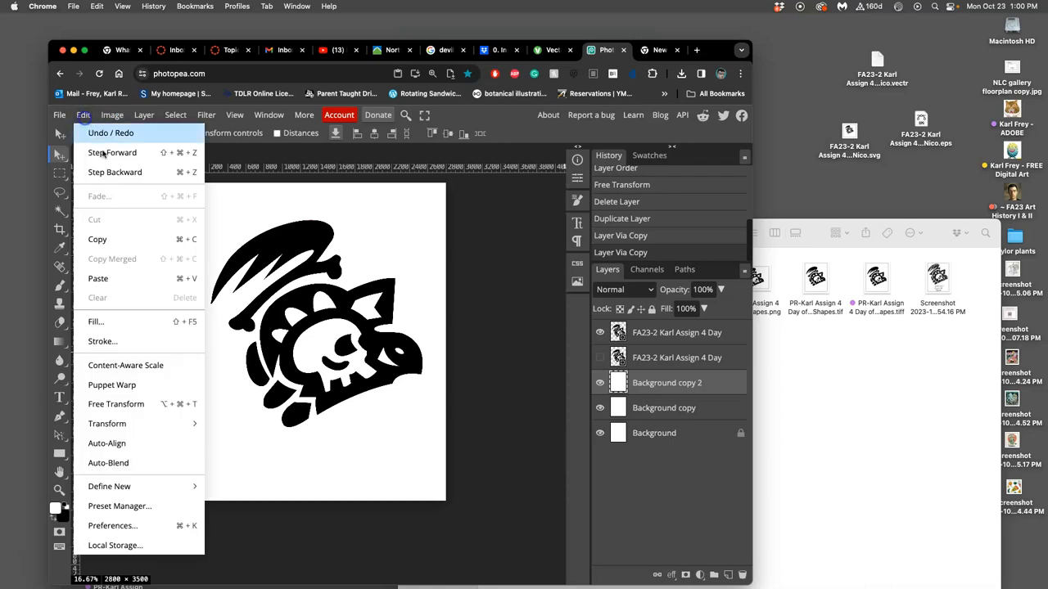
pyautogui.click(95, 321)
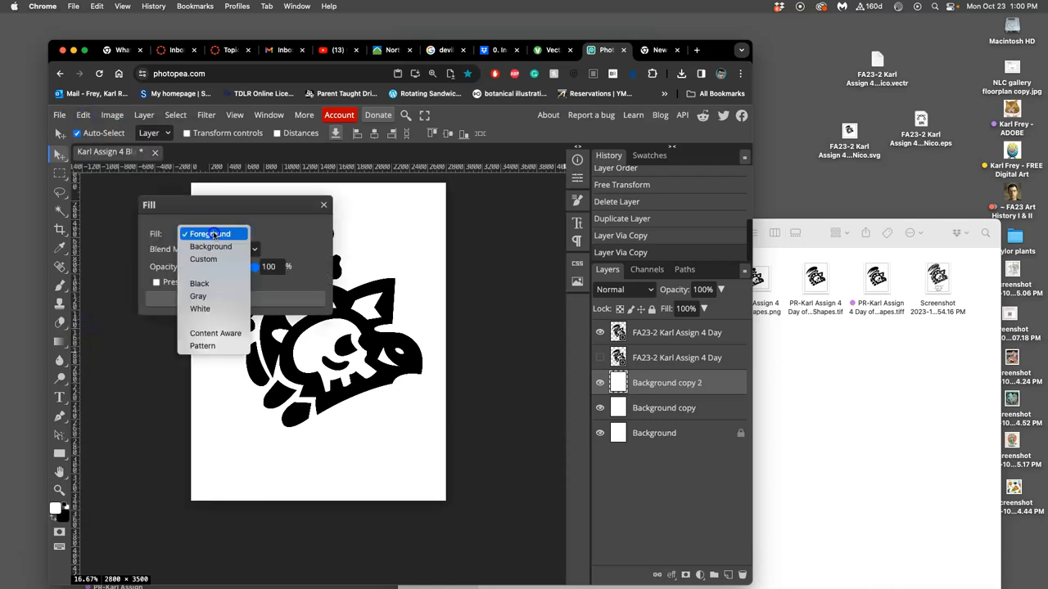
pyautogui.click(200, 283)
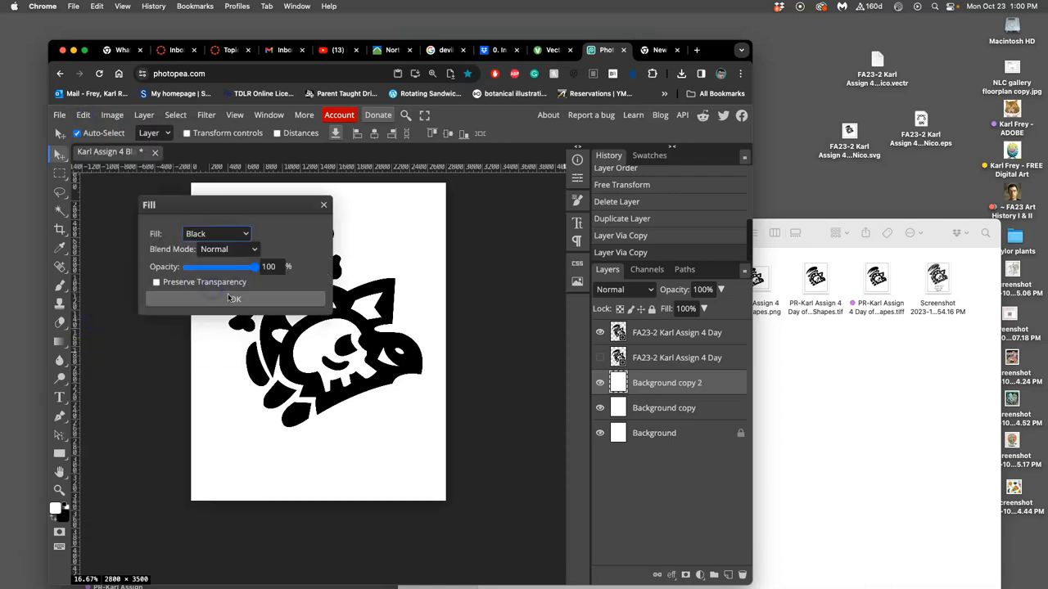
pyautogui.click(232, 298)
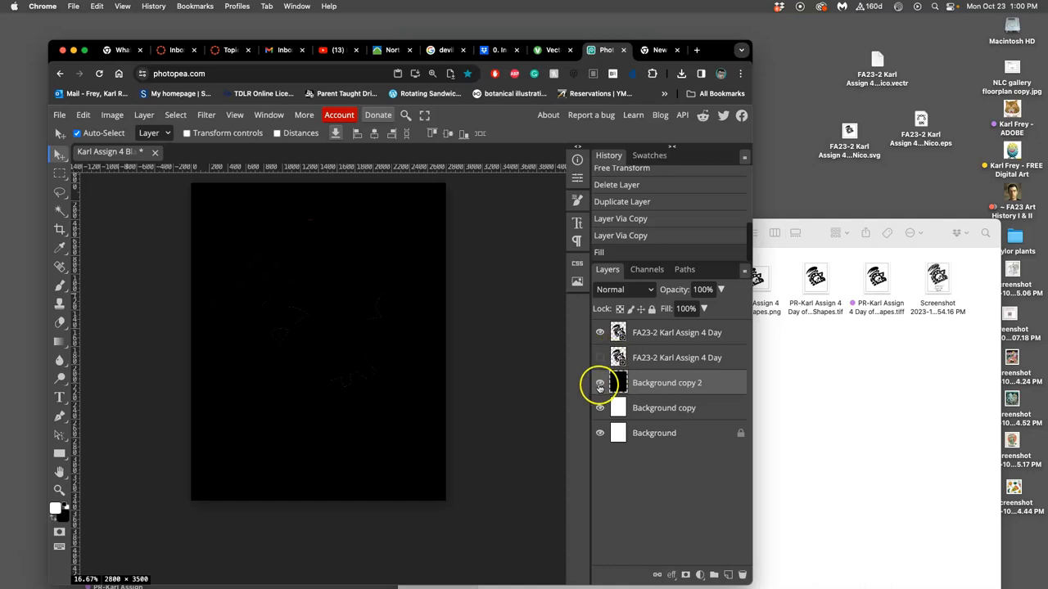
# Hide the black background copy and select the lower background copy.
pyautogui.click(599, 384)
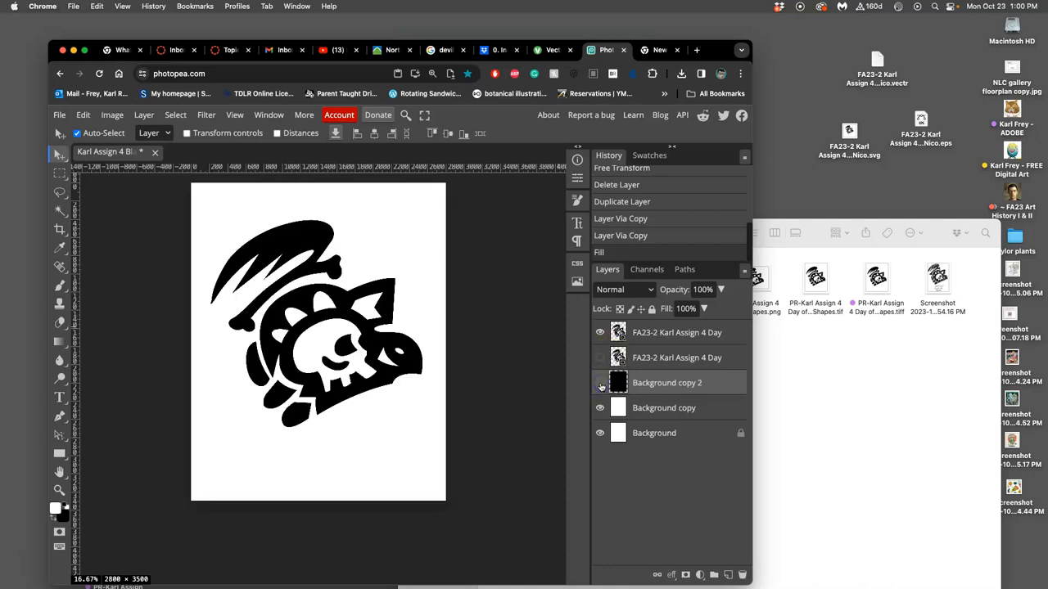
pyautogui.click(599, 383)
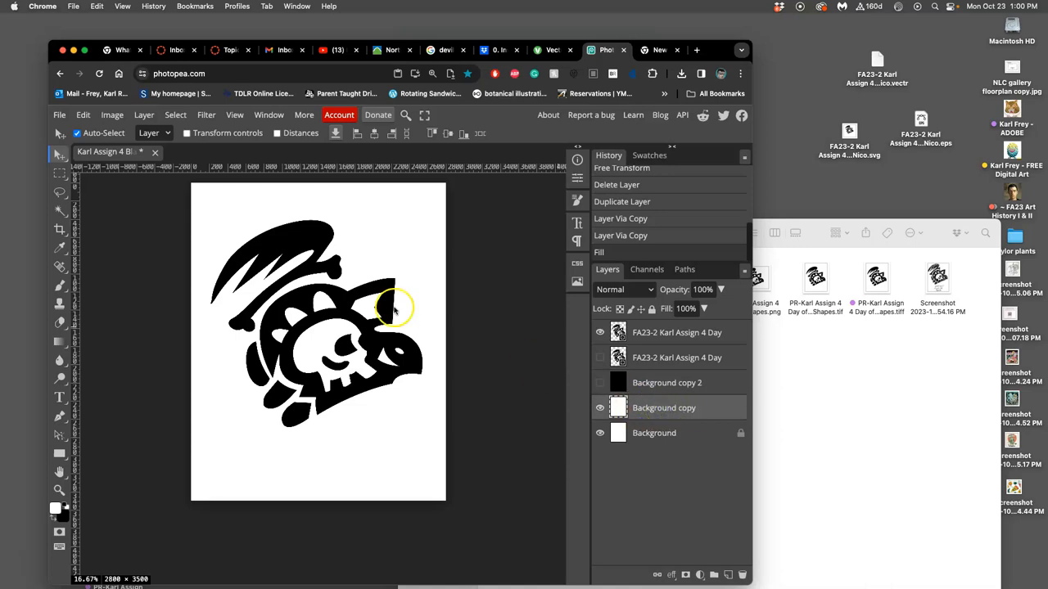
# Fill the lower background copy with gray and toggle the black copy's visibility.
pyautogui.click(82, 115)
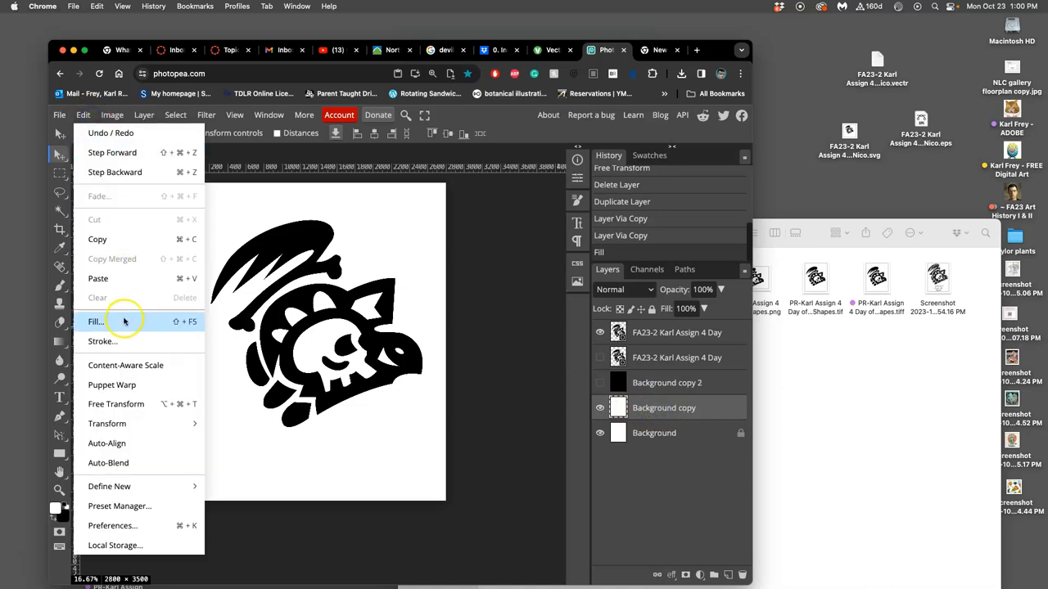
pyautogui.click(95, 321)
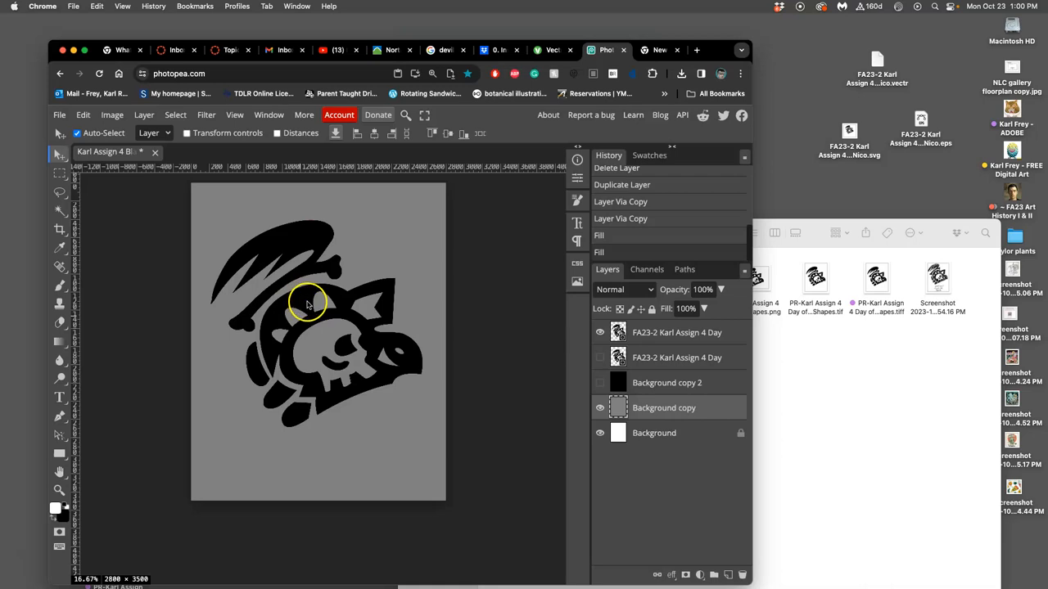
pyautogui.click(600, 383)
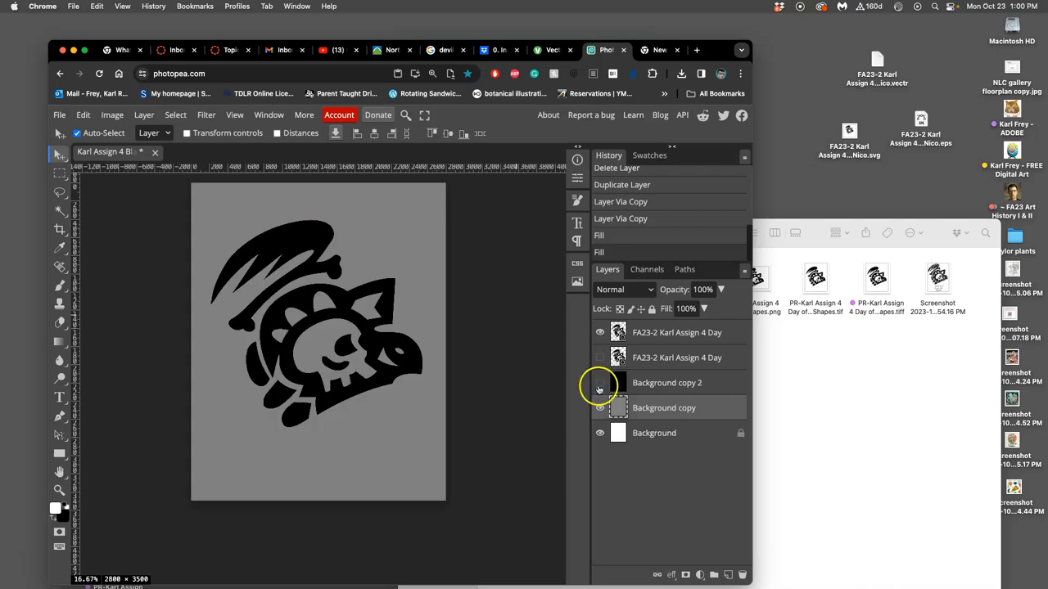
pyautogui.click(599, 383)
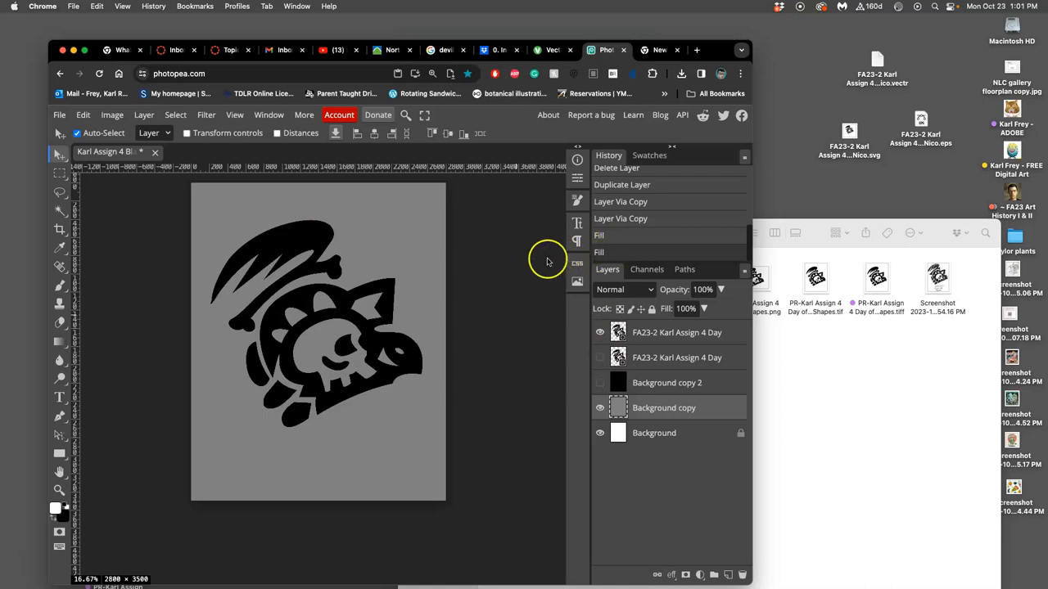
pyautogui.moveTo(504, 373)
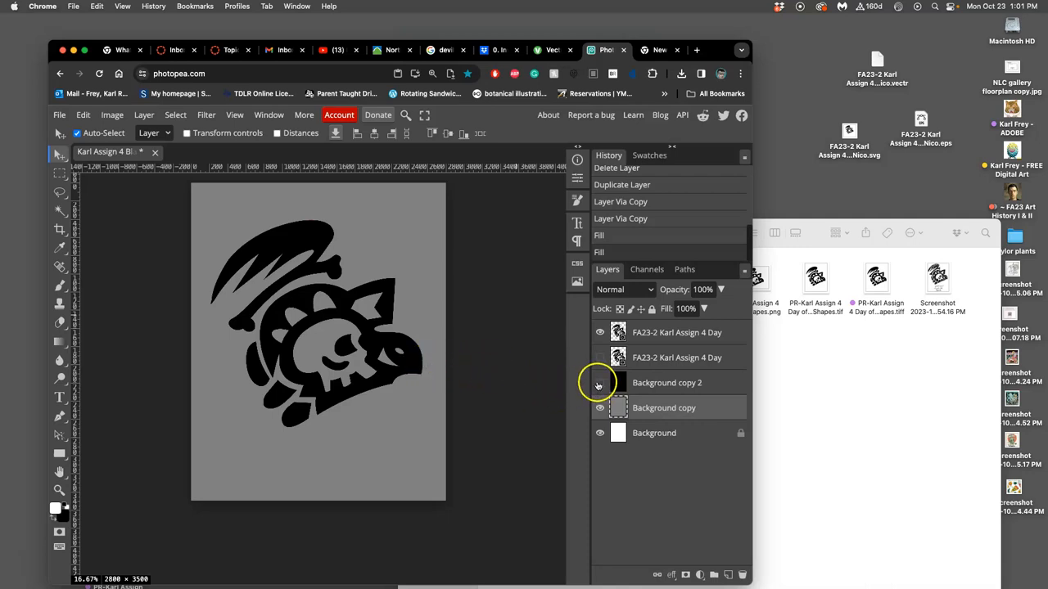
# Compare against the black background, then move the top logo's Layer Style panel aside.
pyautogui.click(599, 383)
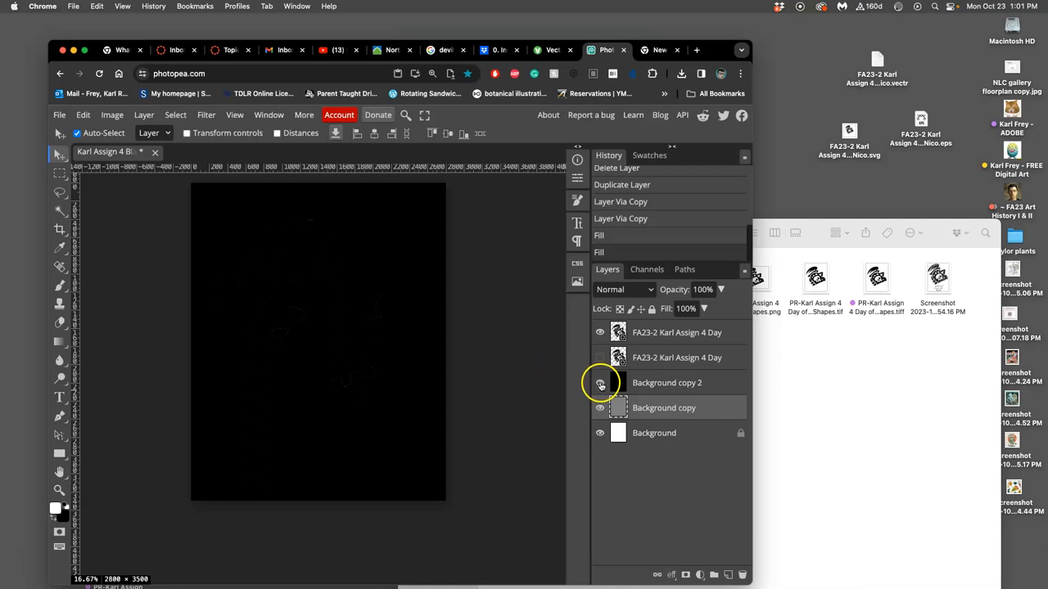
pyautogui.click(600, 383)
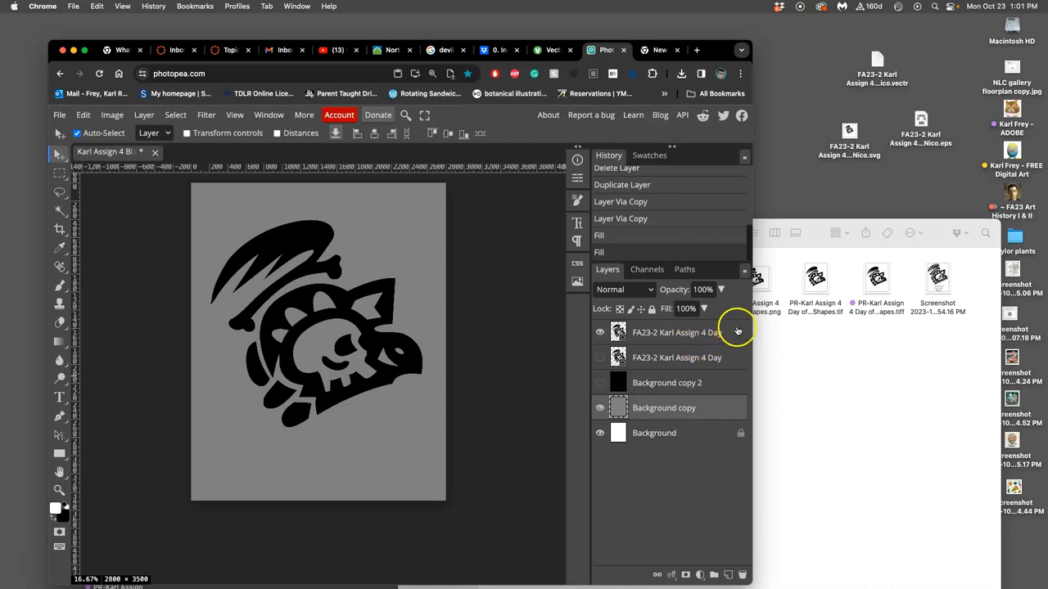
pyautogui.moveTo(734, 327)
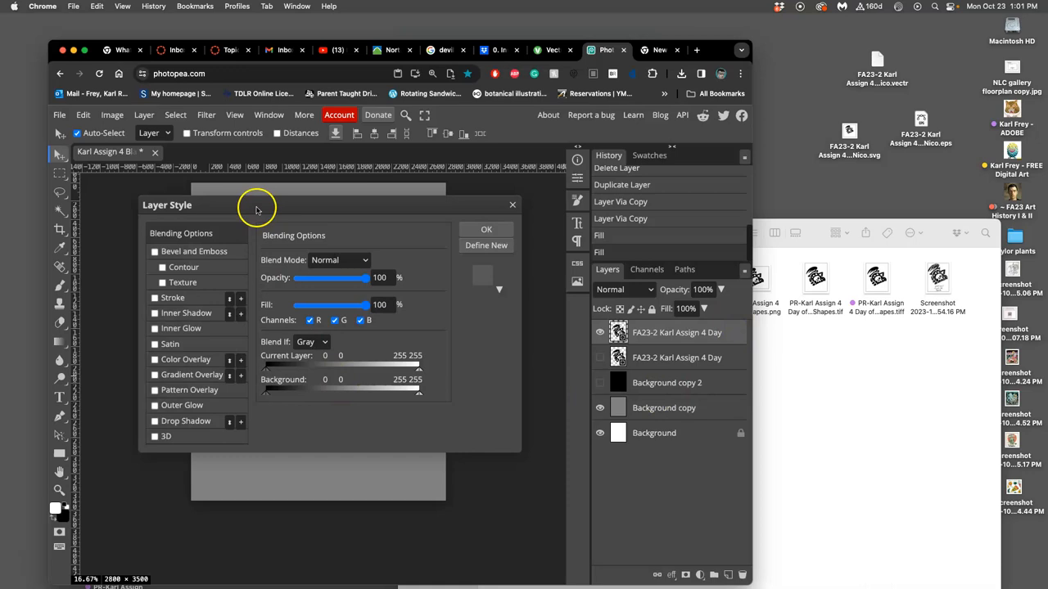
pyautogui.moveTo(259, 205); pyautogui.dragTo(589, 180)
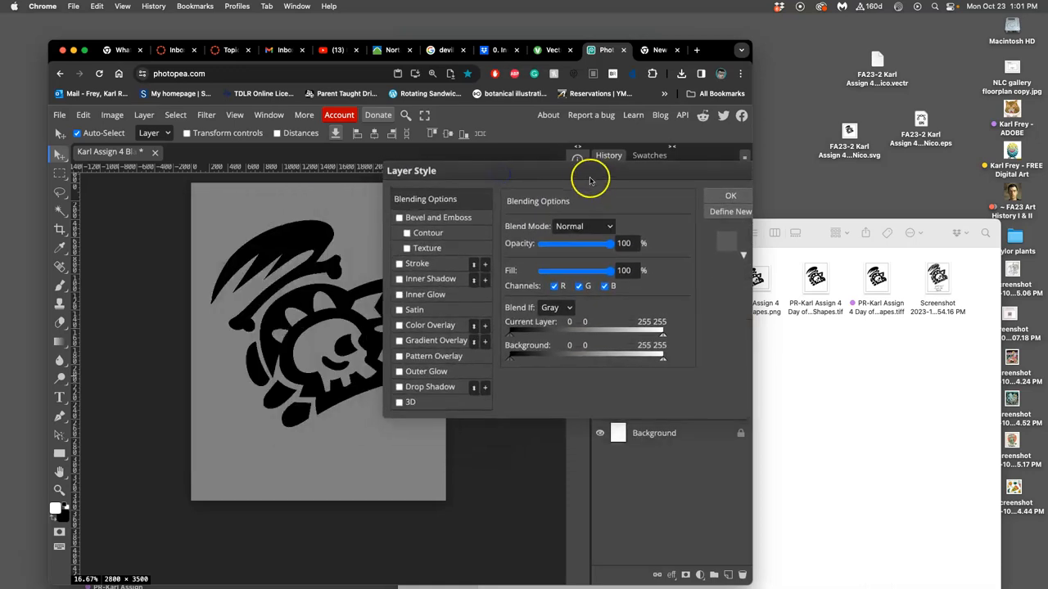